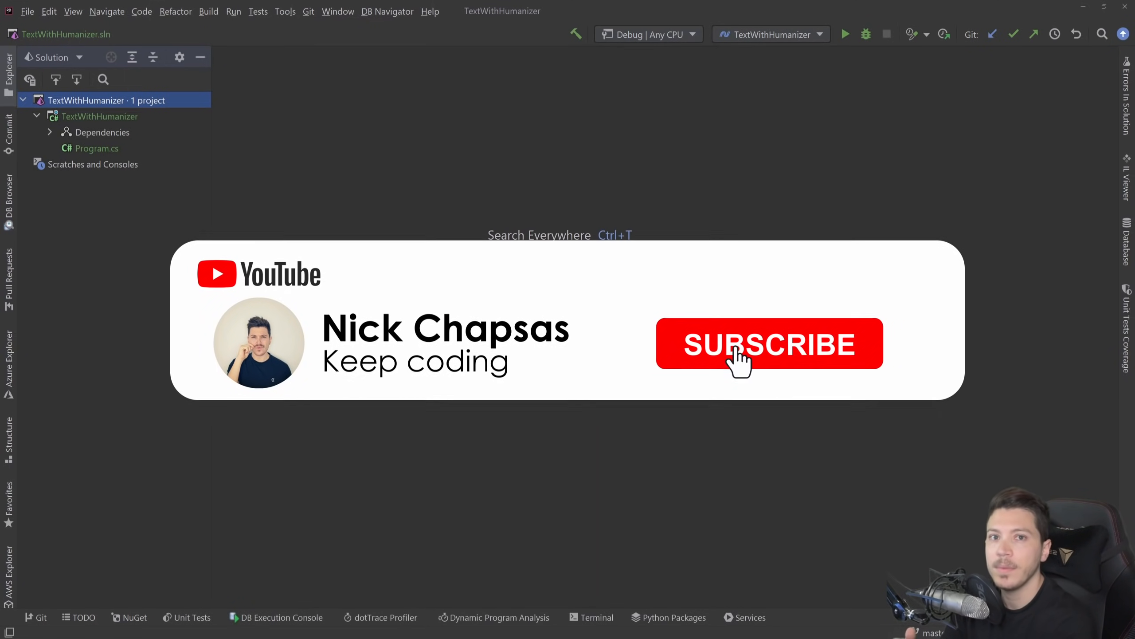
- Open Program.cs, build and run the starter app so the console prints user_not_found
click(769, 343)
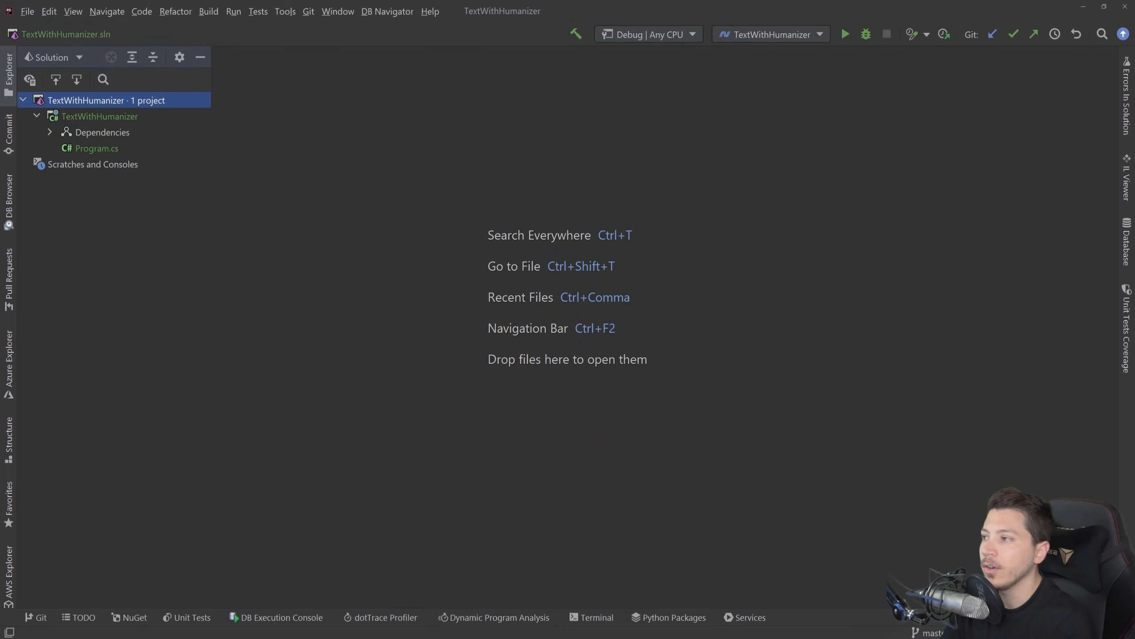
double_click(96, 148)
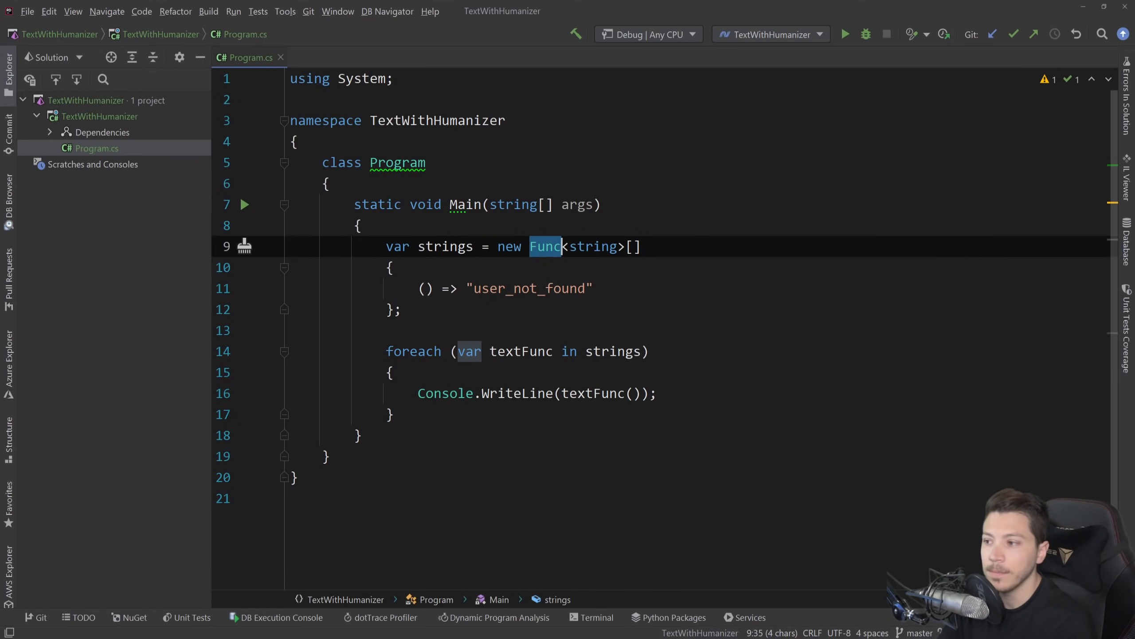
click(845, 34)
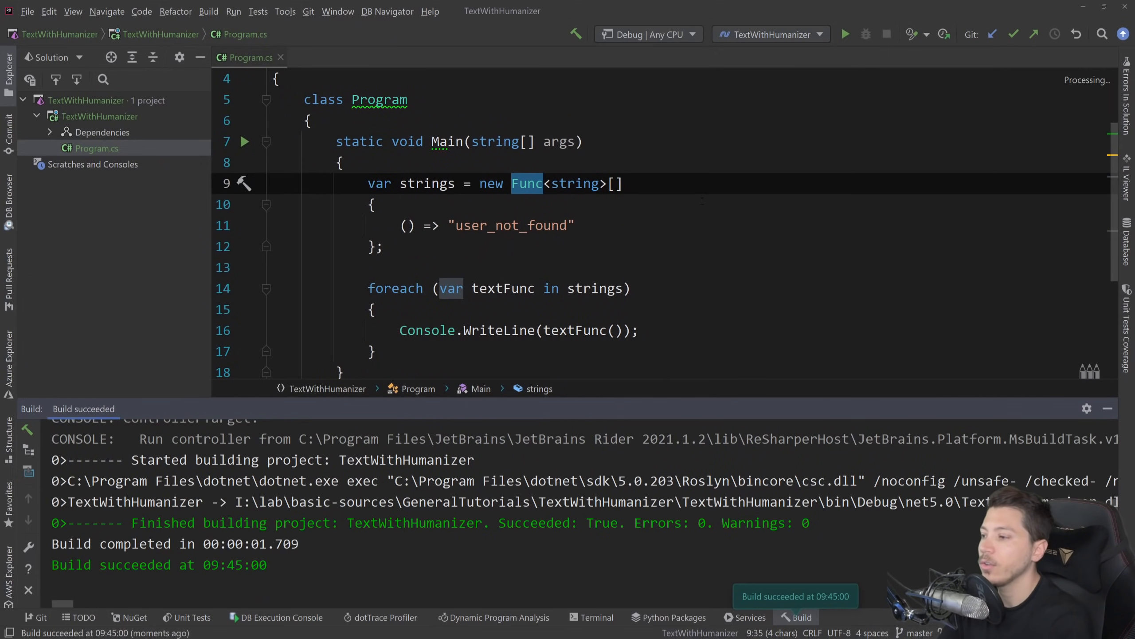
click(844, 34)
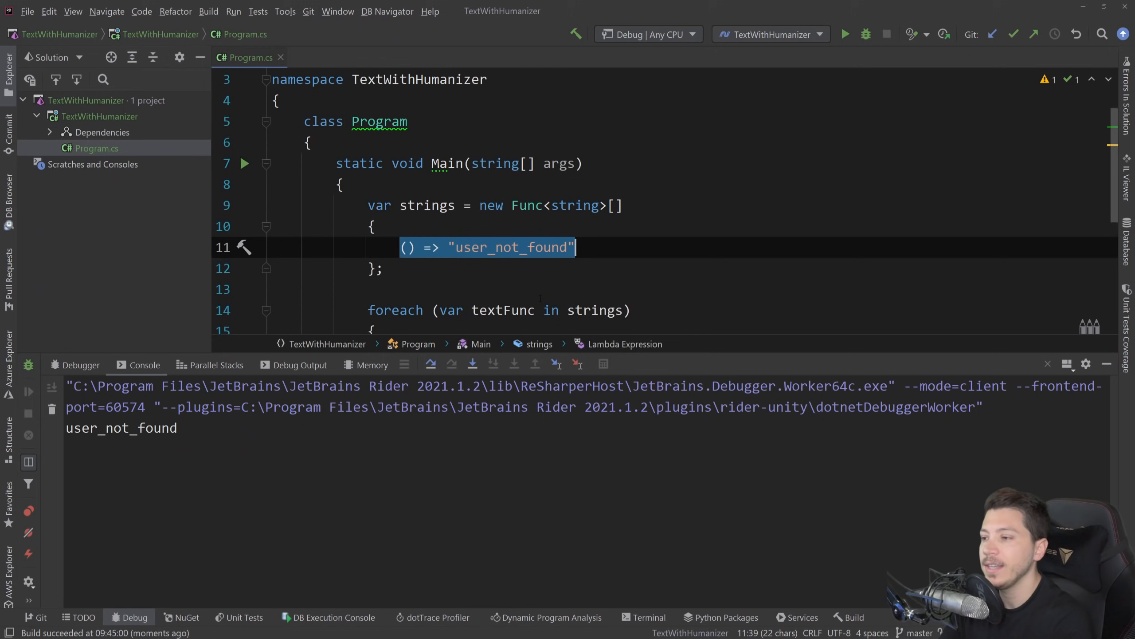
scroll(down, 3)
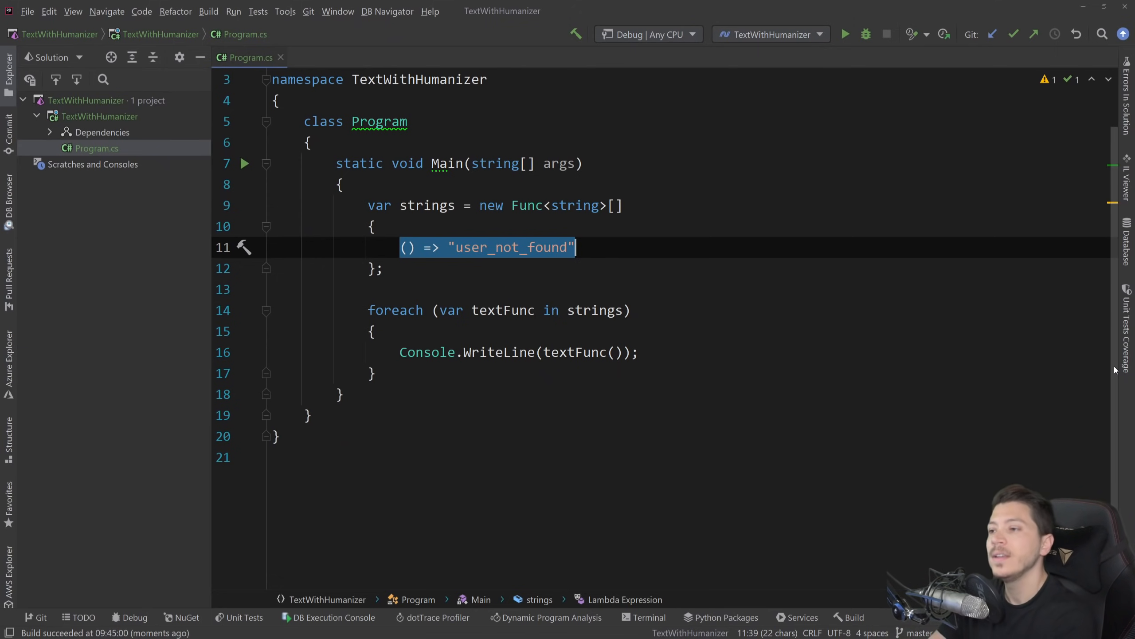
mouse_move(145, 152)
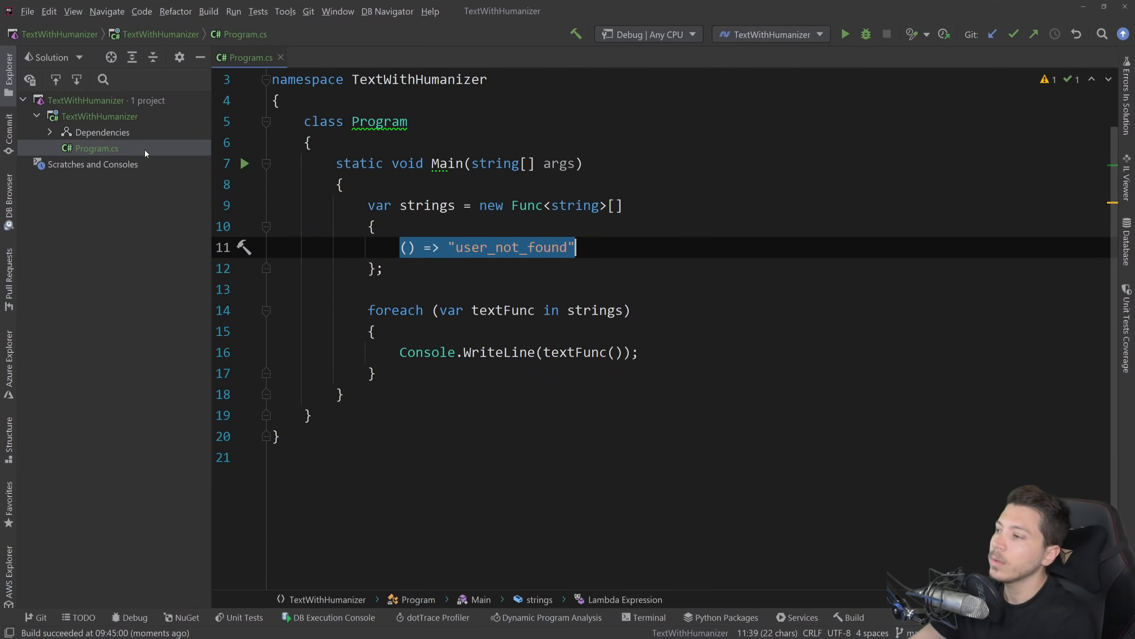
- Search NuGet for Humanizer and install Humanizer.Core into the TextWithHumanizer project
click(186, 617)
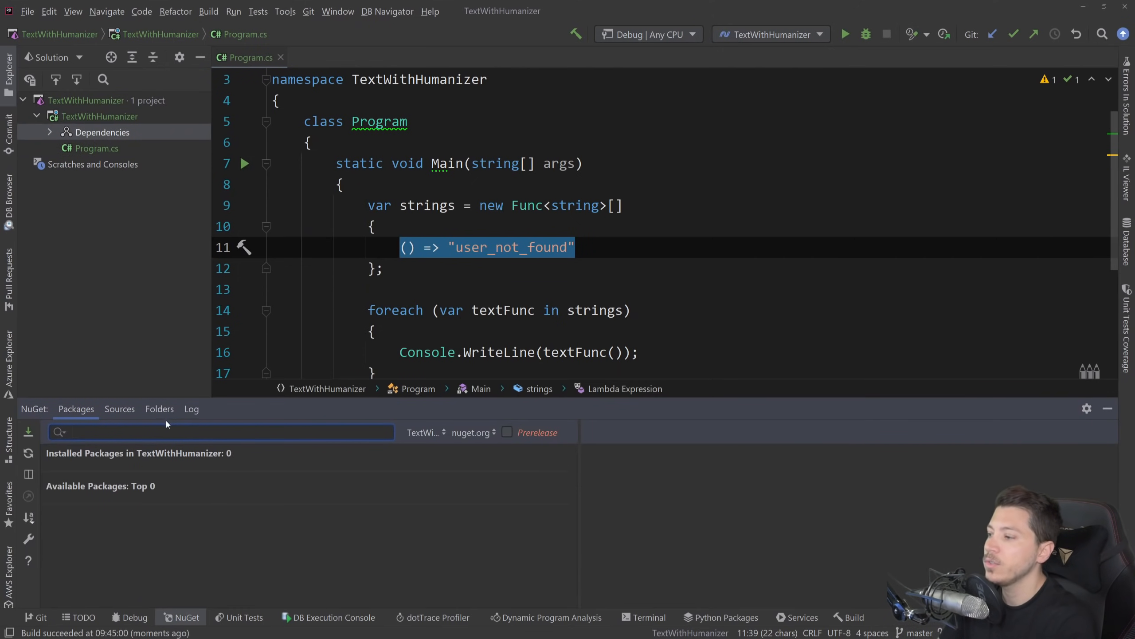
text(N)
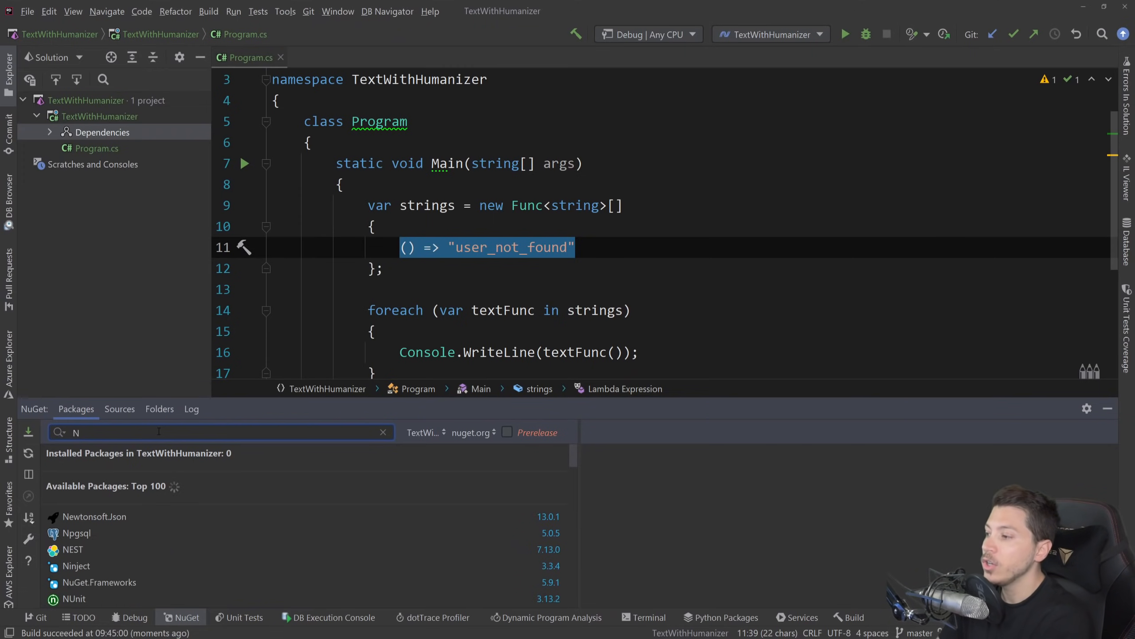
text(Humanizer)
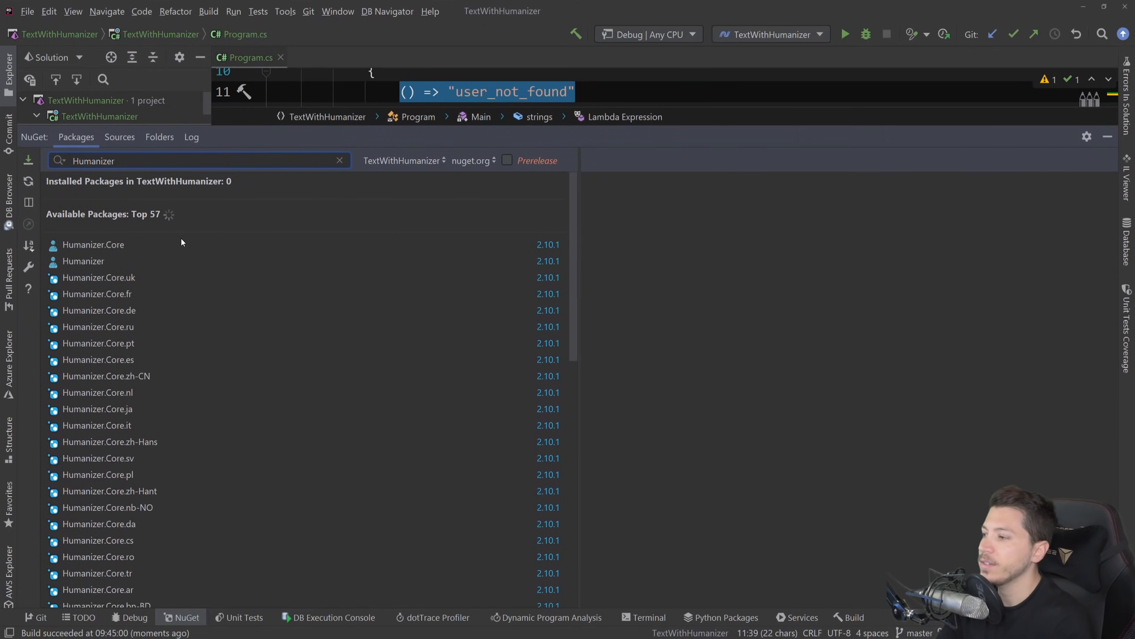
scroll(down, 3)
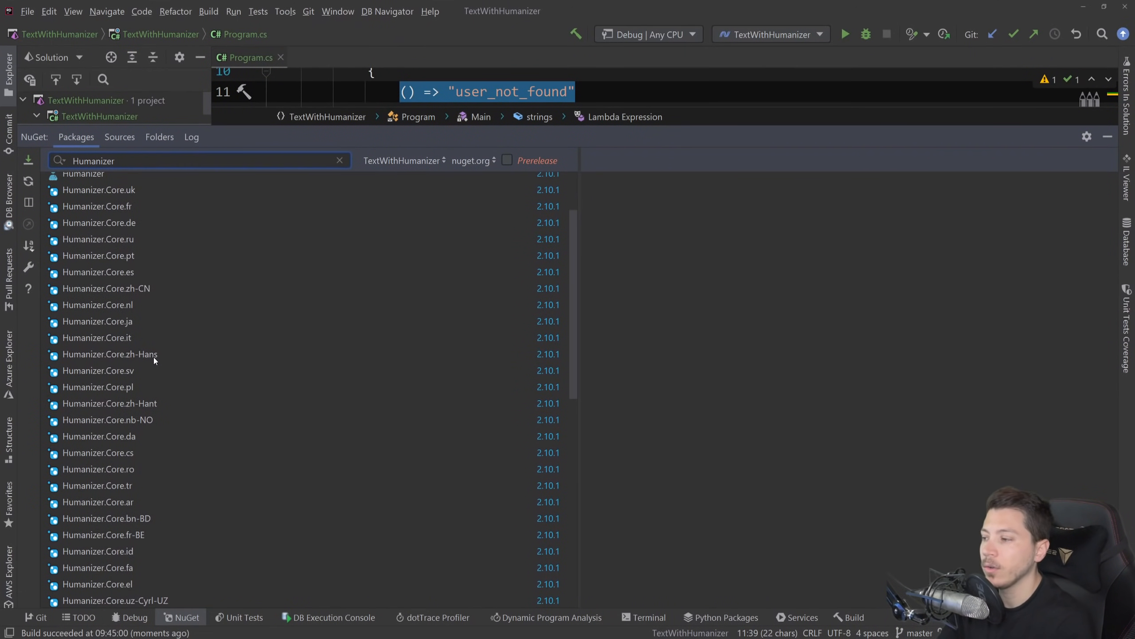
scroll(down, 3)
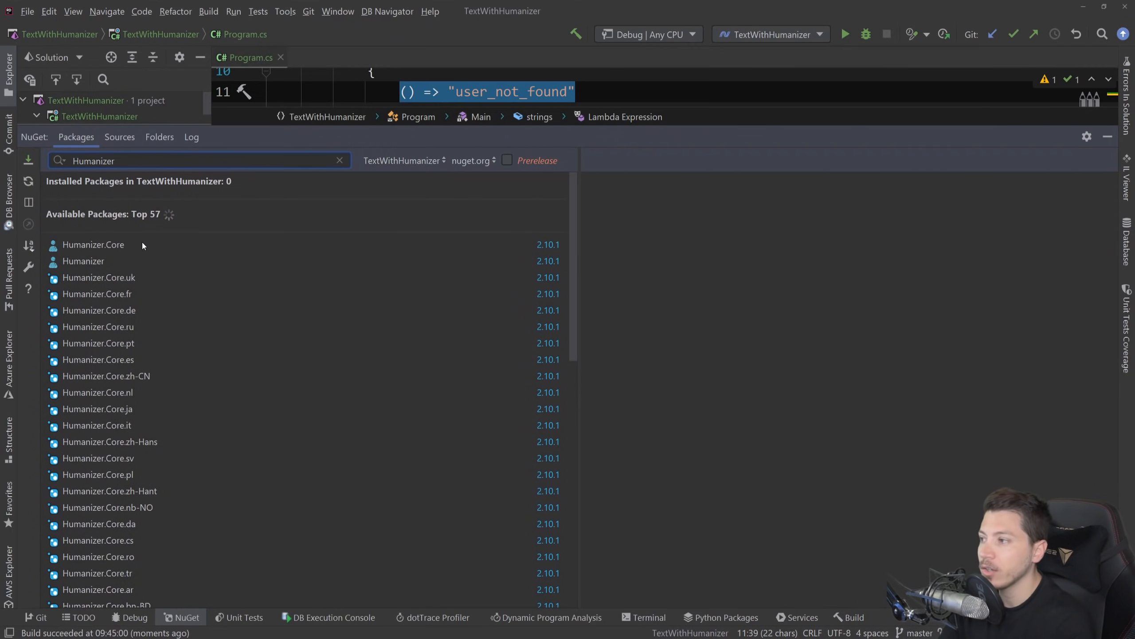
click(92, 245)
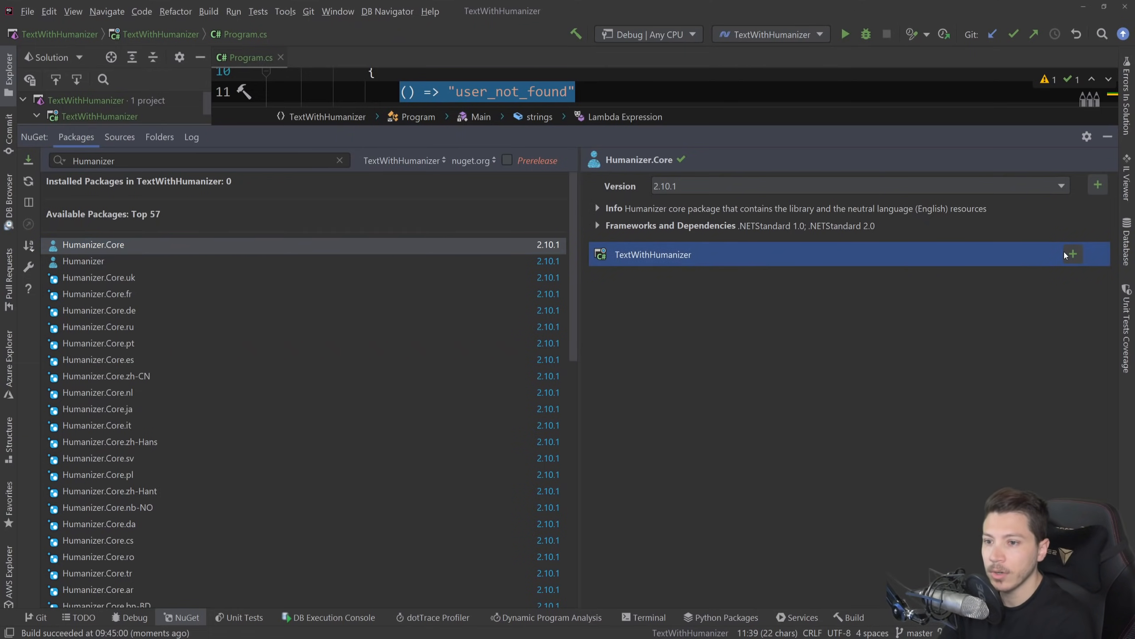
click(1073, 255)
text(,)
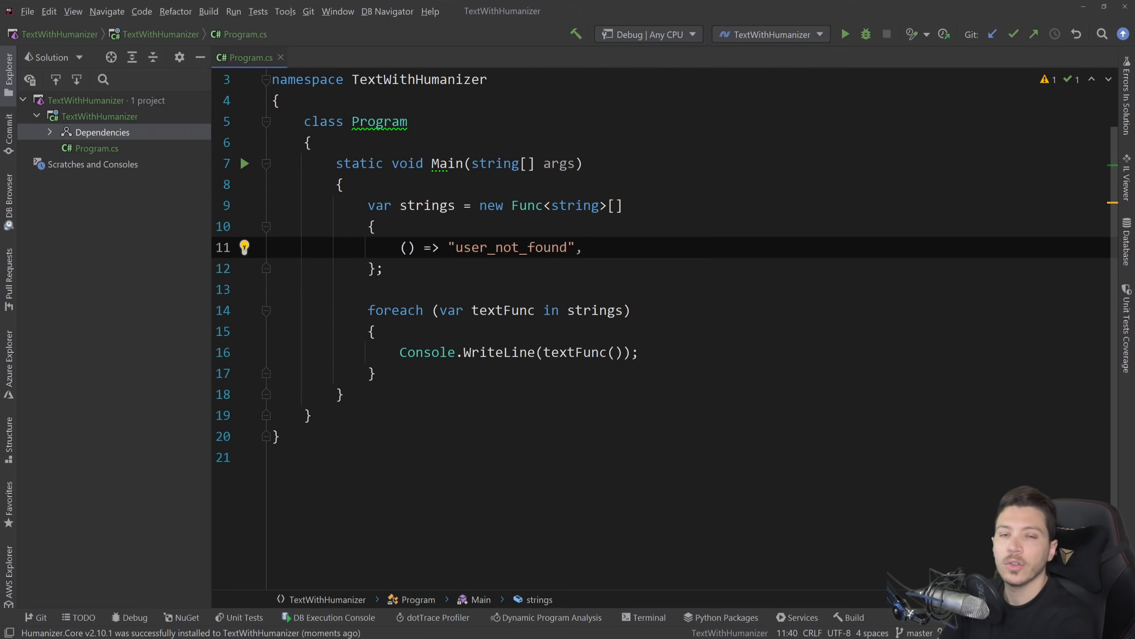
- Add a "user_not_found".Humanize() line so the output shows user not found
text(() => "user_not_found")
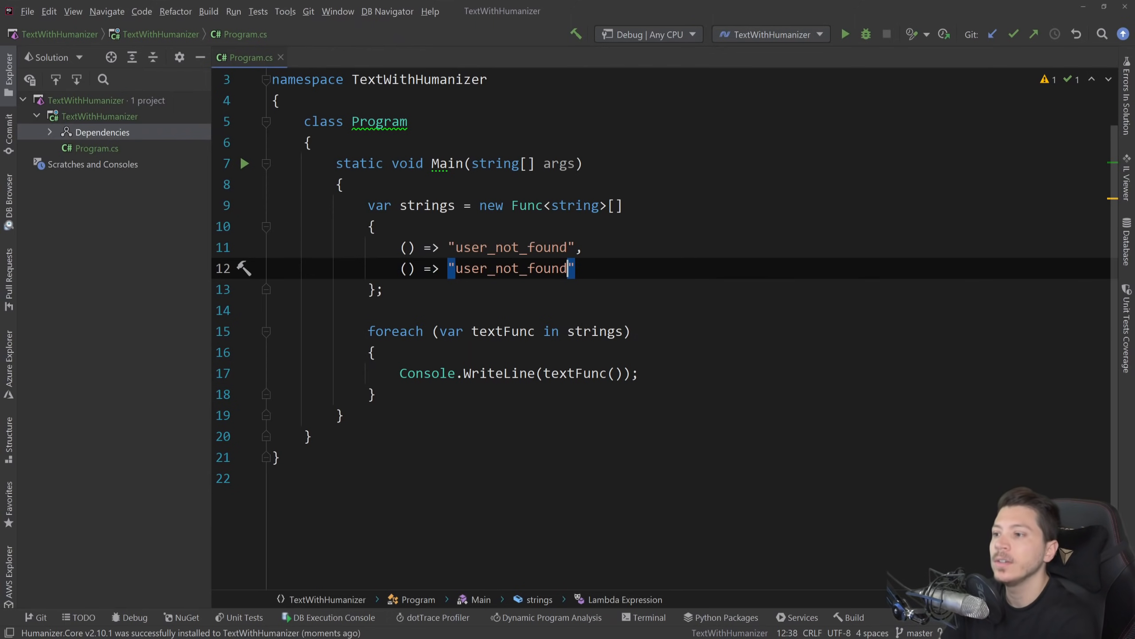
key(Backspace)
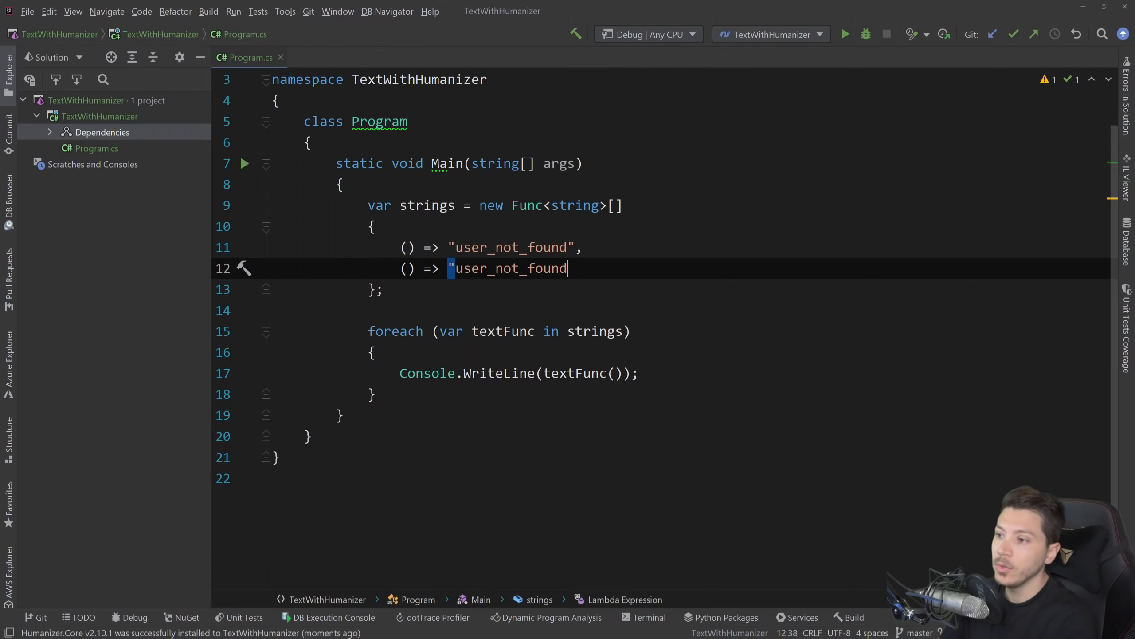
text(".Humanize())
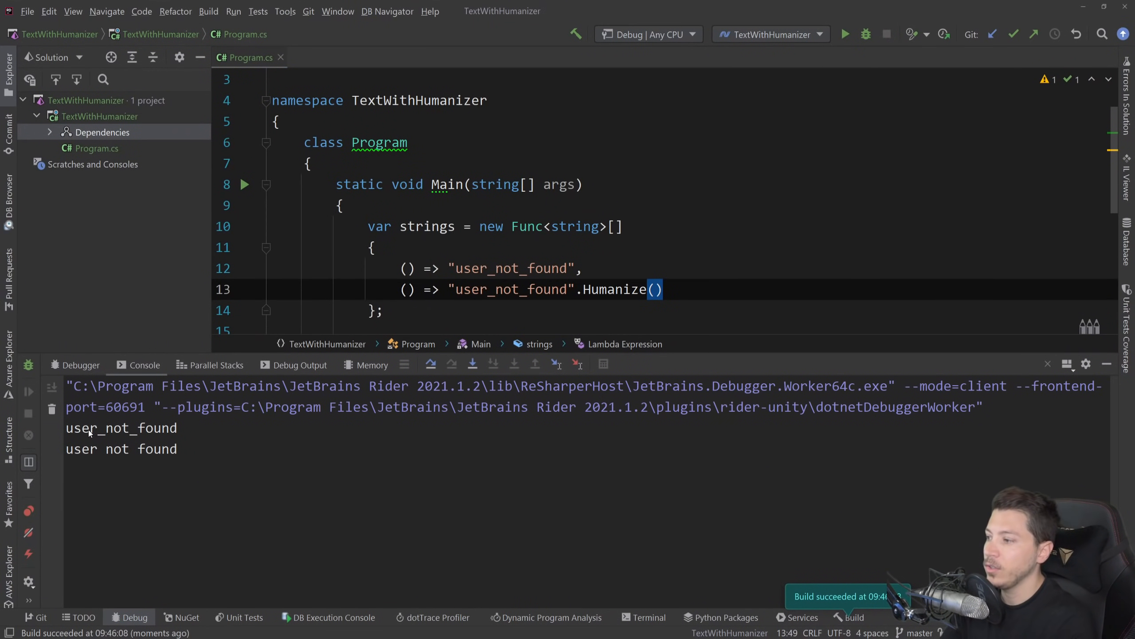
double_click(121, 447)
text(() => "user_not_found".Humanize())
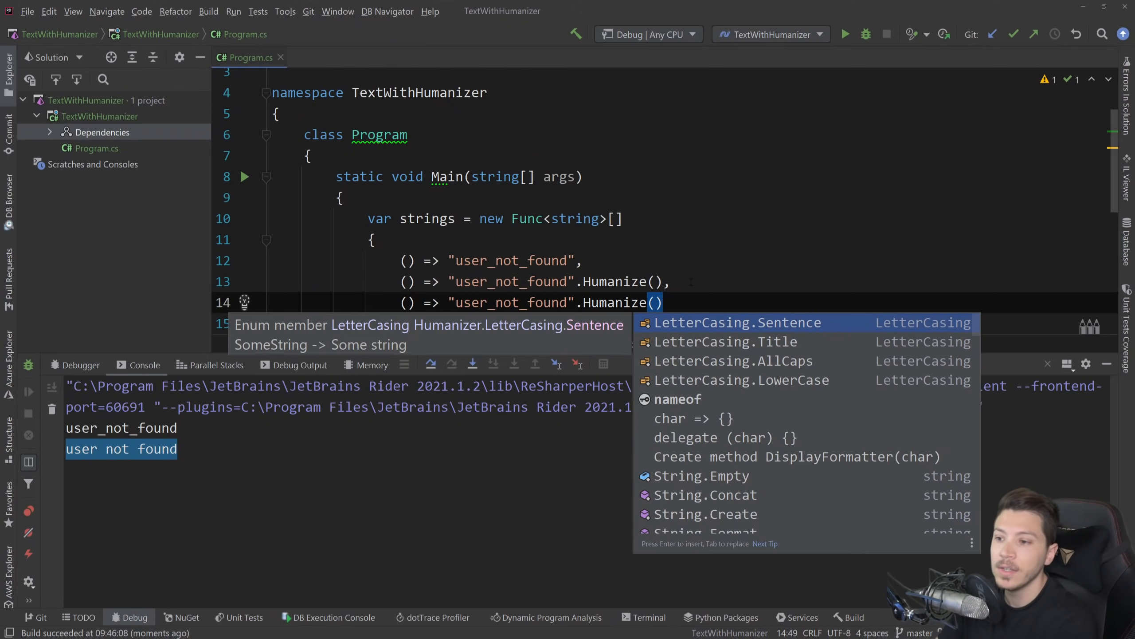
- Add a Humanize(LetterCasing.Sentence) variant and run to print User not found
click(733, 322)
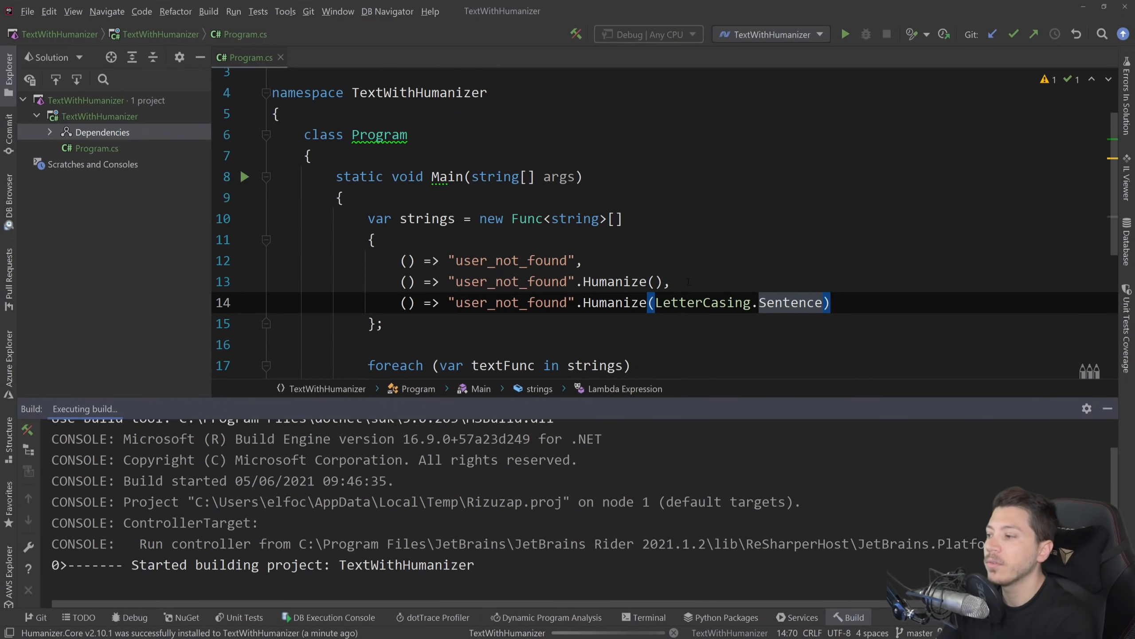
click(845, 34)
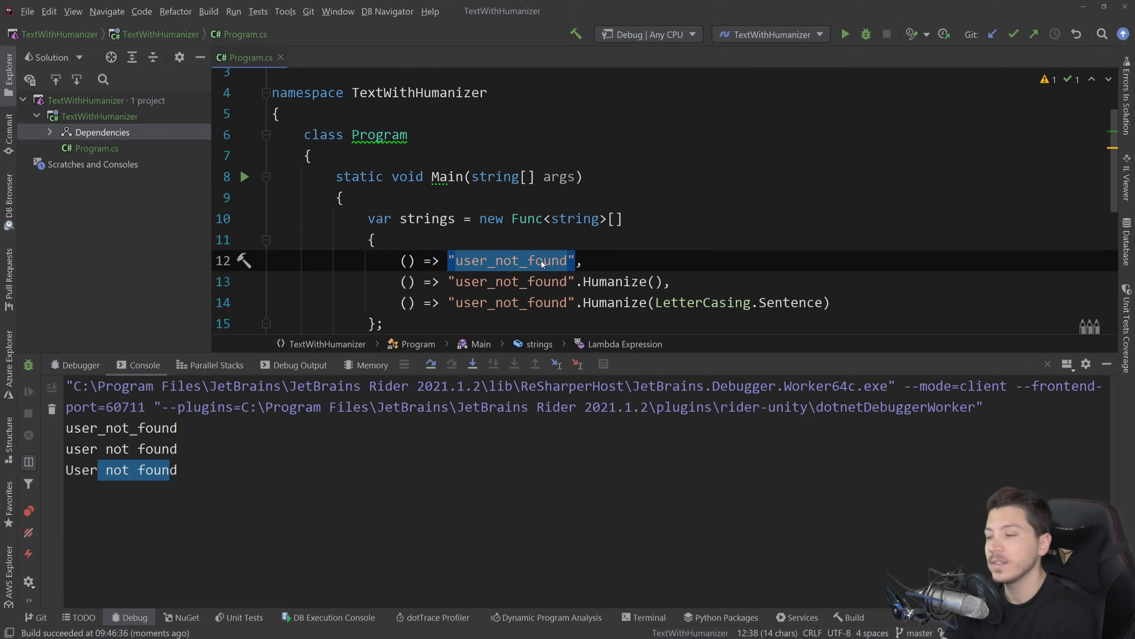
scroll(down, 3)
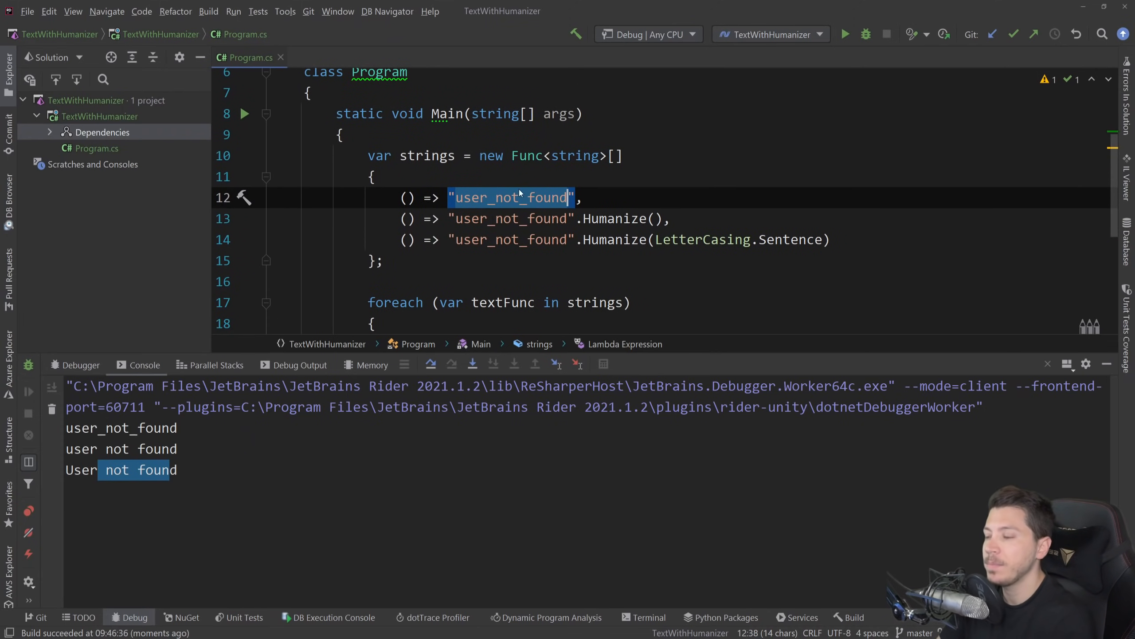
- Add a // General stuff comment and a "HTML".Humanize() line, showing HTML stays uppercase
text(// General stuff)
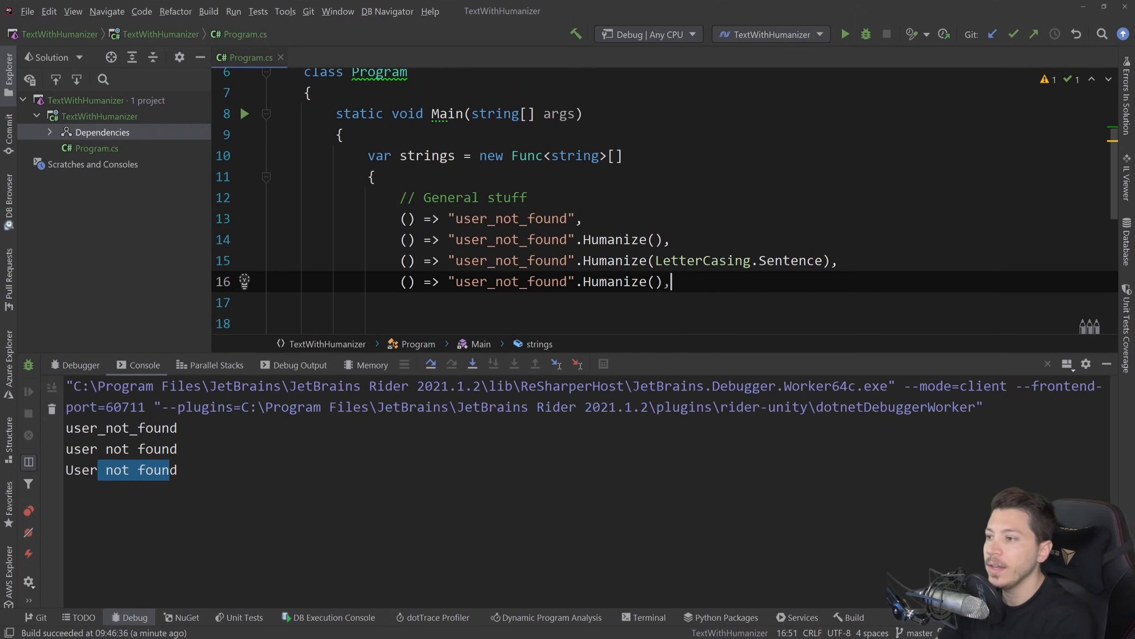
double_click(511, 281)
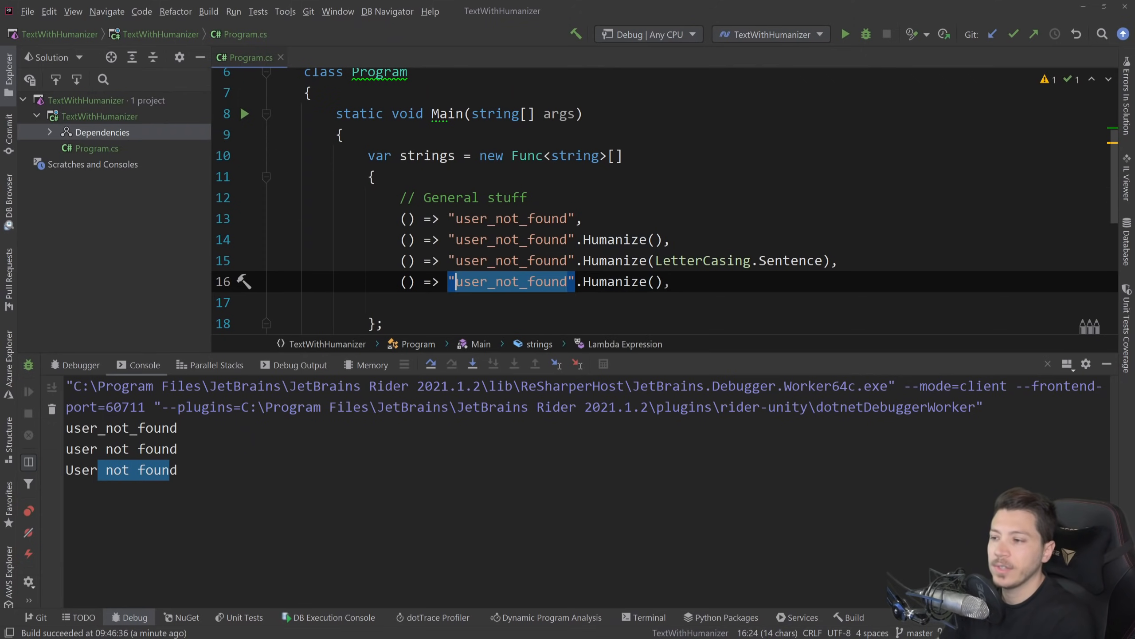
text(GR)
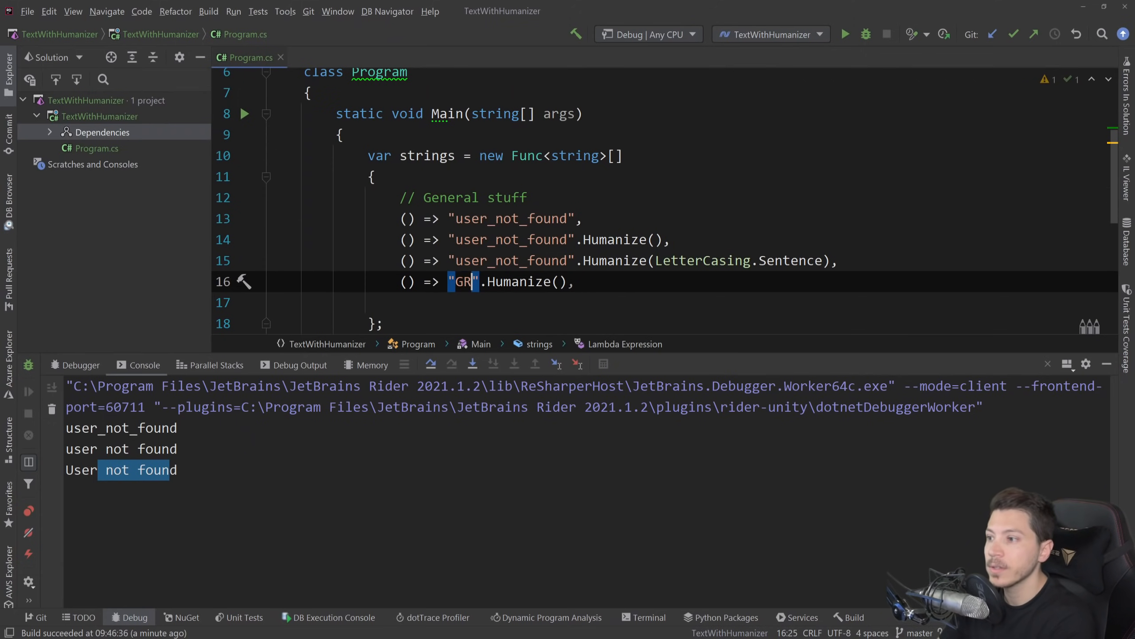
text(HTML)
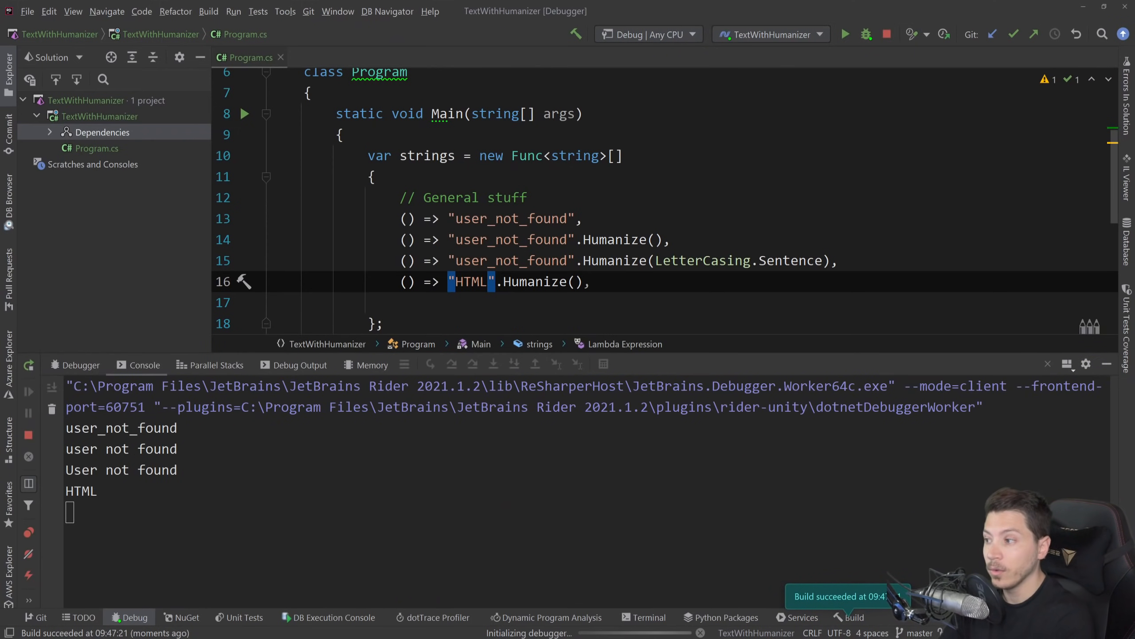
double_click(80, 490)
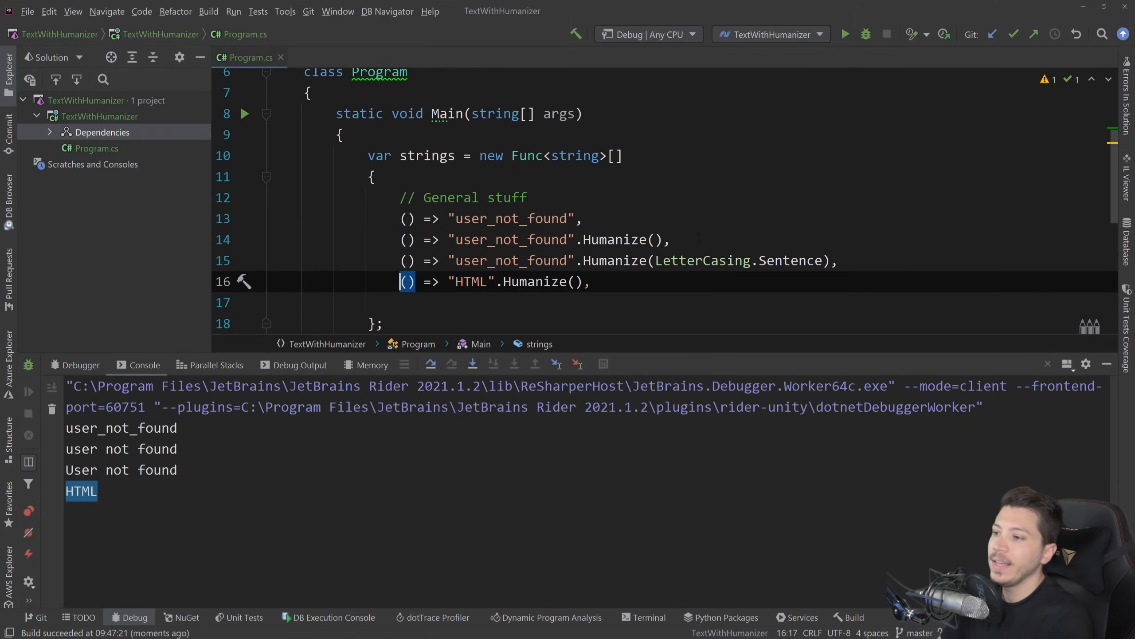
- Add a "user_not_found_HTML".Humanize() line and run to print user not found HTML
text(() => "user_not_found".Humanize(),)
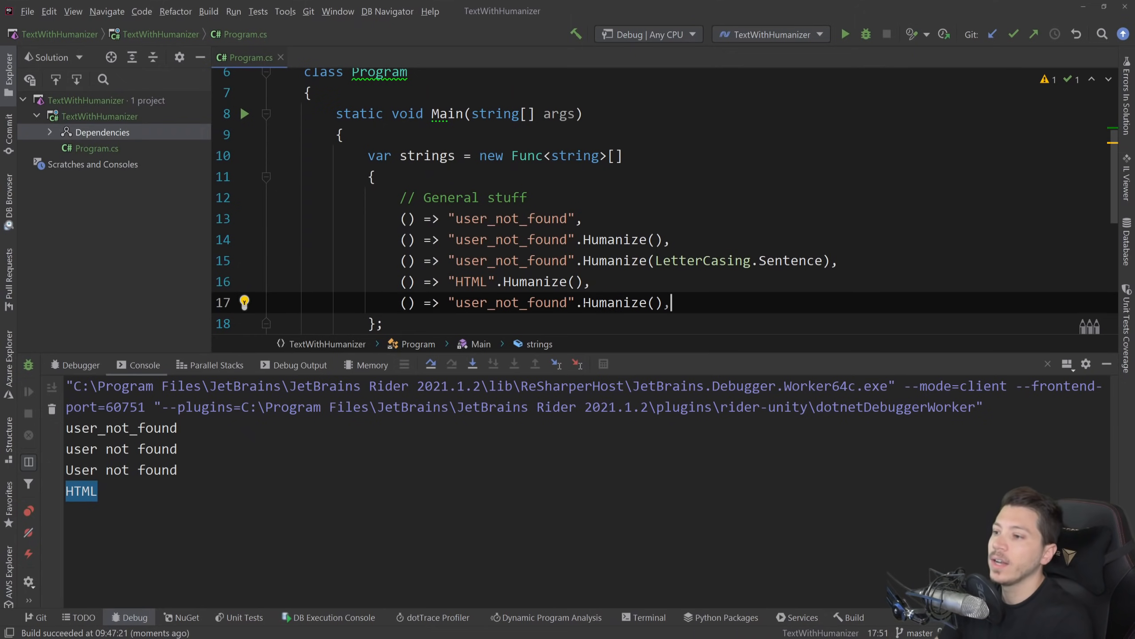
text(_GT)
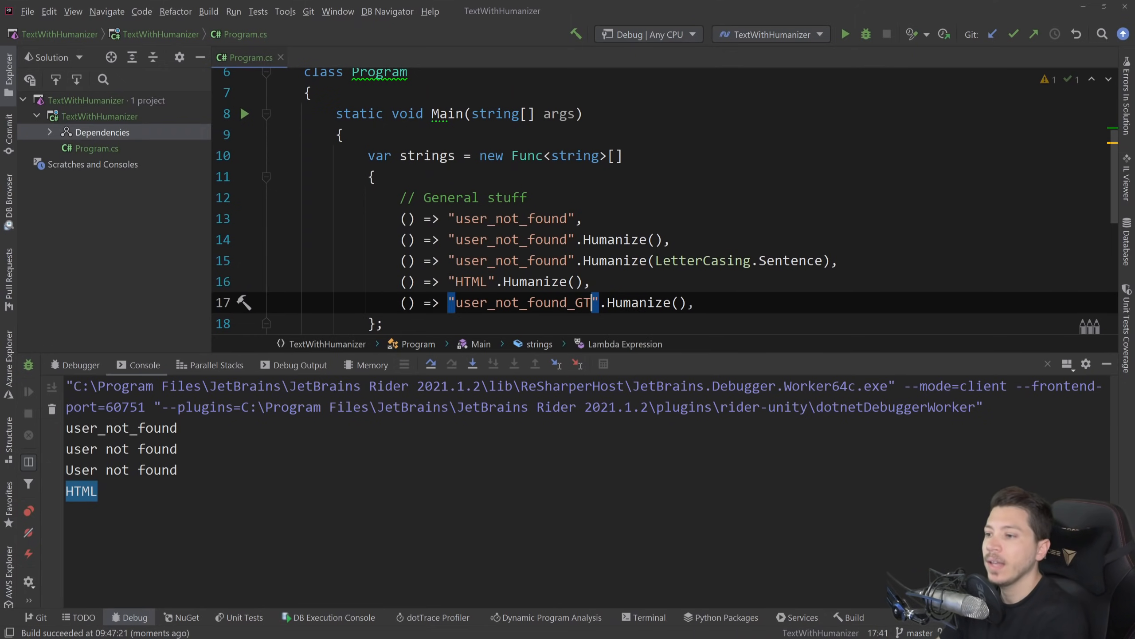
text(HTML)
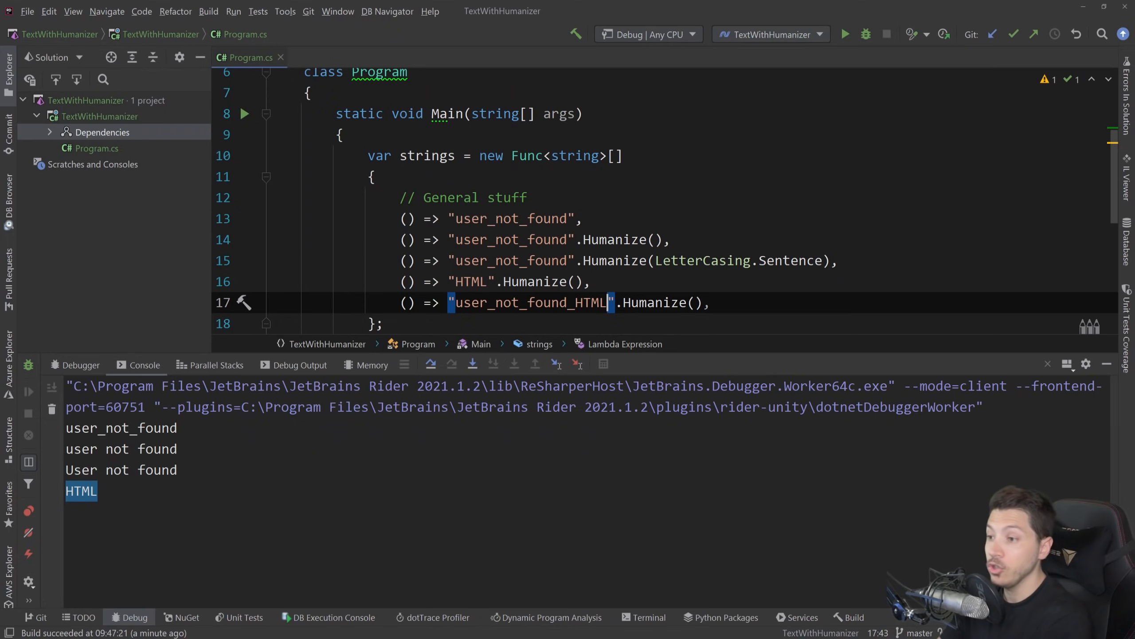
click(845, 33)
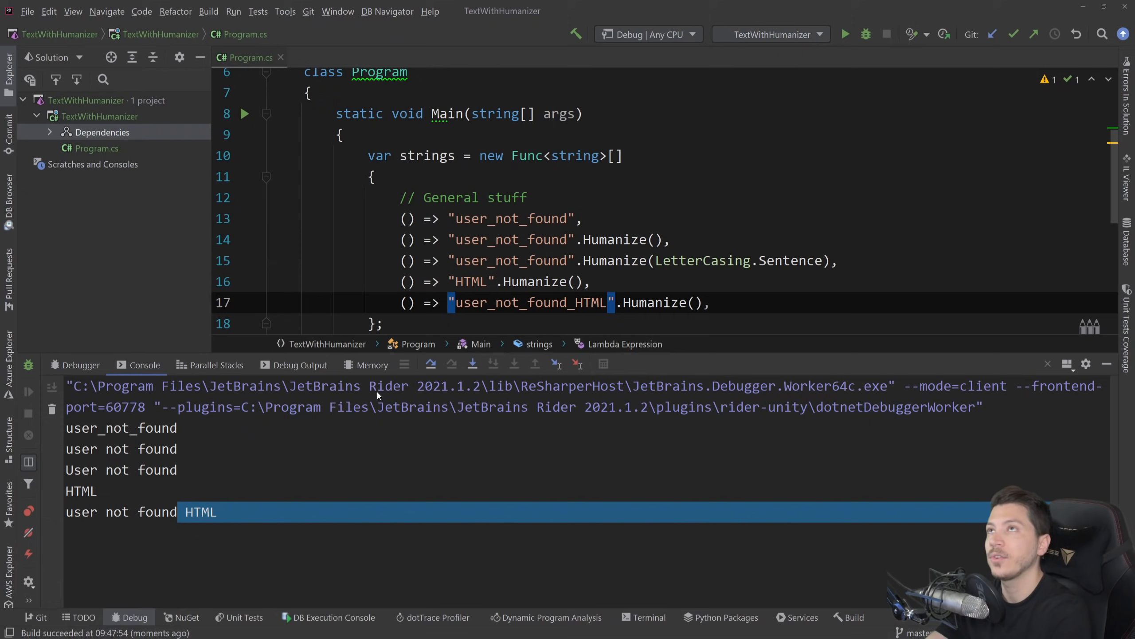
scroll(down, 3)
text(() => "user_not_found".Humanize(),)
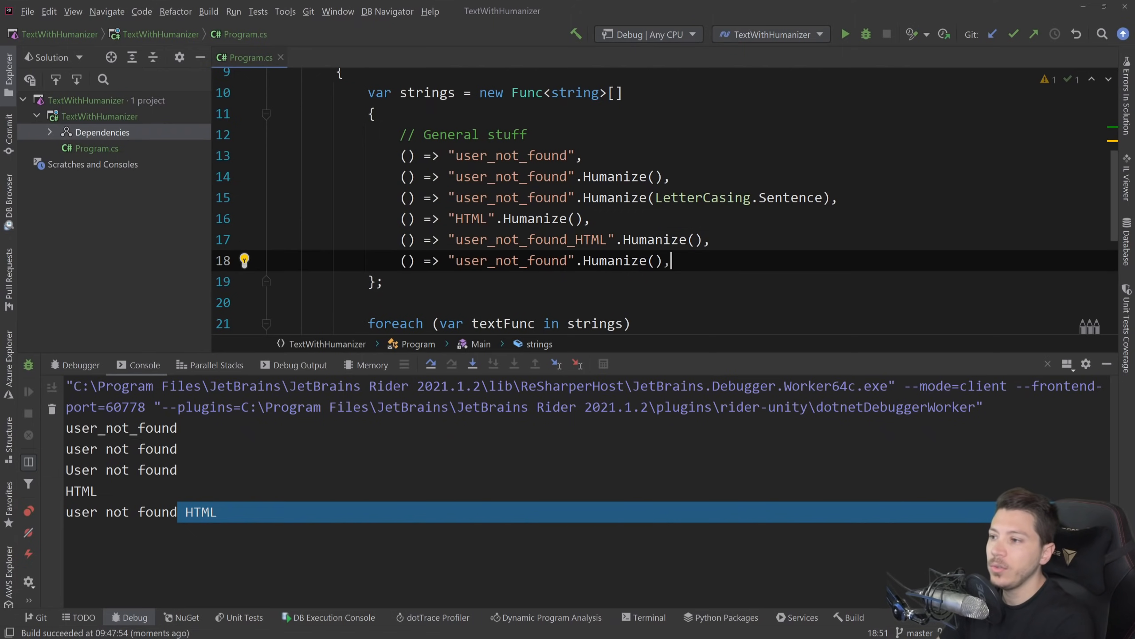
- Add Dehumanize() and Underscore() examples on "User not found", printing UserNotFound and user_not_found
double_click(511, 259)
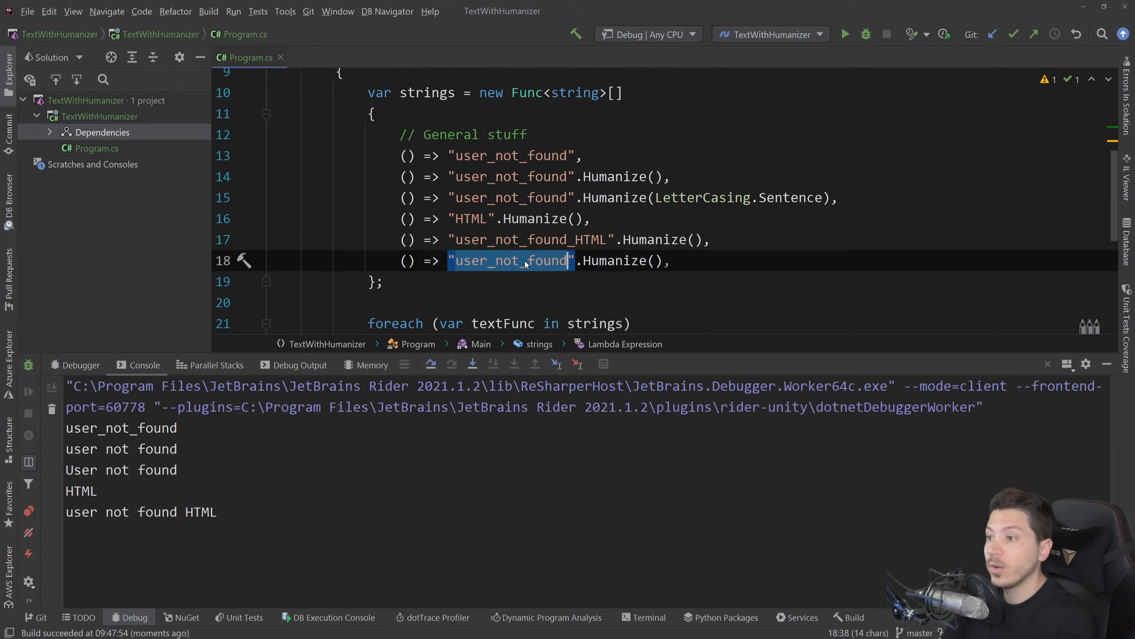
text(Deh)
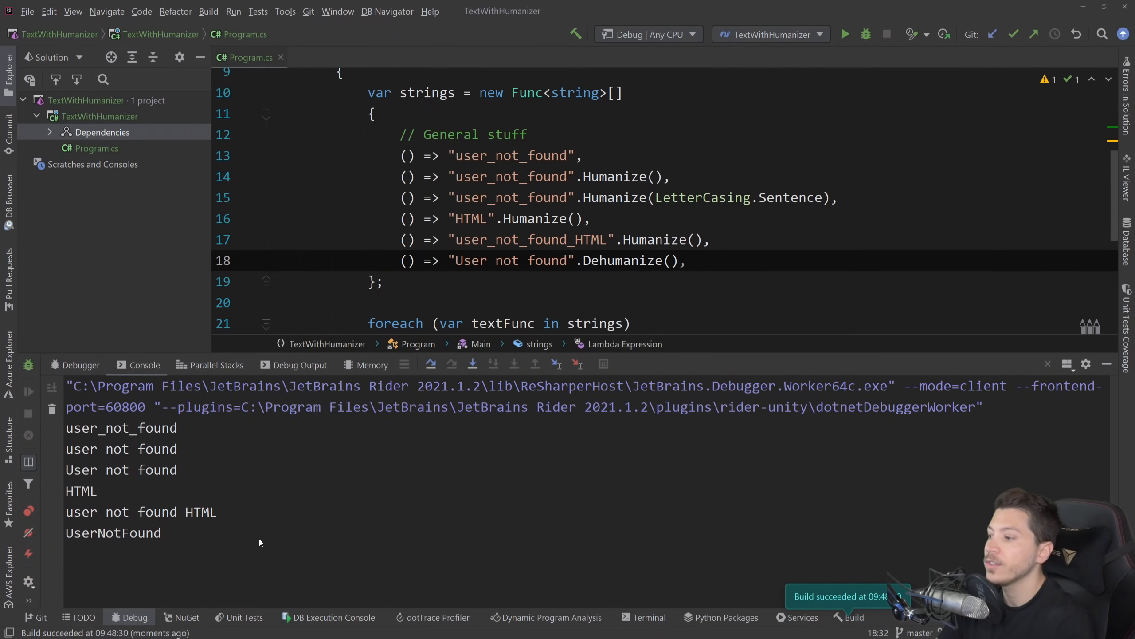
double_click(113, 532)
text(() => "User not found".Underscore())
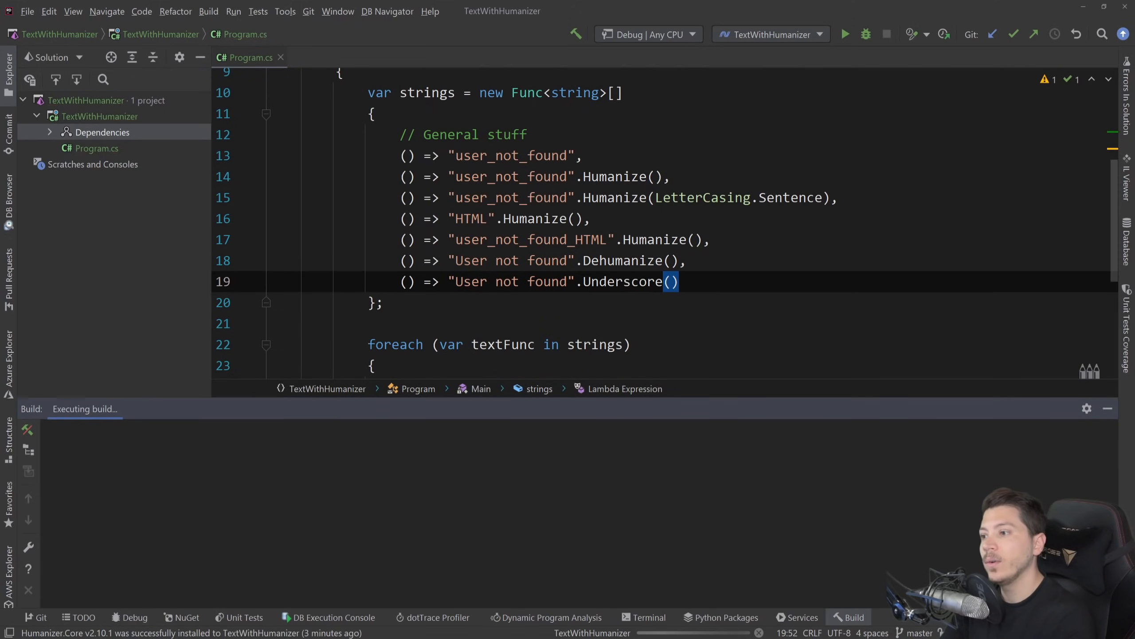
click(866, 34)
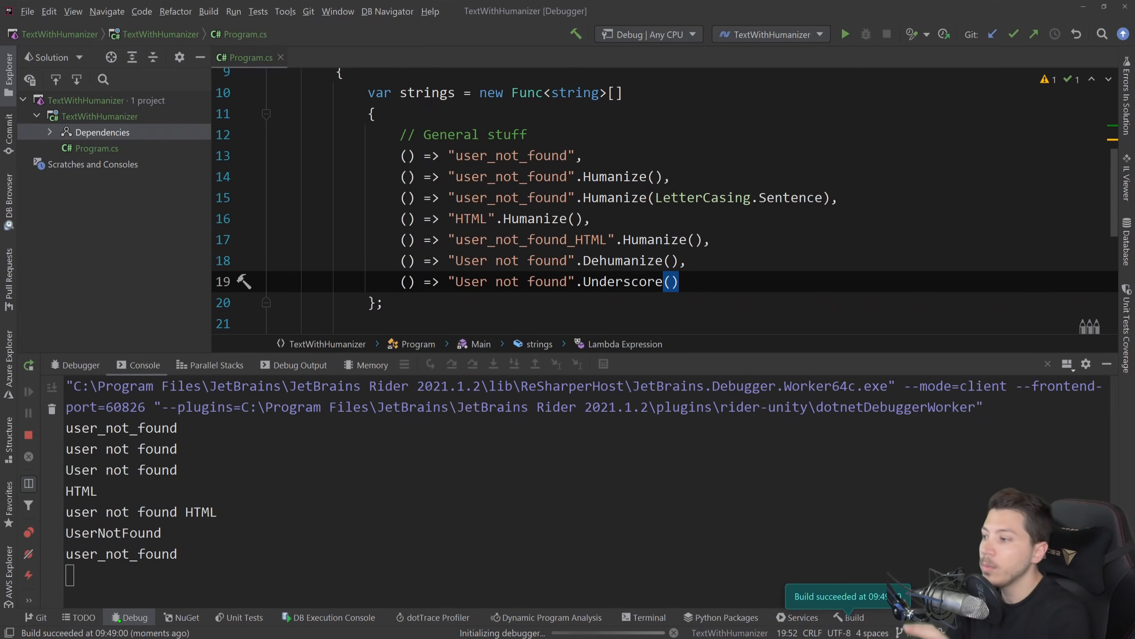
double_click(138, 554)
text(() => "This is the story of my life)
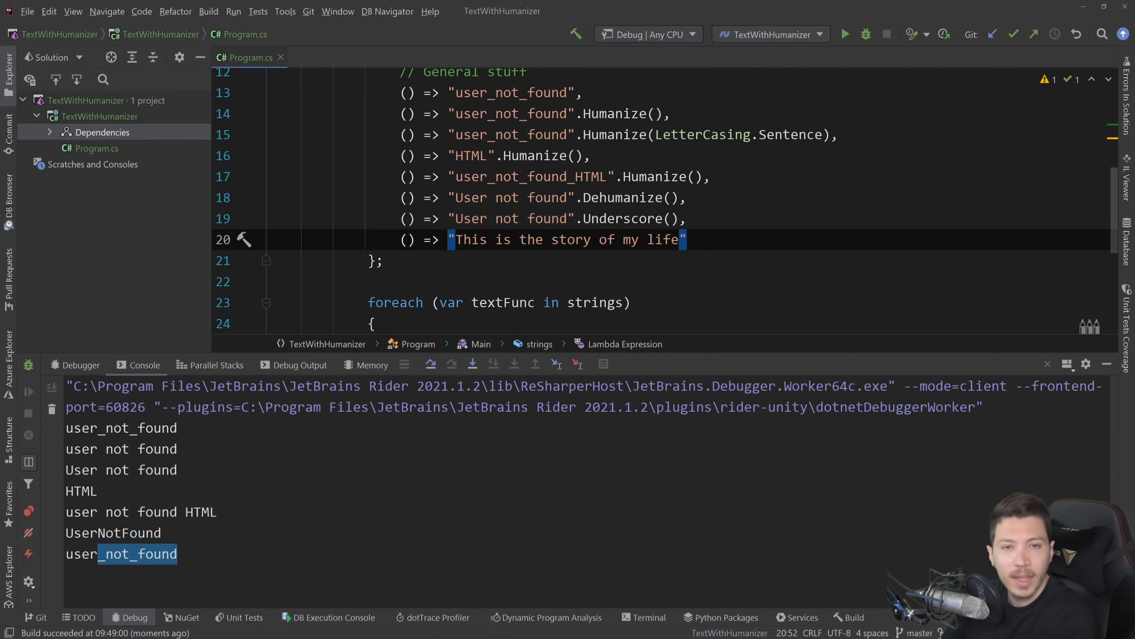
- Truncate "This is the story of my life" to 14 characters with "..." and run to print "This is th...."
text(.)
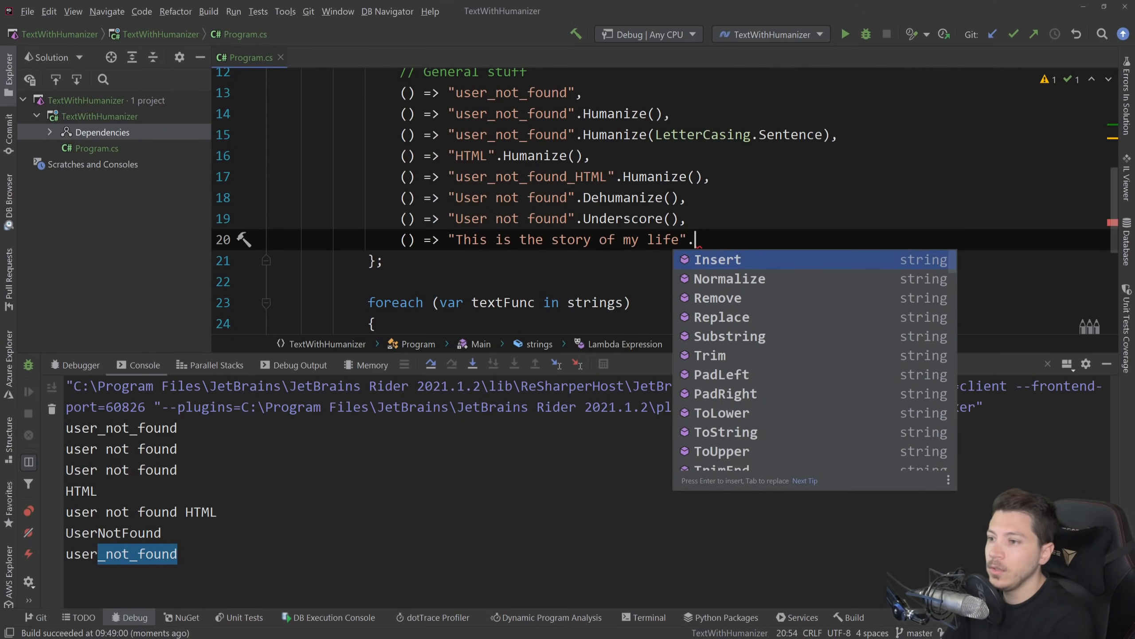
text(Tr)
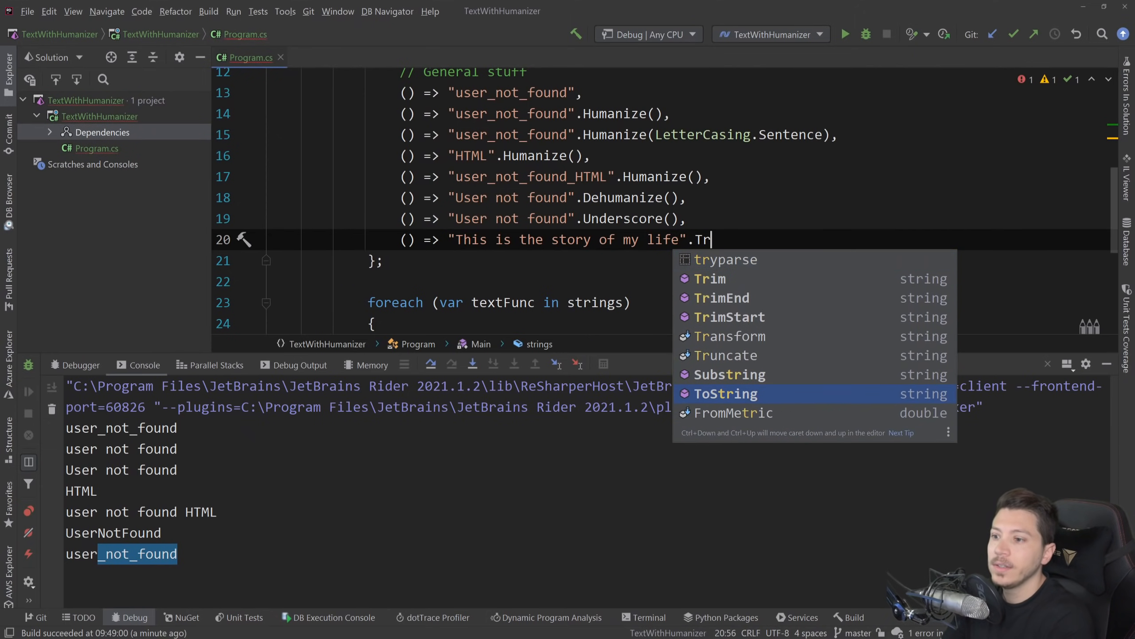
text(uncate(1)
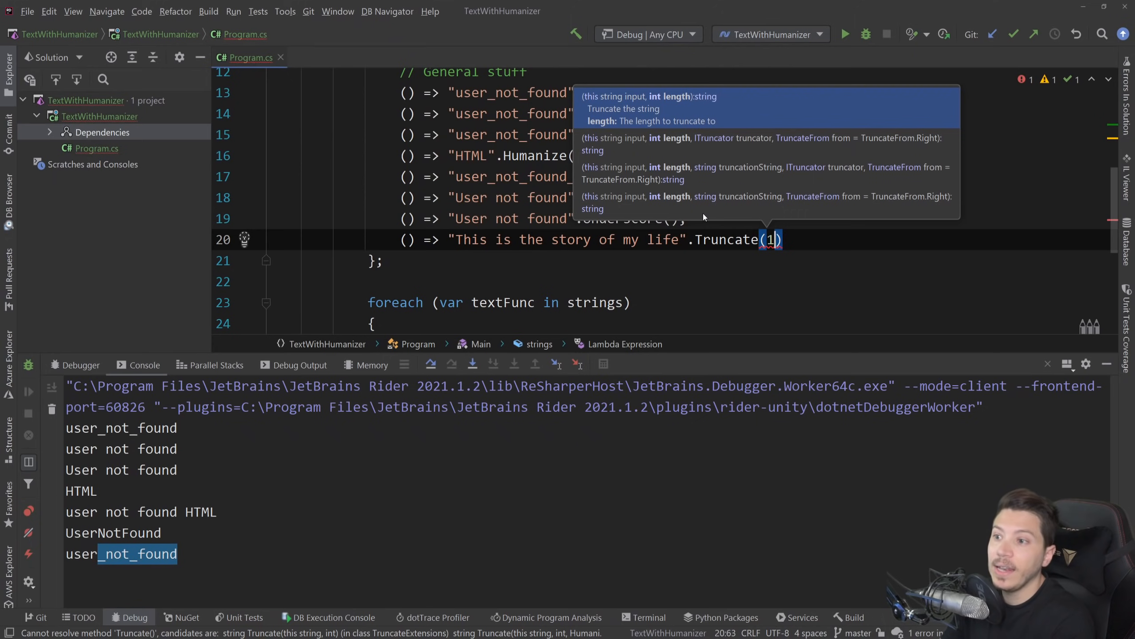
text(4,)
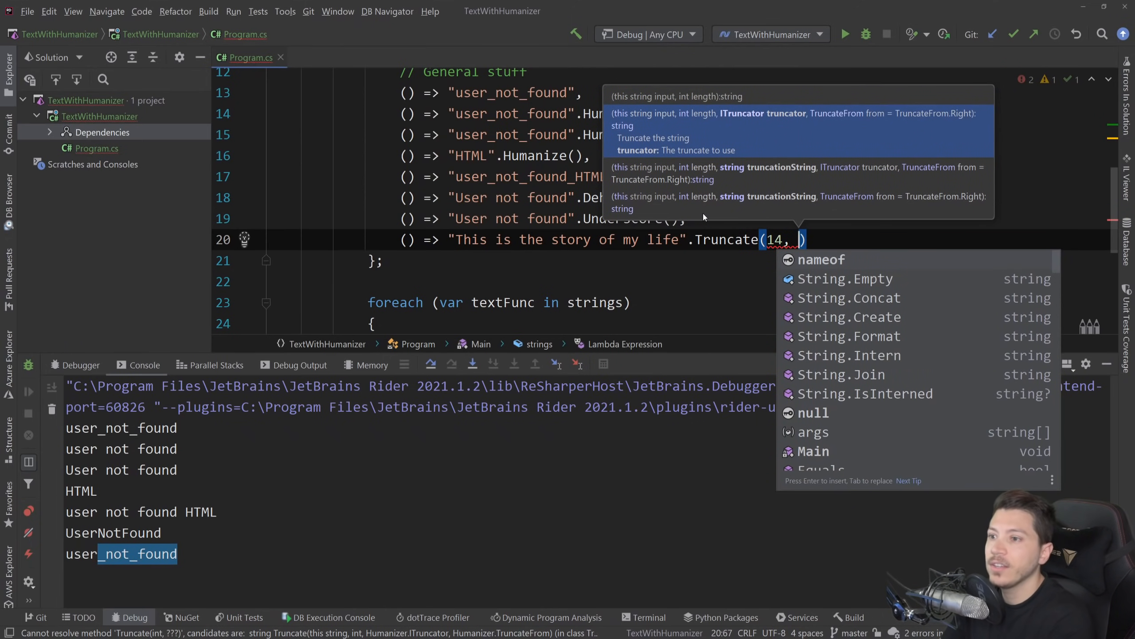
text("...")
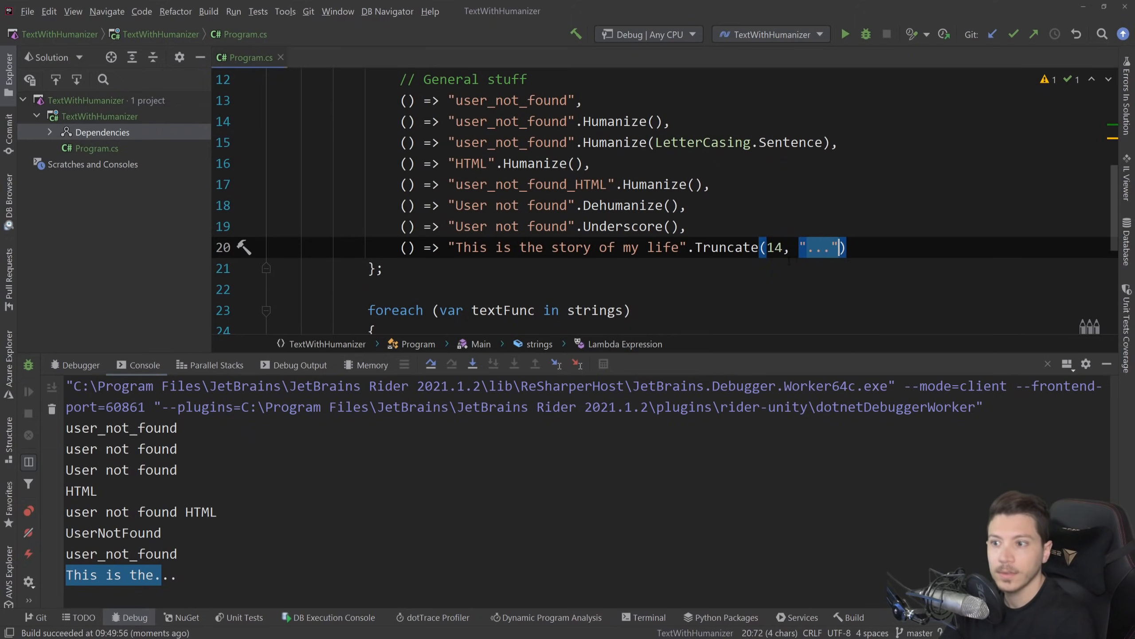
text(,)
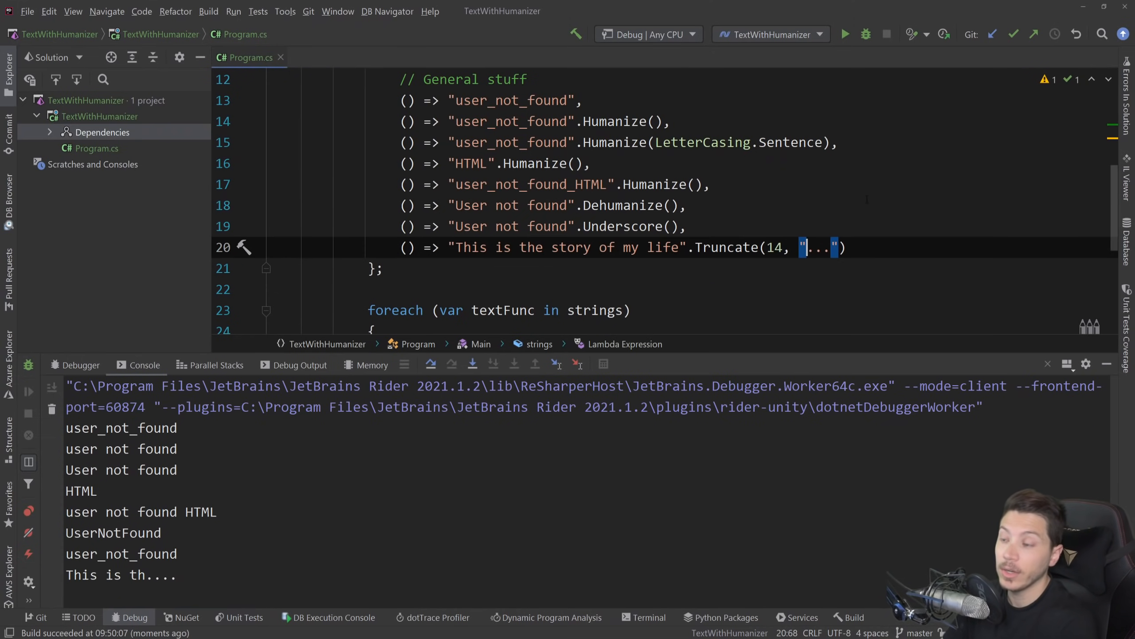
scroll(down, 3)
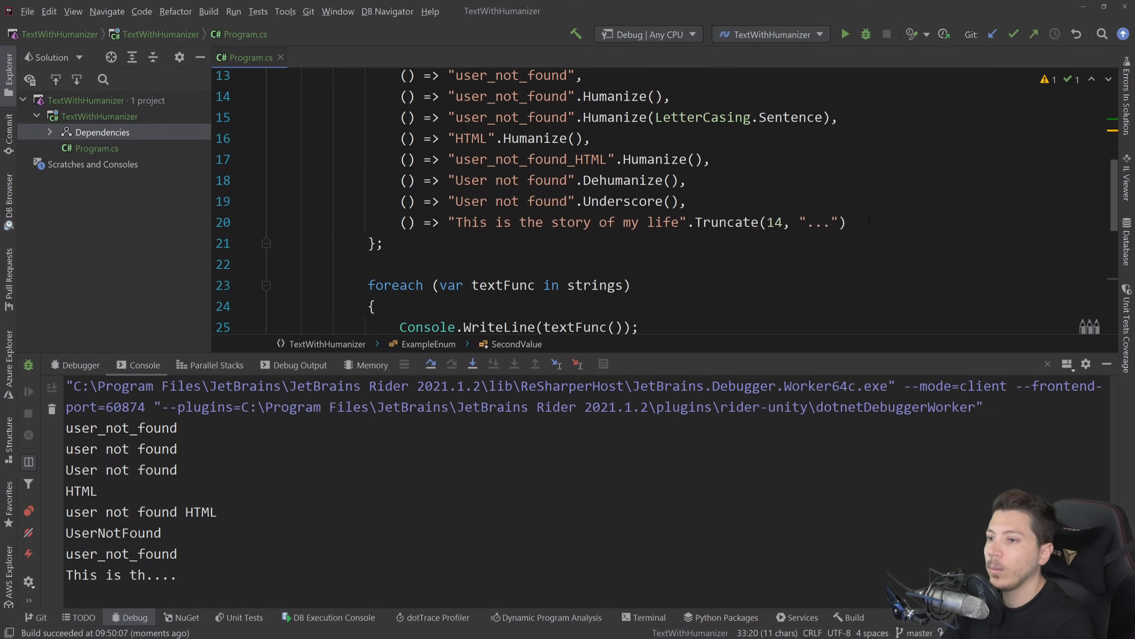
- Add an ExampleEnum.FirstValue.Humanize() line and run to print First value
click(845, 222)
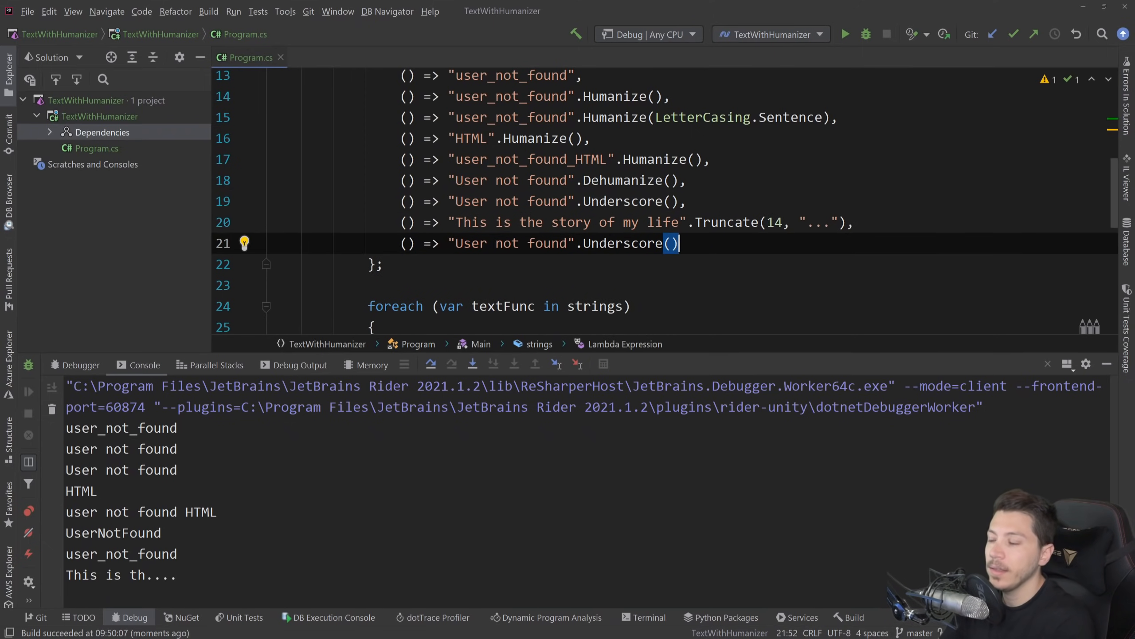
key(Backspace)
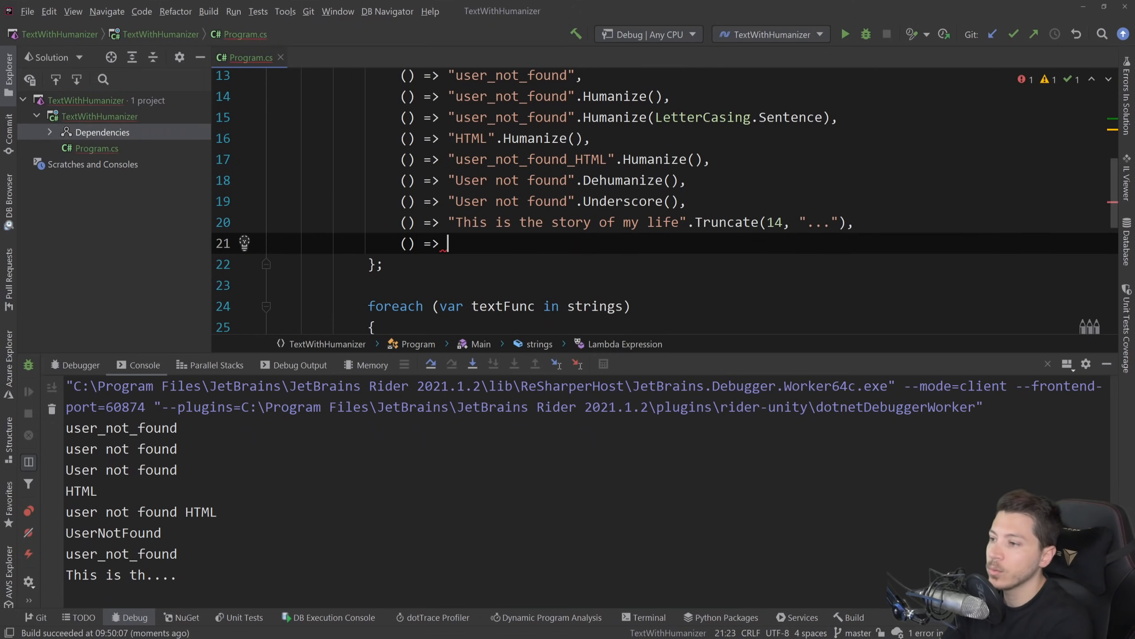
text(ExampleEnum.FirstValue)
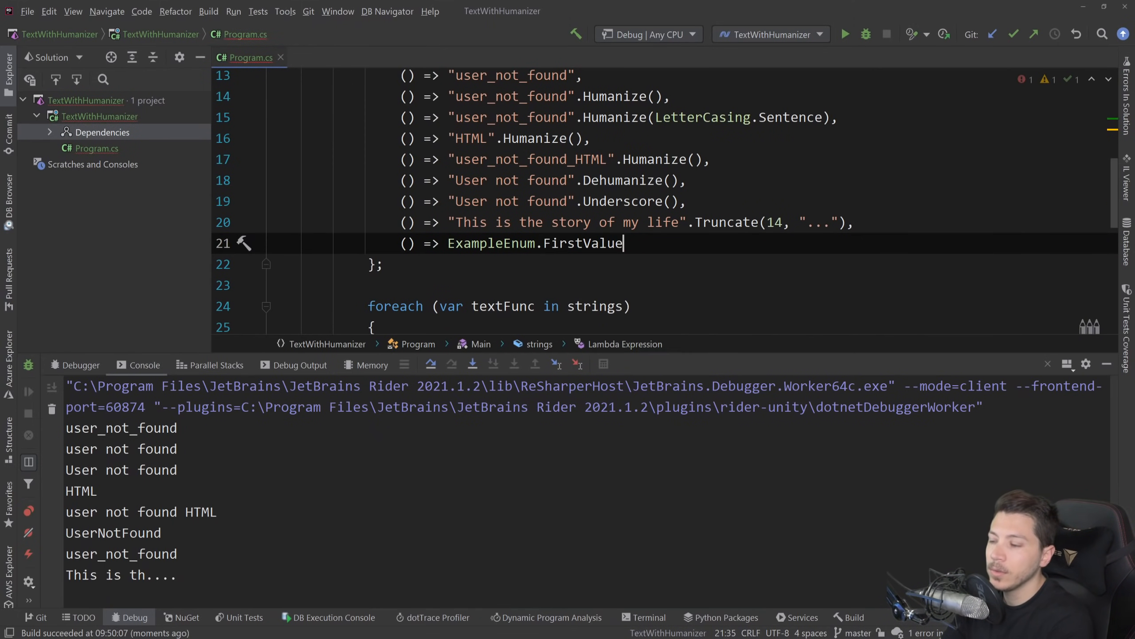
text(.Humanize()
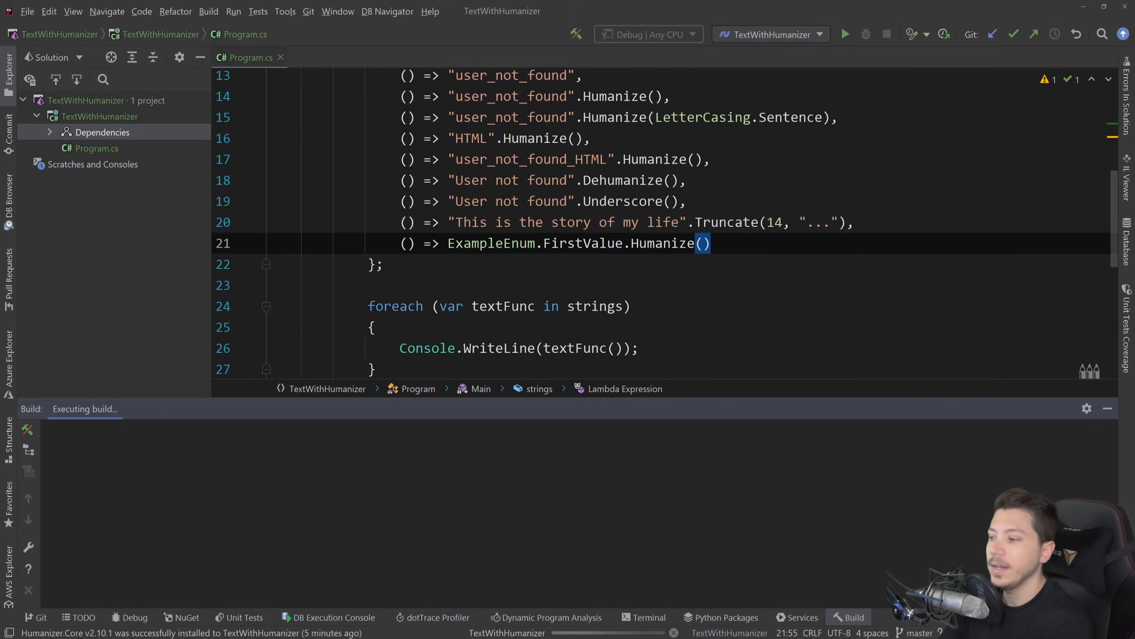
click(845, 34)
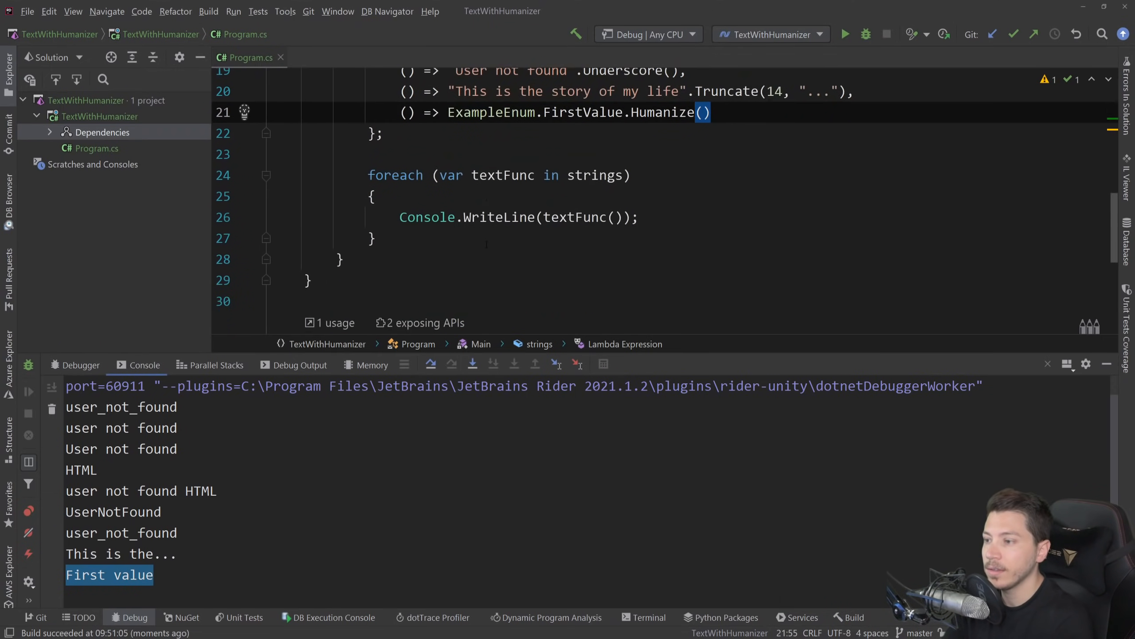
- Decorate FirstValue with [Description("This is the first value")] and rerun to print that sentence
scroll(down, 3)
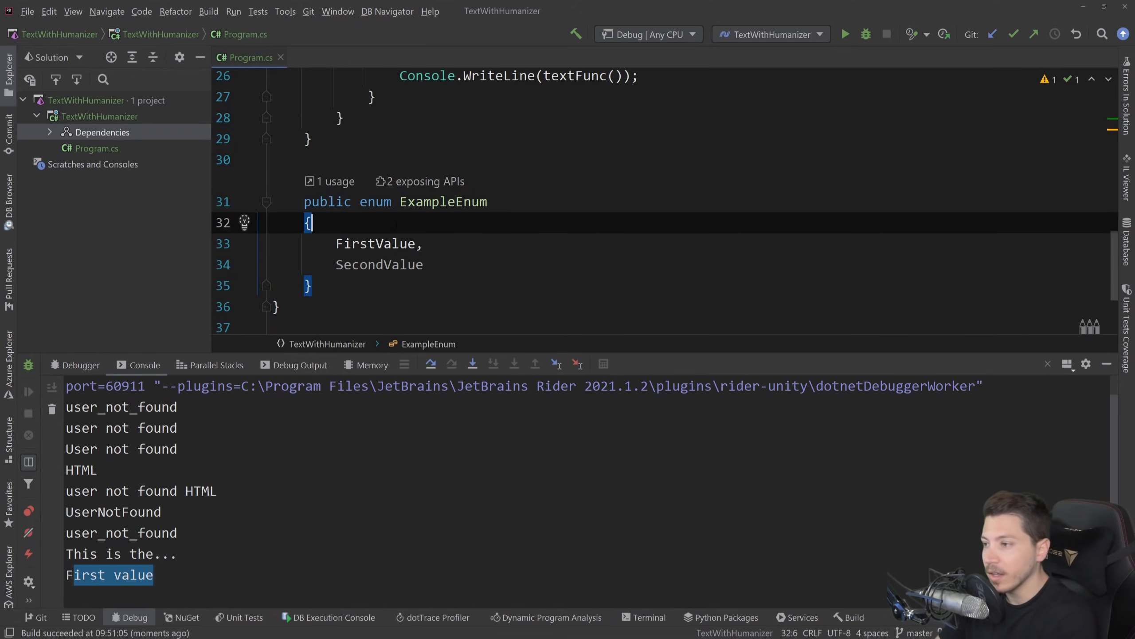
text([Description(")
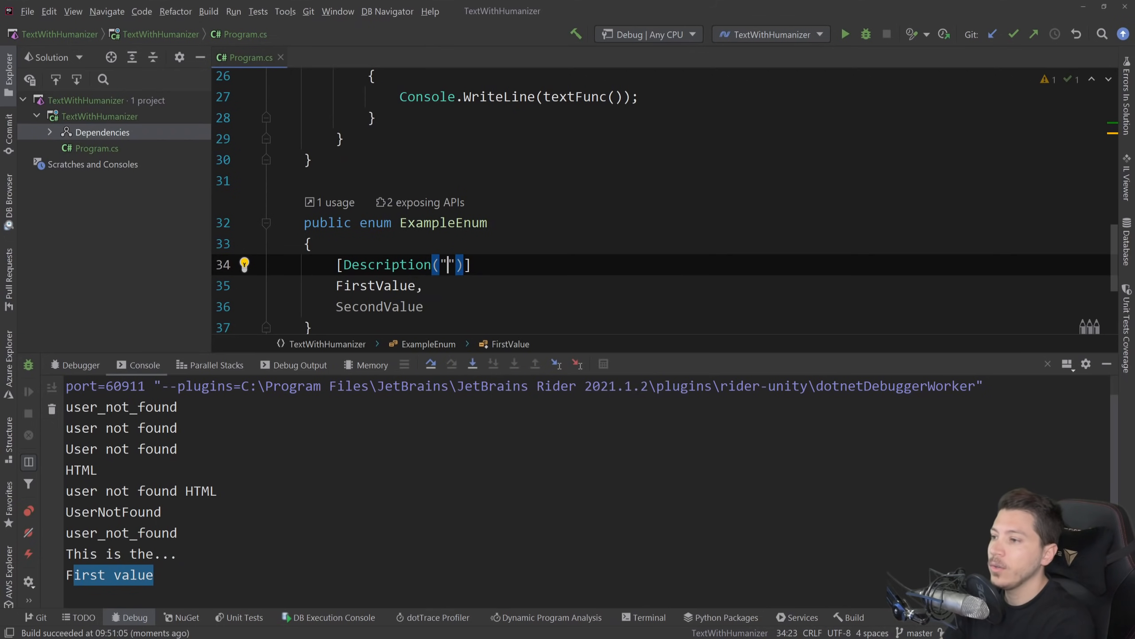
text(This is the f)
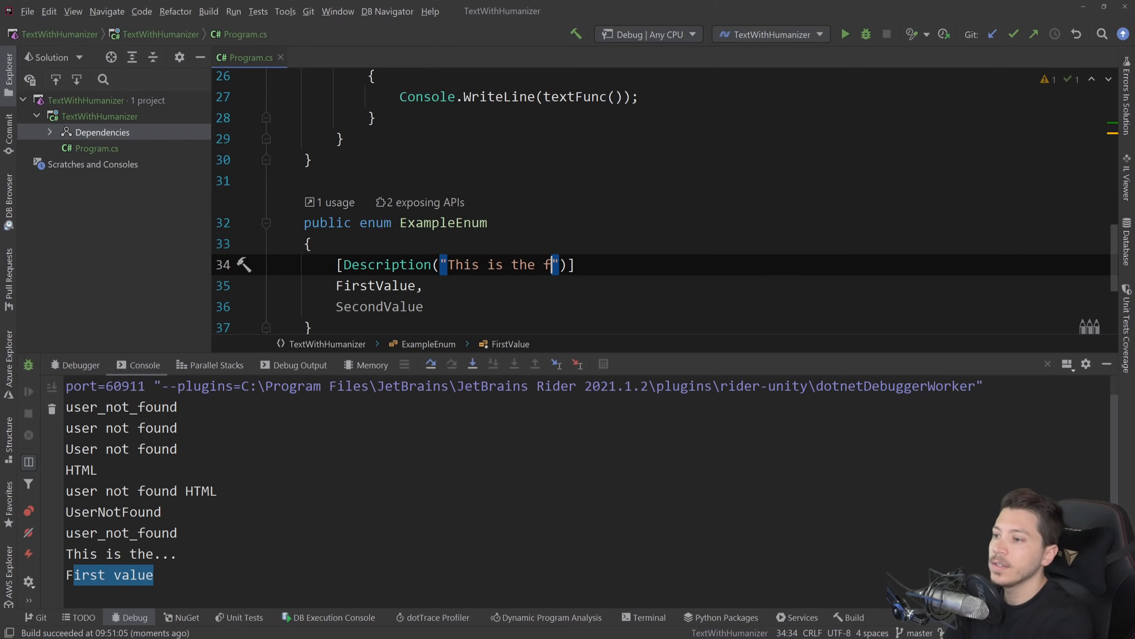
text(irst va)
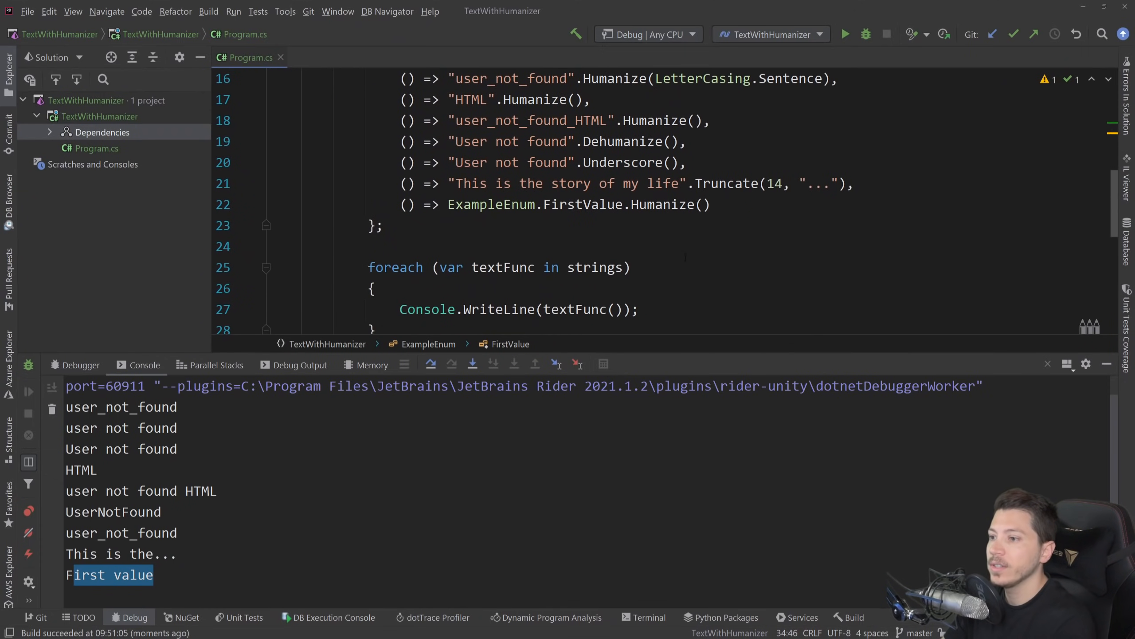
click(846, 34)
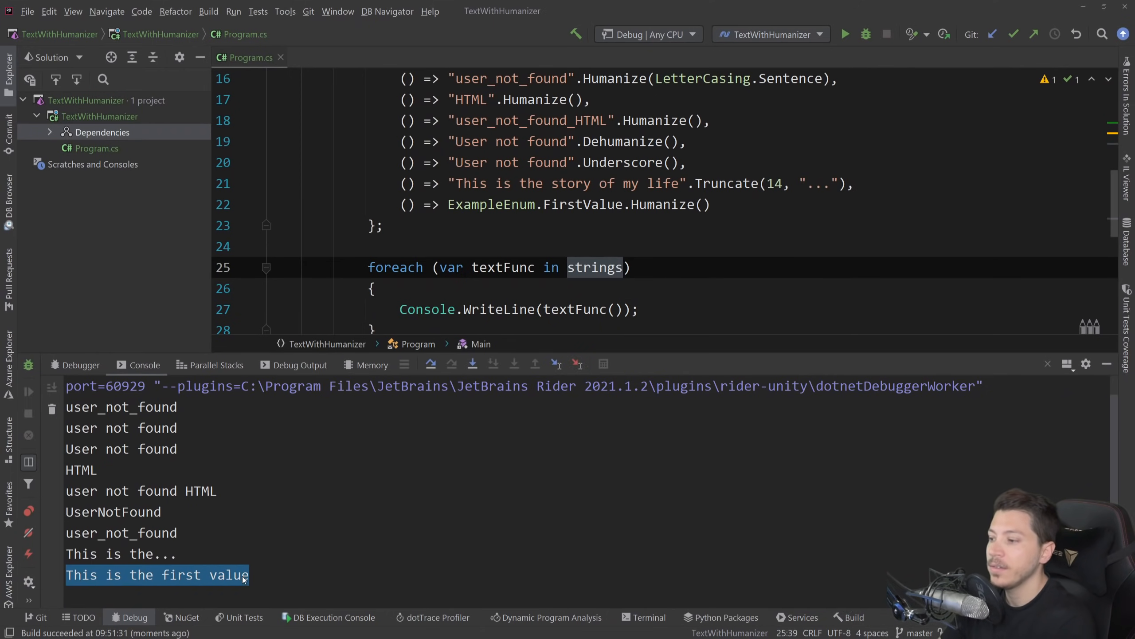
mouse_move(320, 501)
text(() =>)
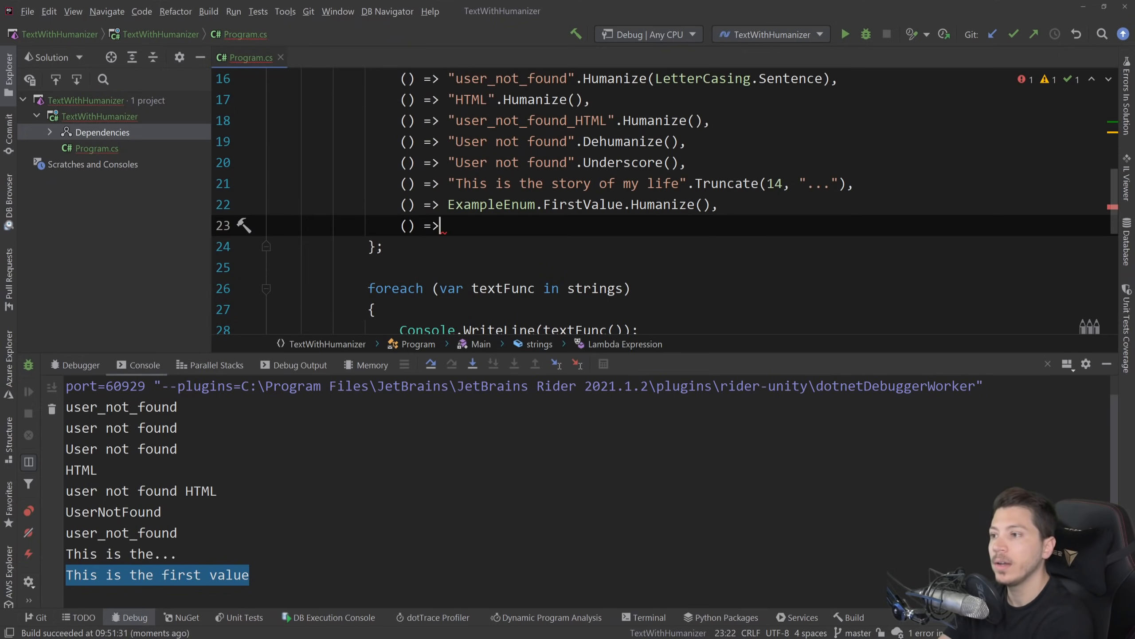
- Add a "person".Pluralize() line and run so the console prints people
key(space)
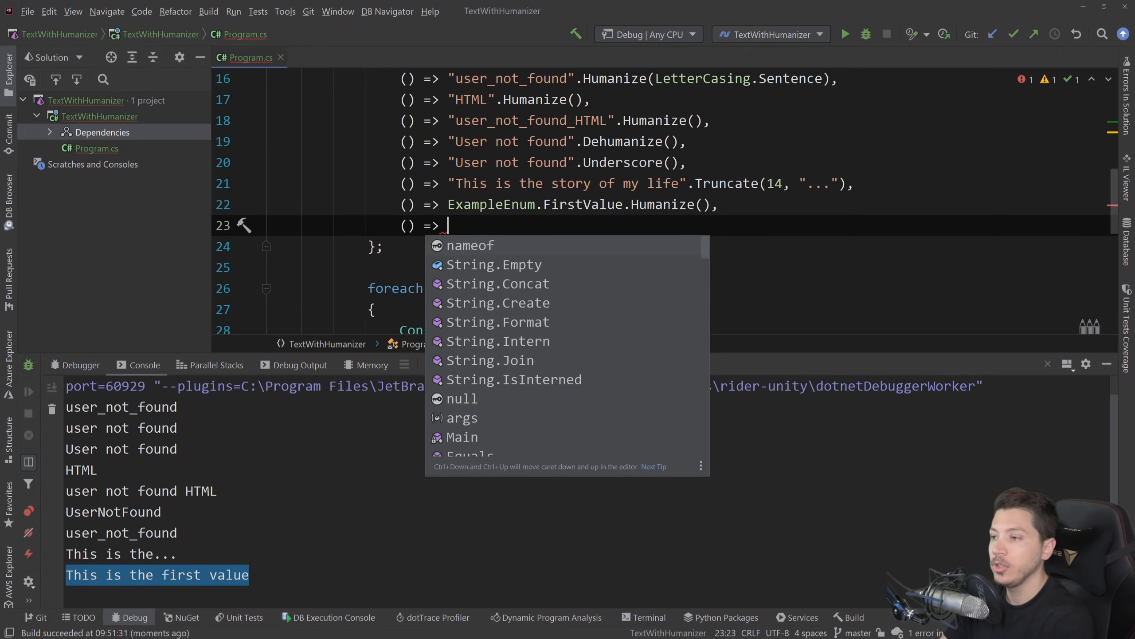
text("pes")
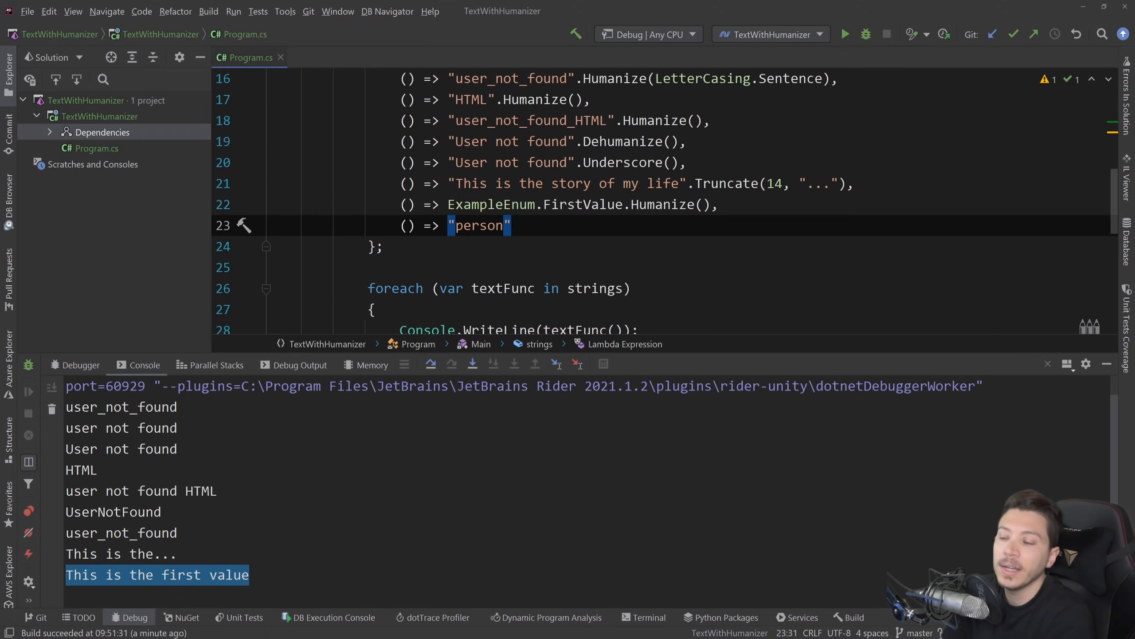
text(.P)
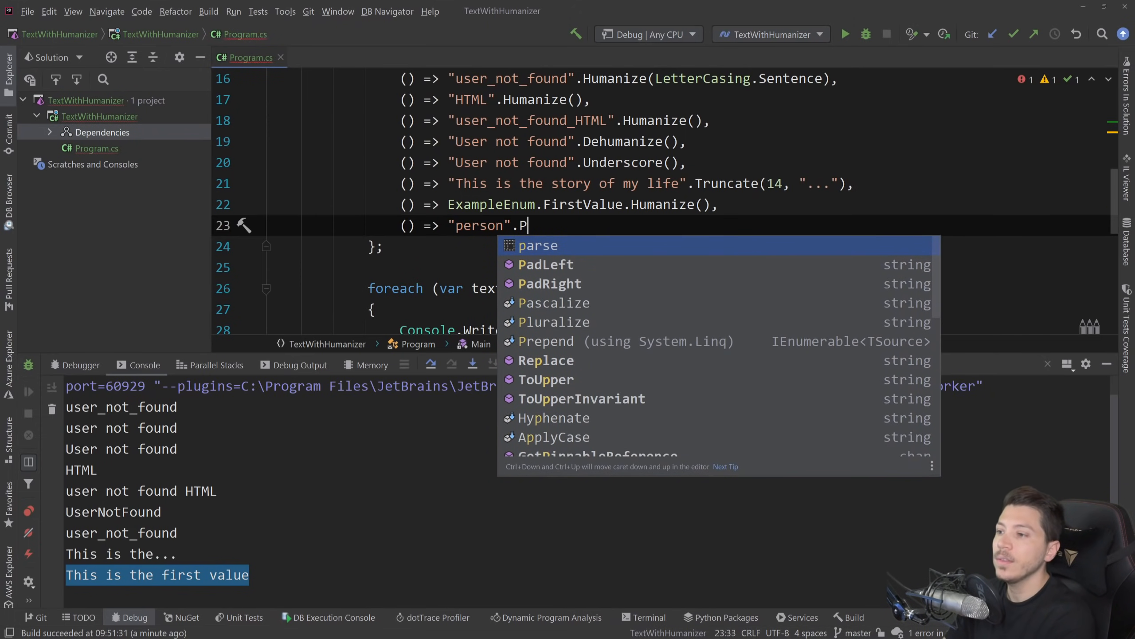
click(554, 321)
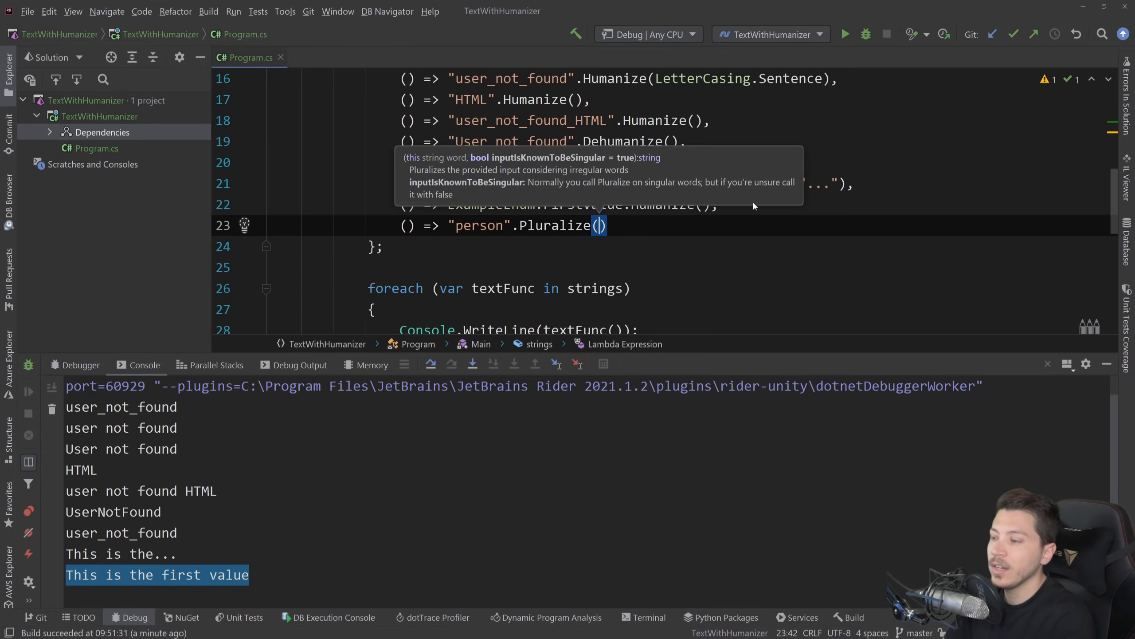
click(843, 34)
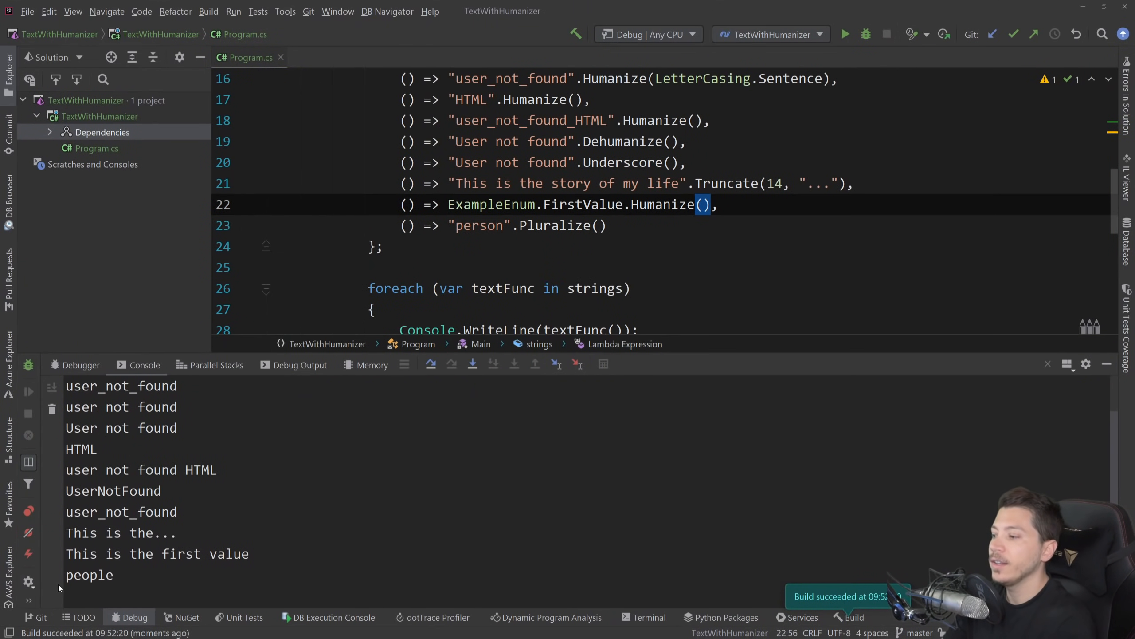
double_click(88, 574)
text(// Date)
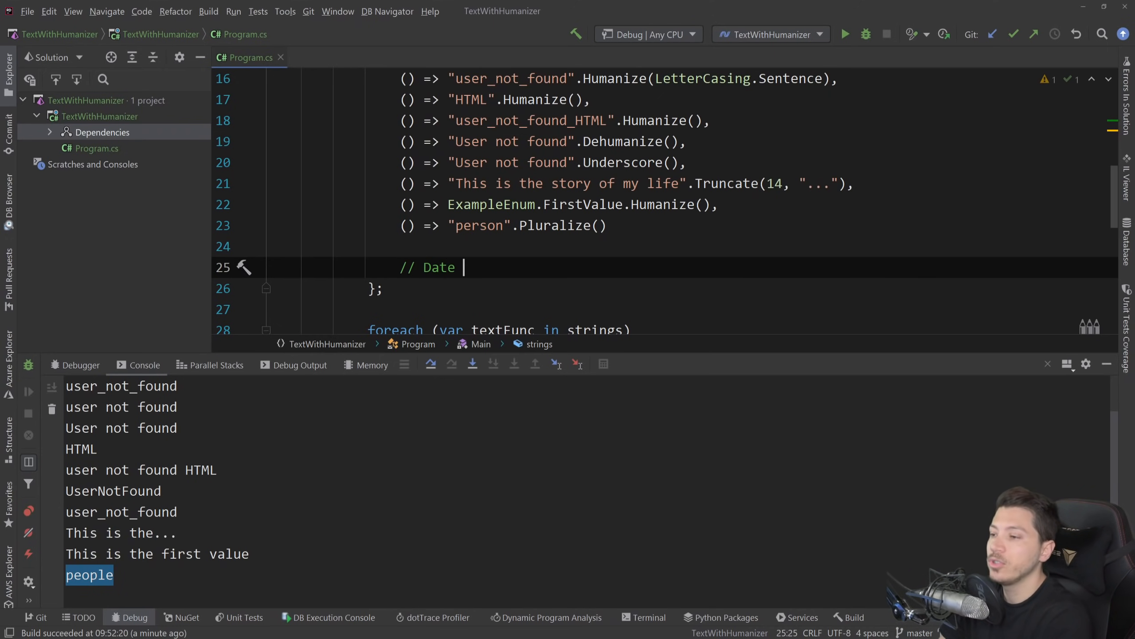
- Add a DateTime.UtcNow.AddHours(-24).Humanize() example that prints yesterday
text(s)
text(() => DateTime)
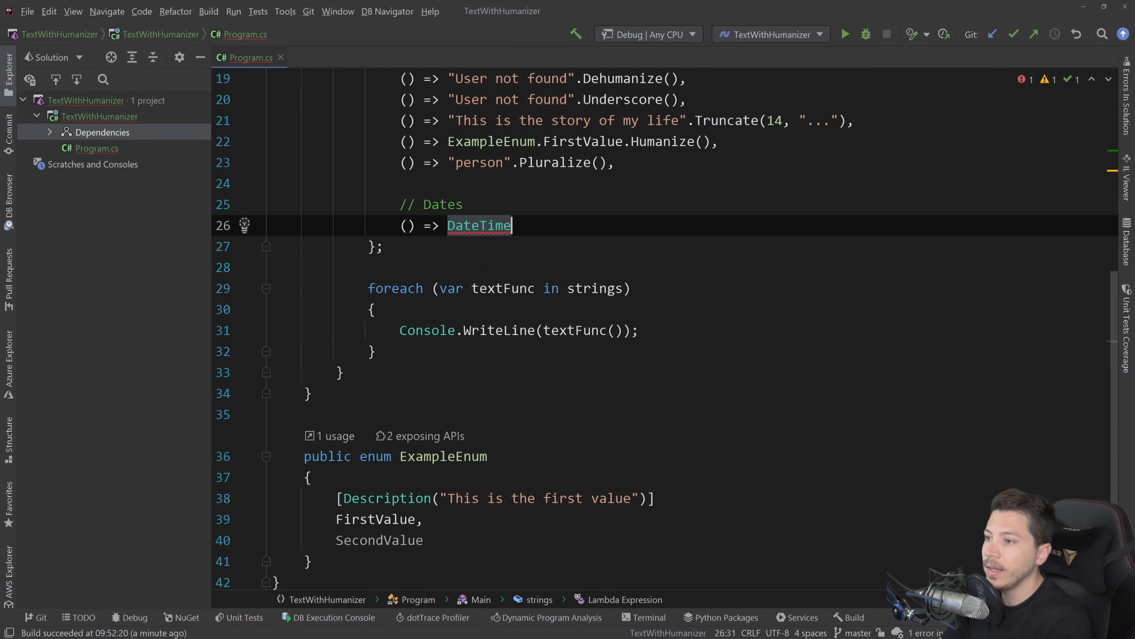
text(.UtcNow.)
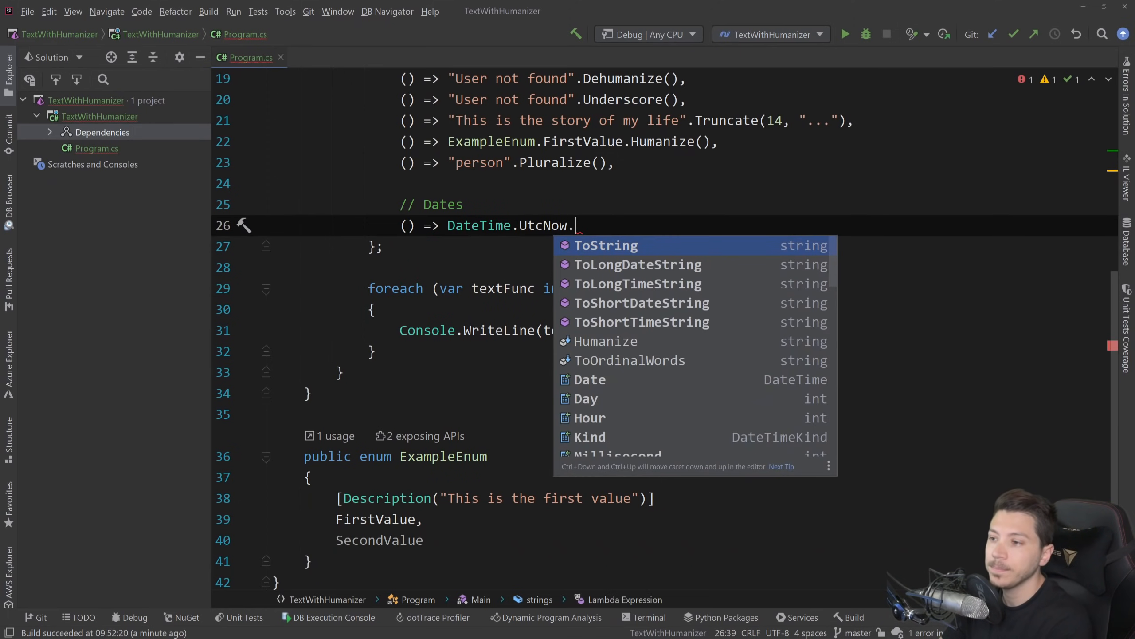
text(AddHours(-)
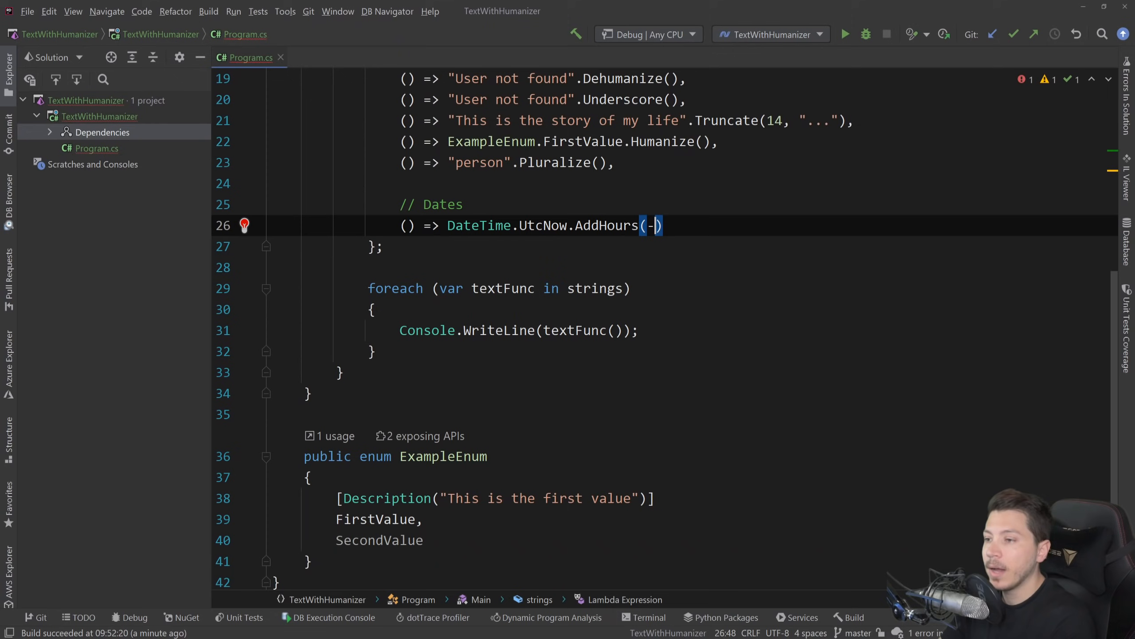
text(24)
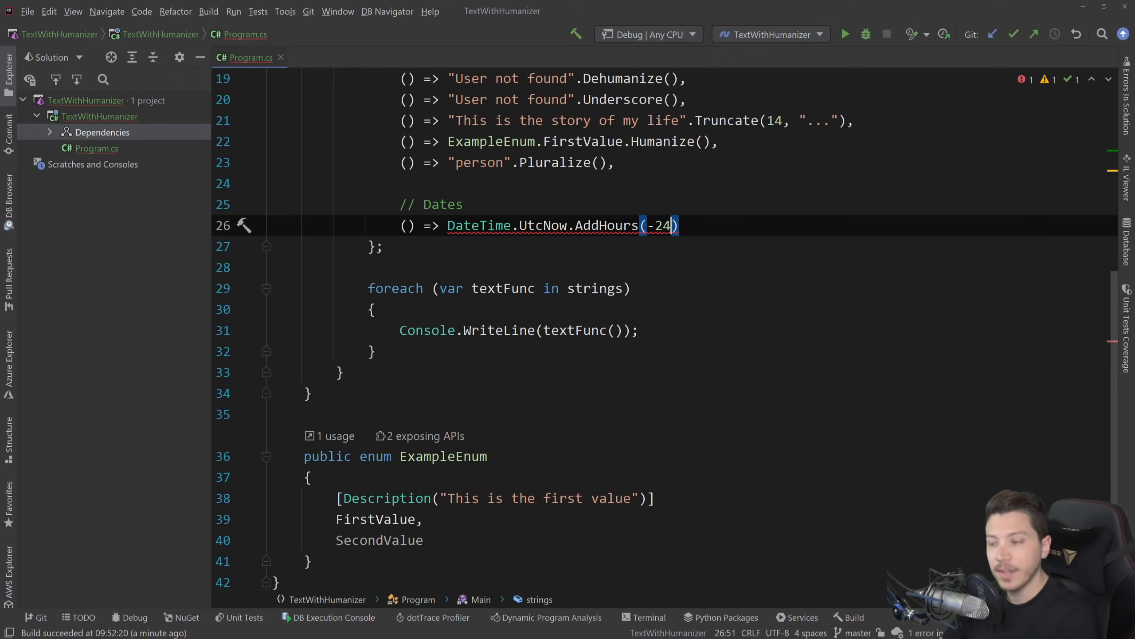
text(.Humanize())
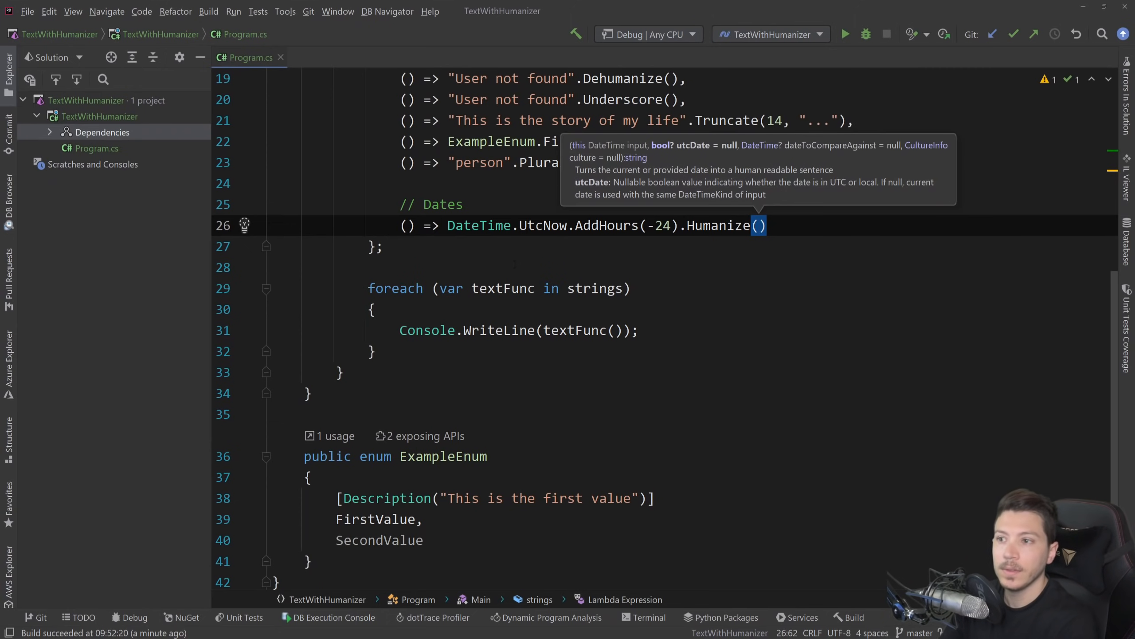
click(845, 34)
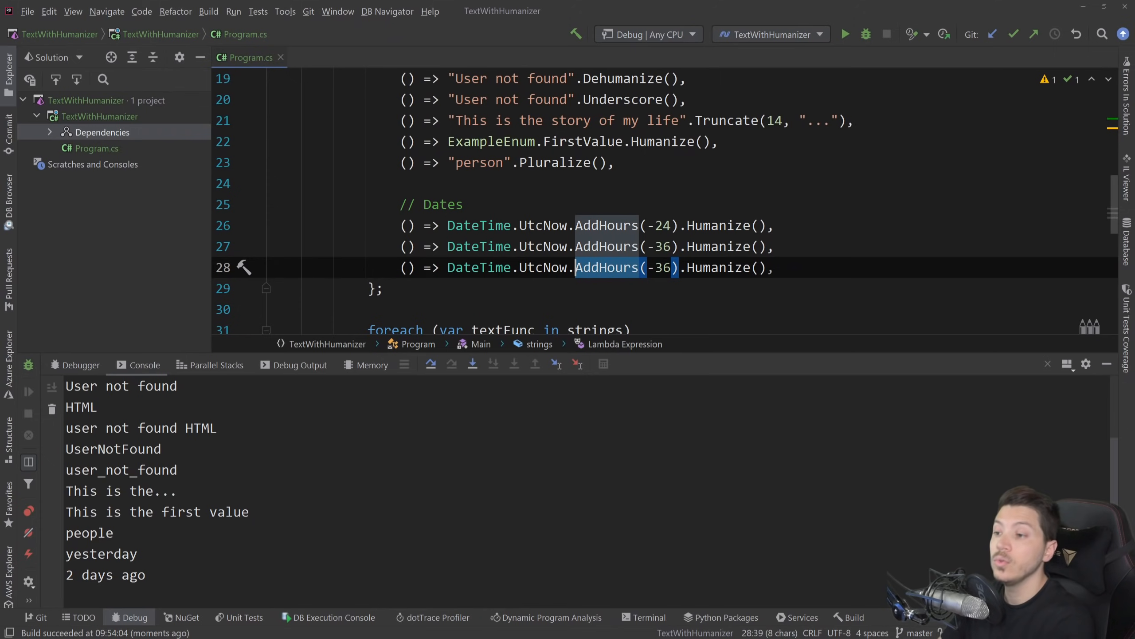
- Add AddHours(-36), AddMinutes(-36) and AddMinutes(69) variants and run, printing 2 days ago, 36 minutes ago, an hour from now
text(AddMinute)
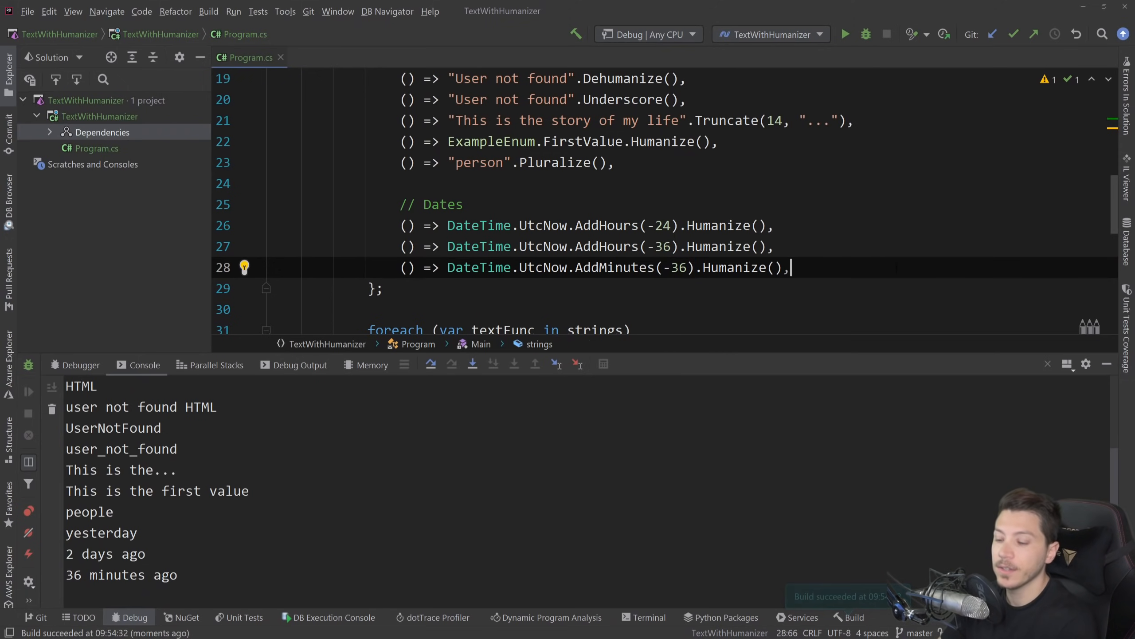
key(Enter)
text(() => DateTime.UtcNow.AddMinutes(69).Humanize(),)
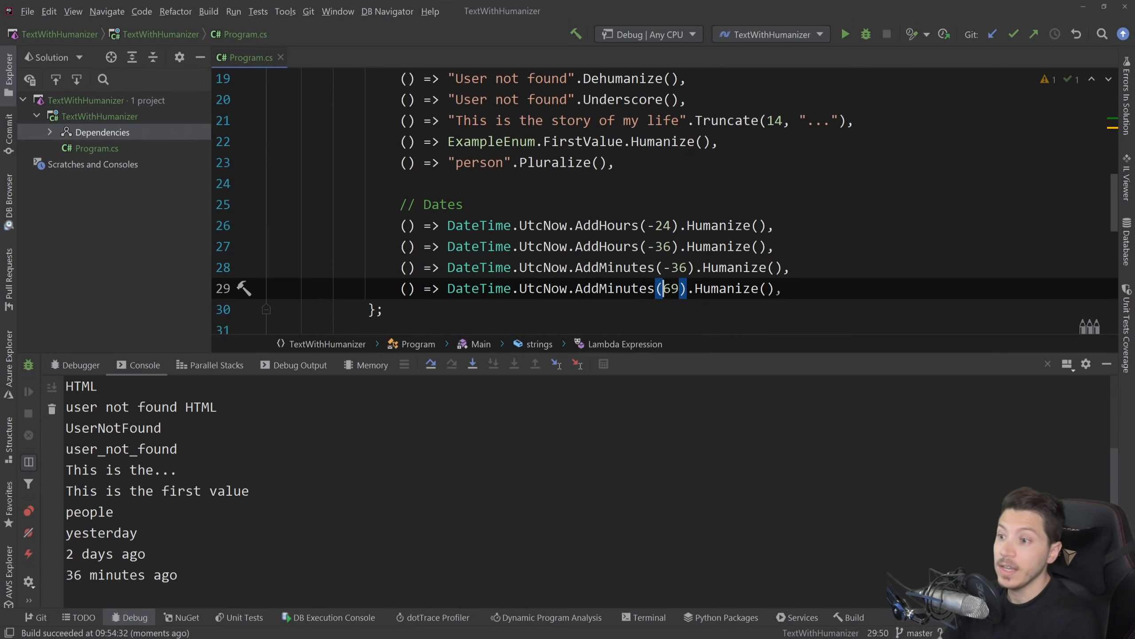
click(865, 34)
text(//)
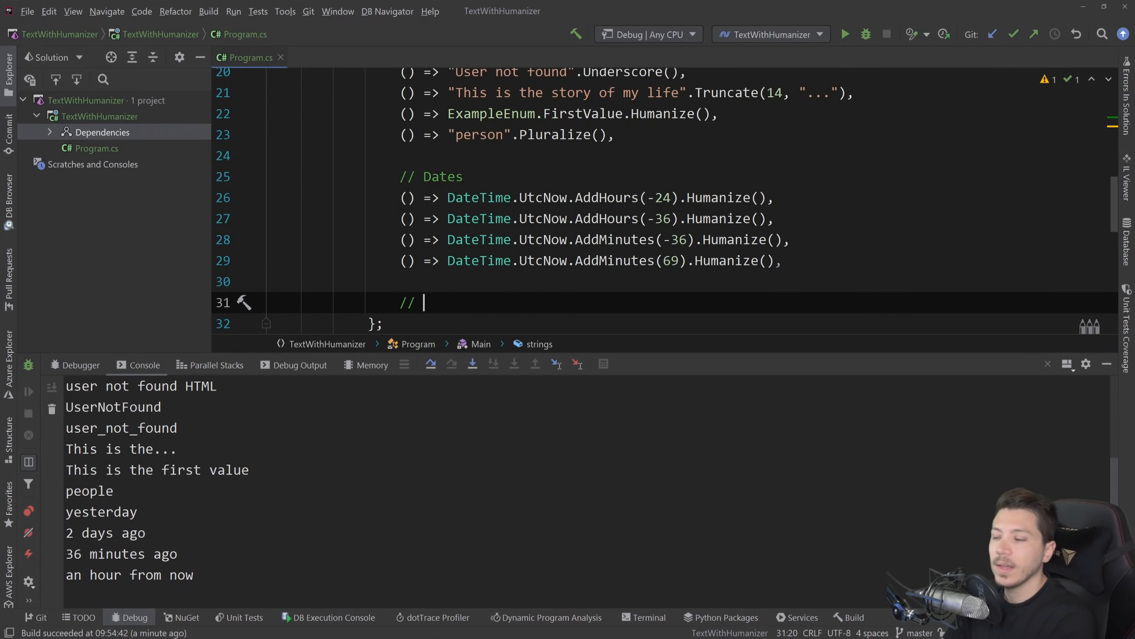
- Add a // TimeSpans section humanizing TimeSpan.FromMilliseconds(252000) to 2 units, printing "4 minutes, 12 seconds"
text(Ti)
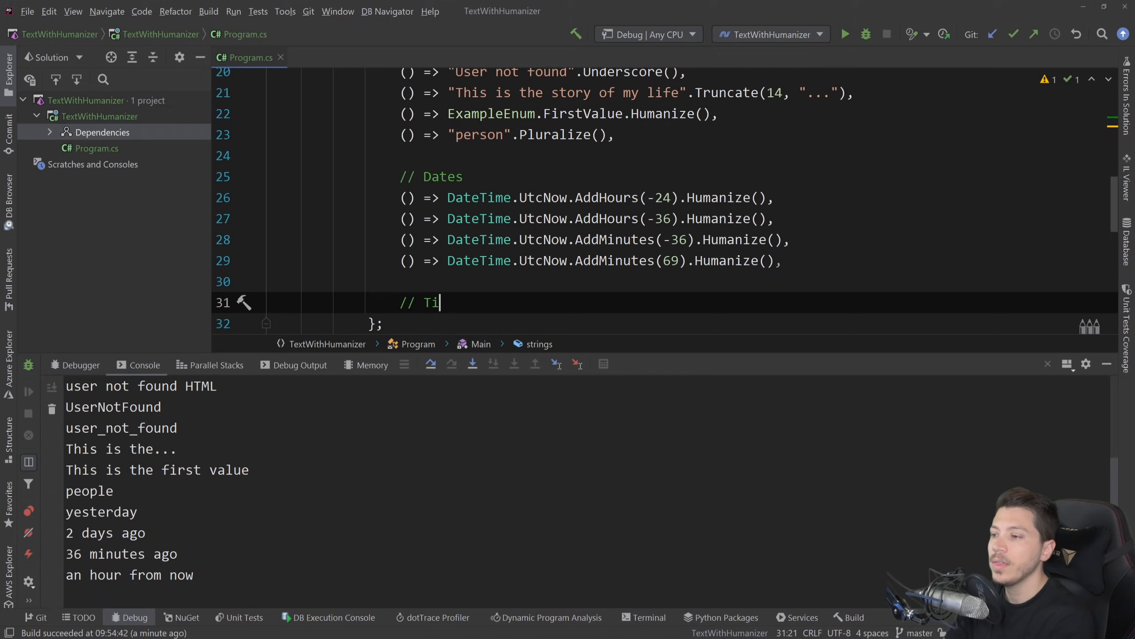
text(meSpans)
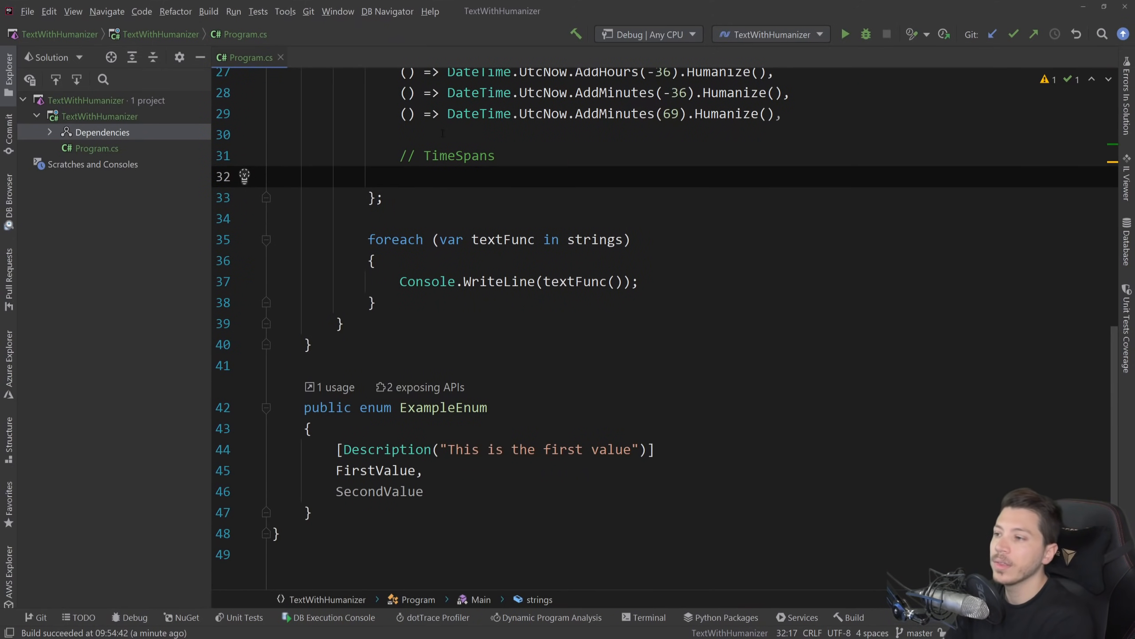
text(() => TimeSpan.FromMilliseconds(252000))
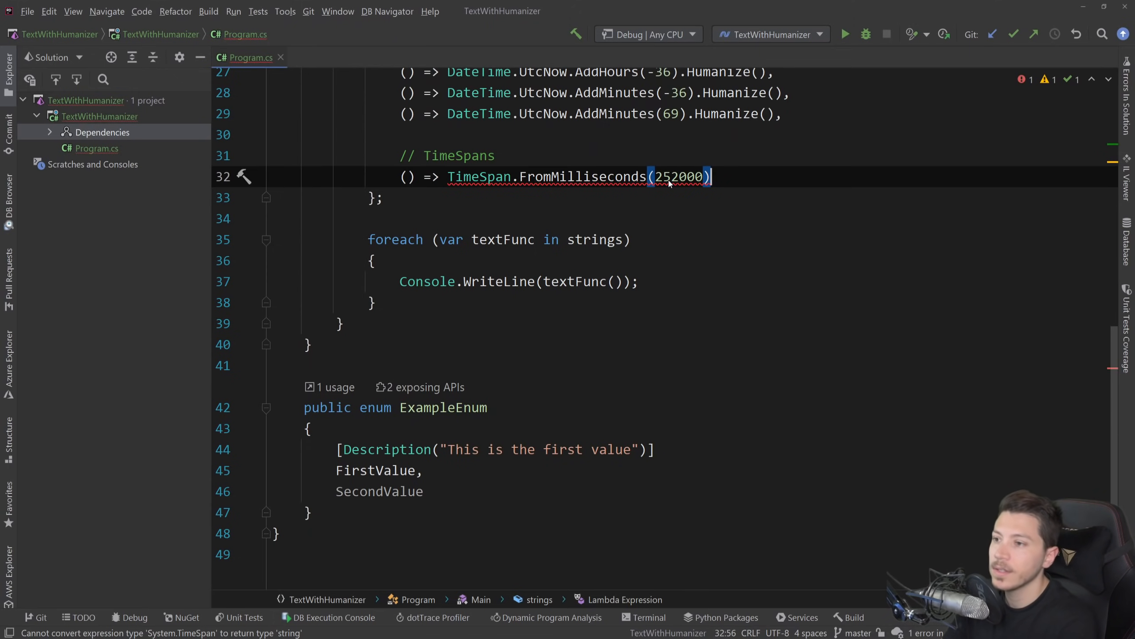
text(.Humanize())
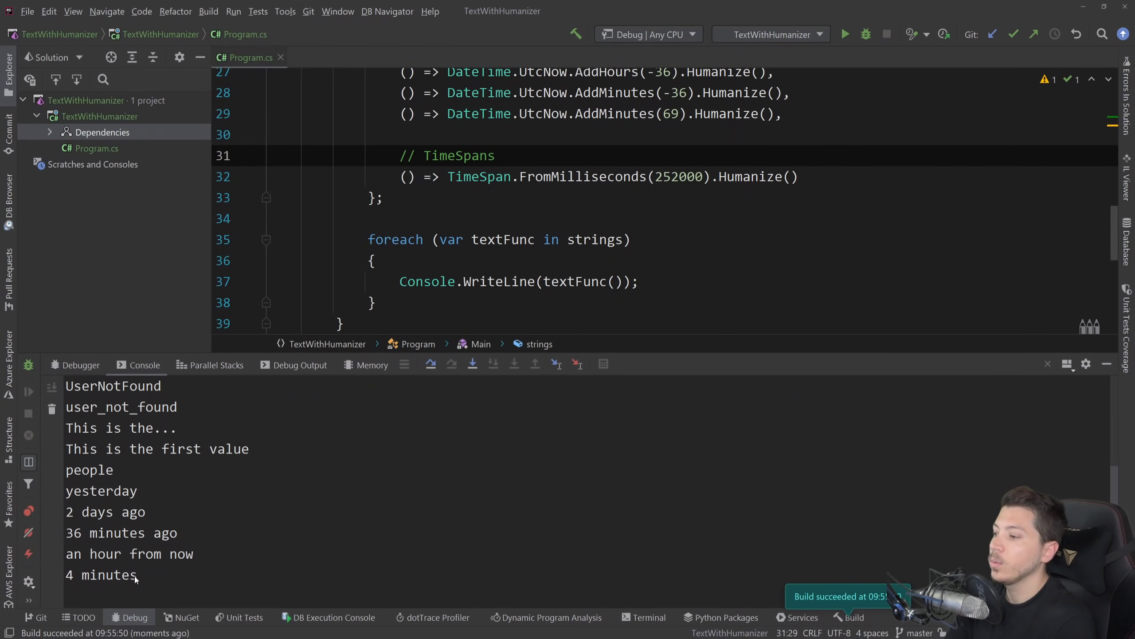
double_click(101, 574)
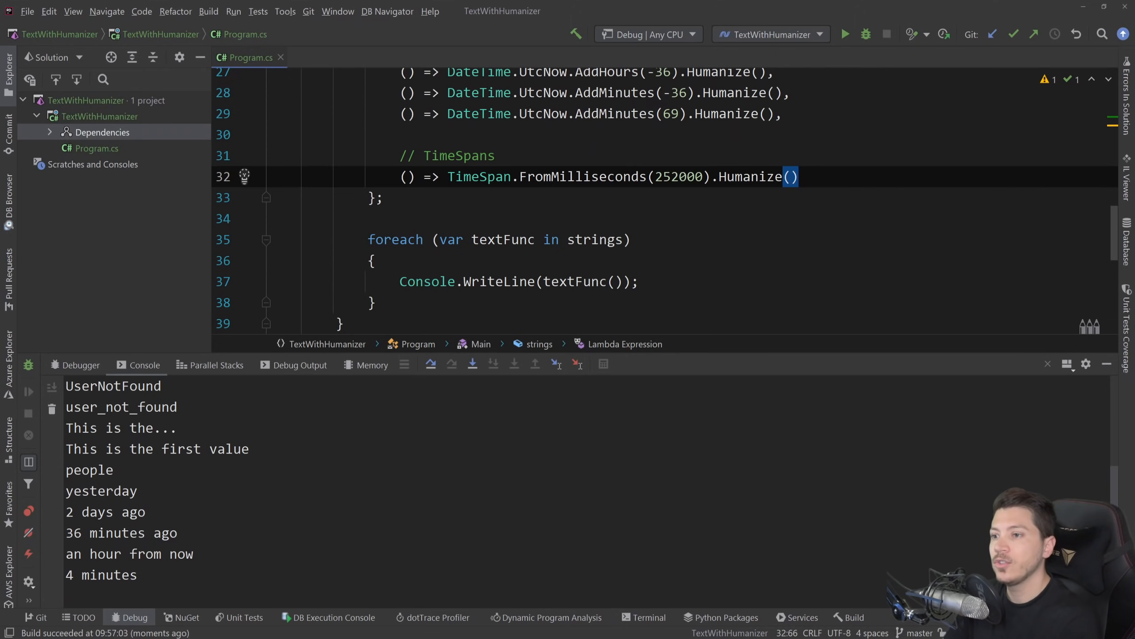
text(2)
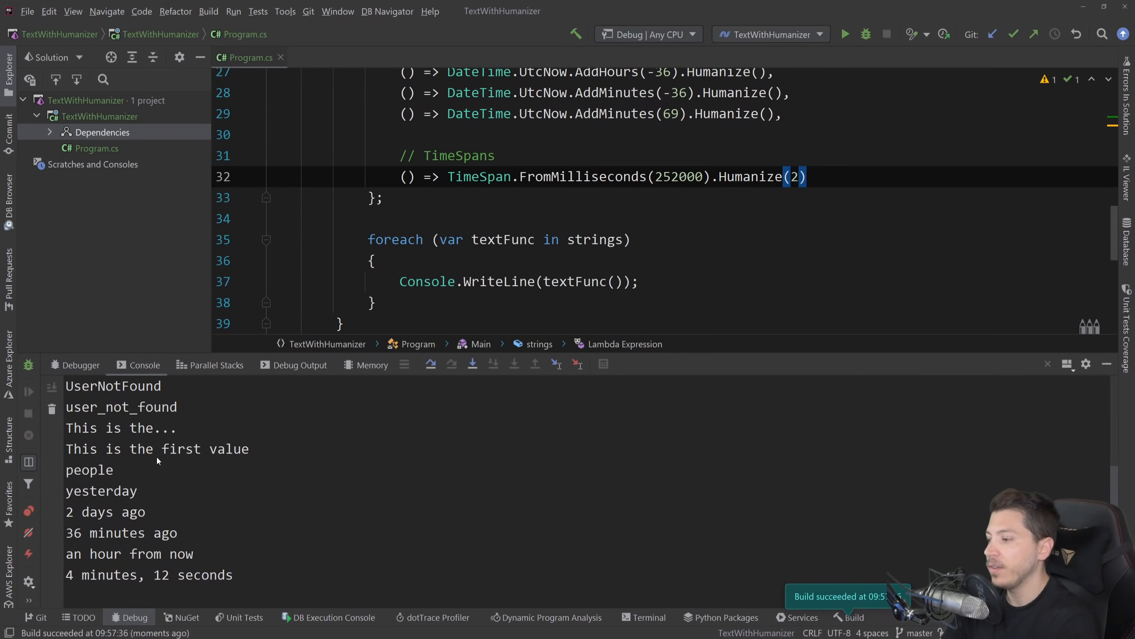
double_click(125, 573)
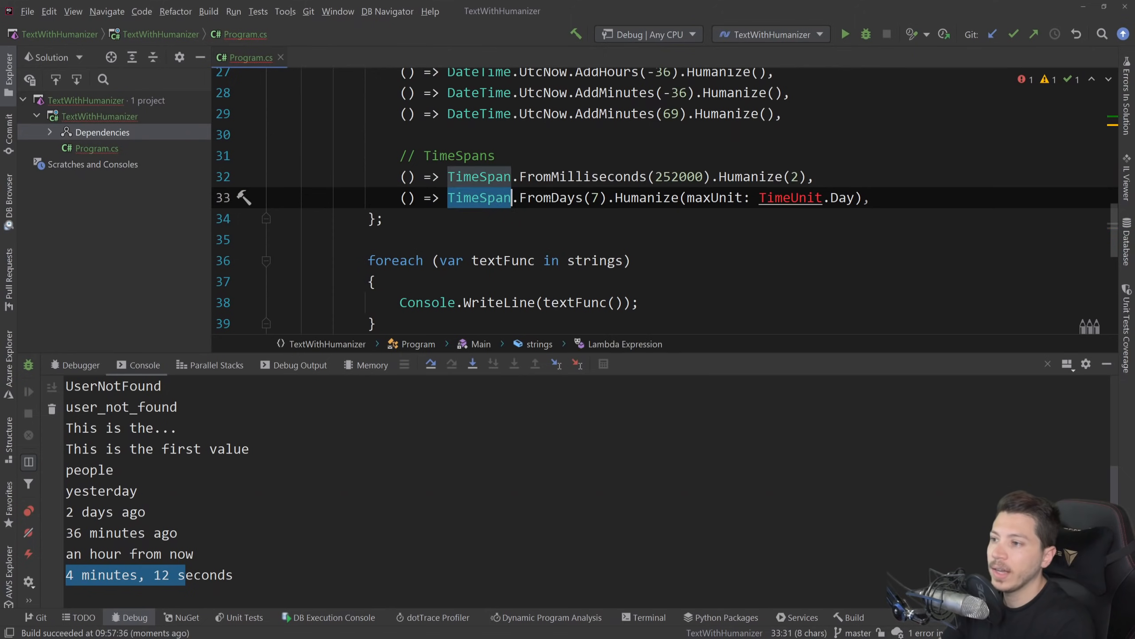
- Add TimeSpan.FromDays(7).Humanize(maxUnit: TimeUnit.Day), importing TimeUnit, so it prints "1 week"
click(644, 198)
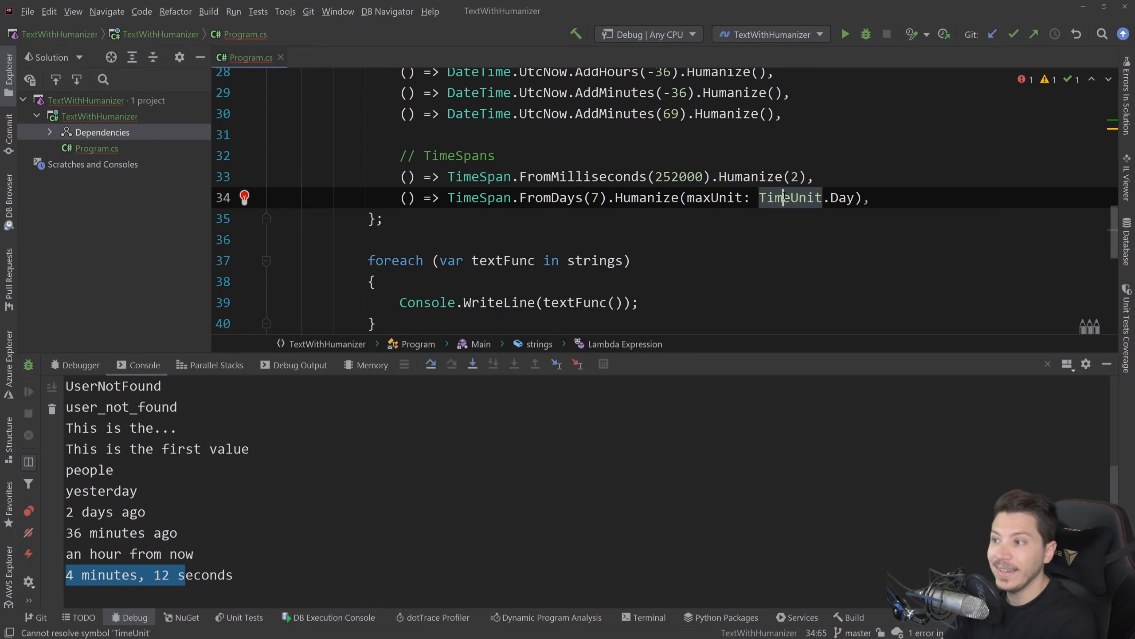
click(844, 34)
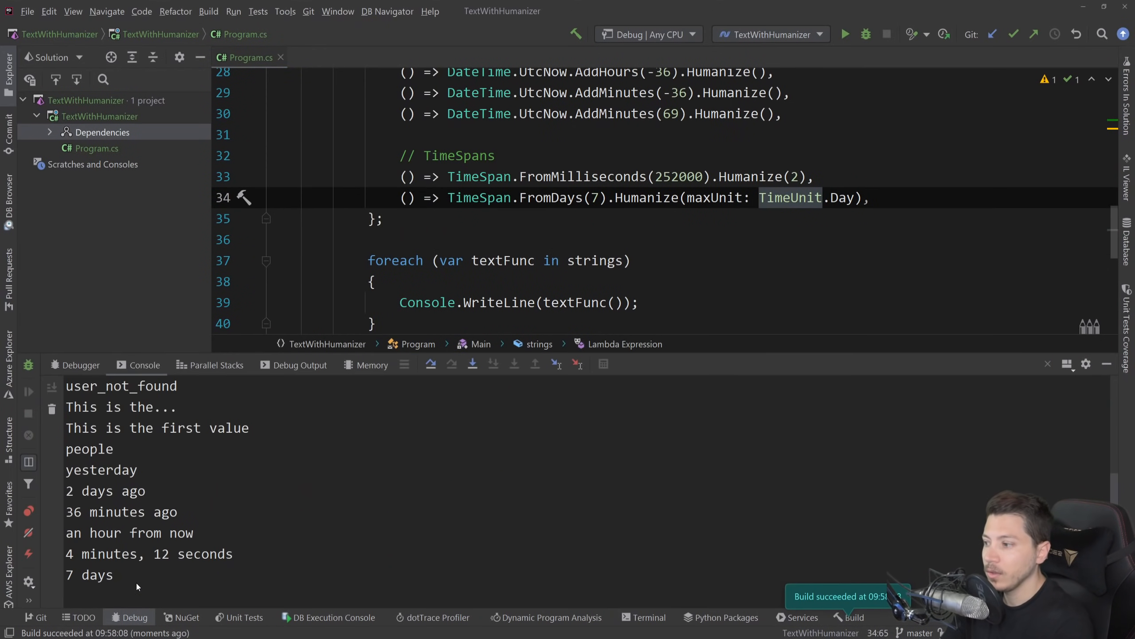
double_click(88, 574)
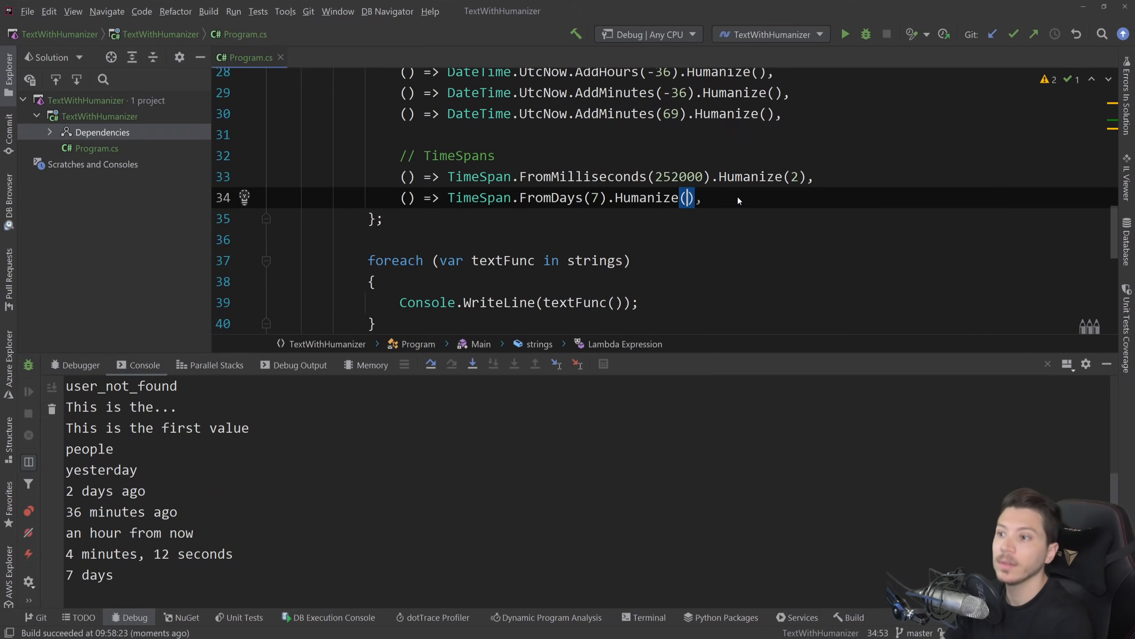
click(845, 34)
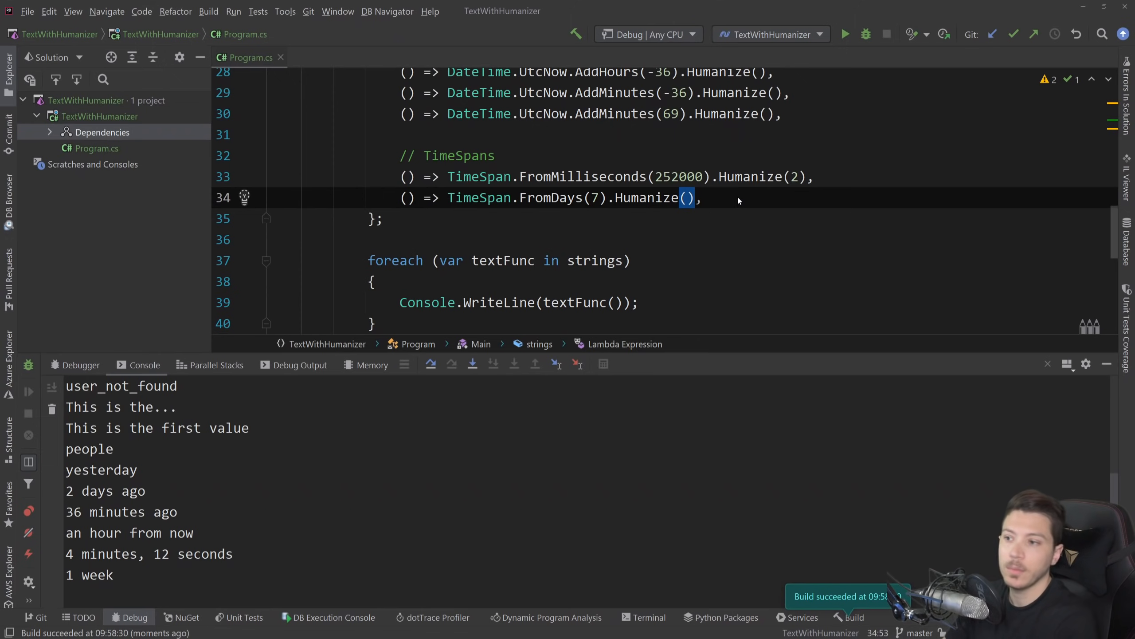
text(maxUnit: TimeUnit.Day)
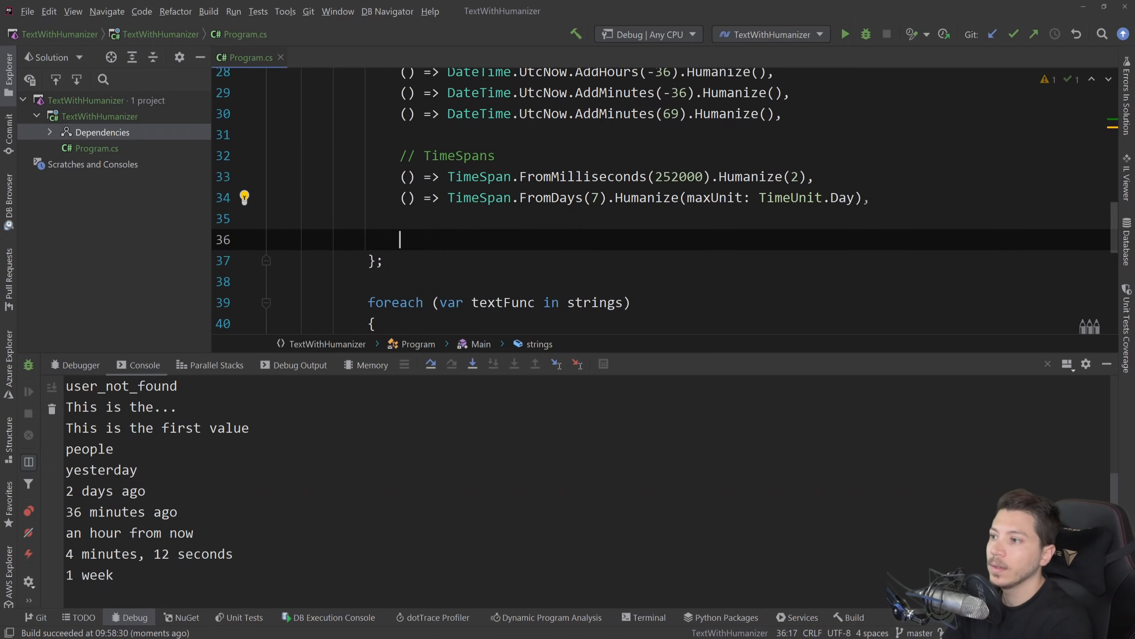
- Add a // Case stuff section running Pascalize, Camelize, Underscore, Dasherize, Hyphenate and Kebaberize on "Nick Chapsas" and run it
text(// Case stf)
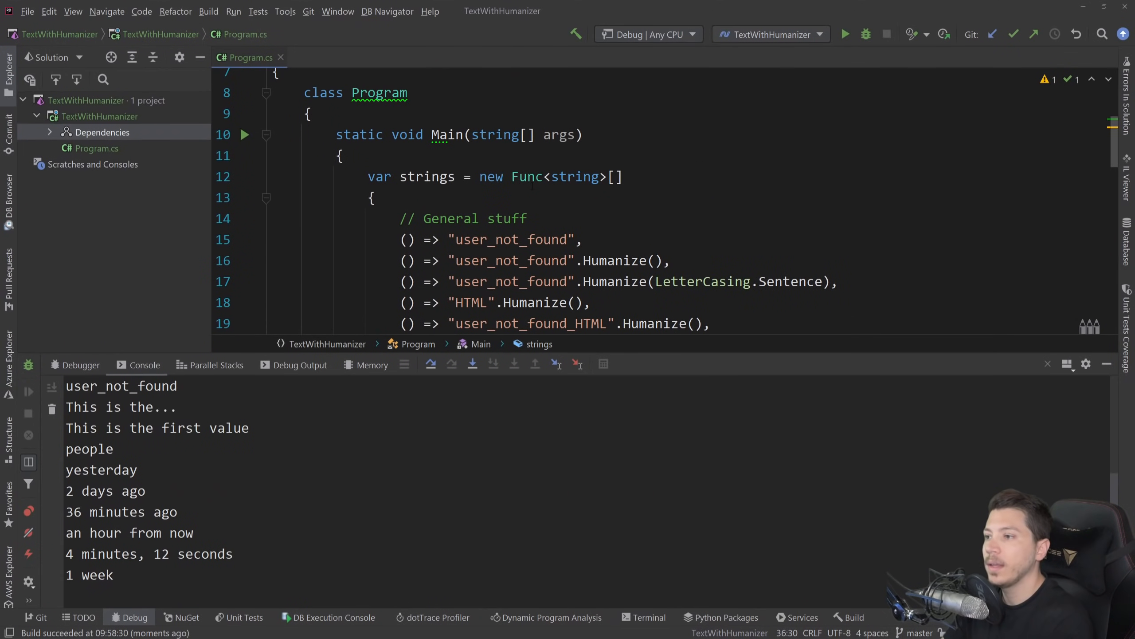
scroll(down, 3)
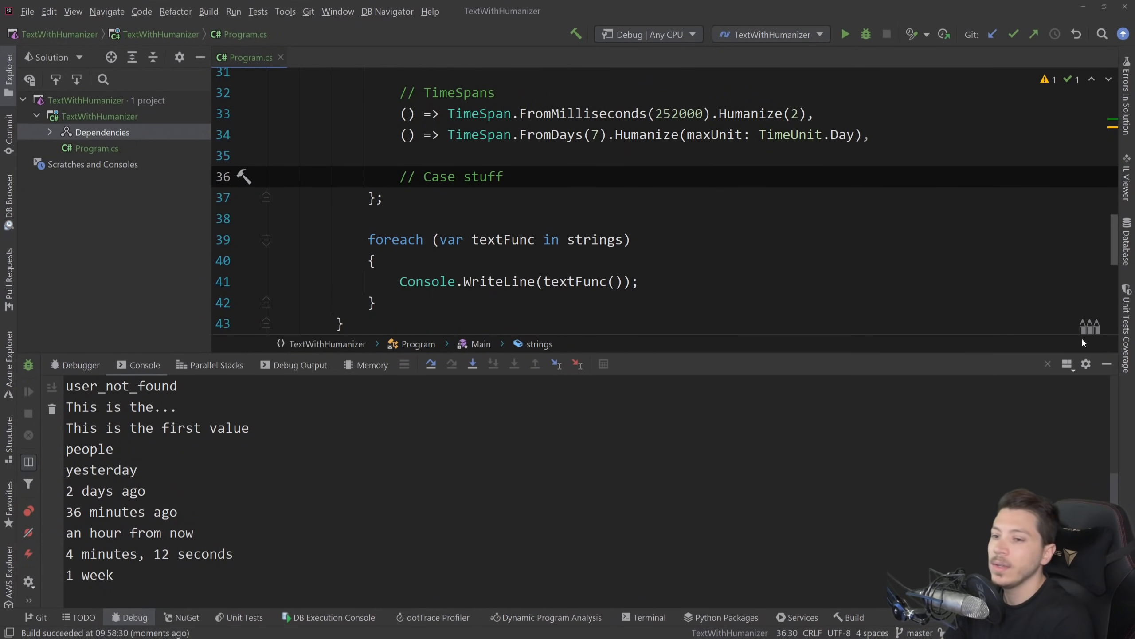
text(() => "Nick Chapsas")
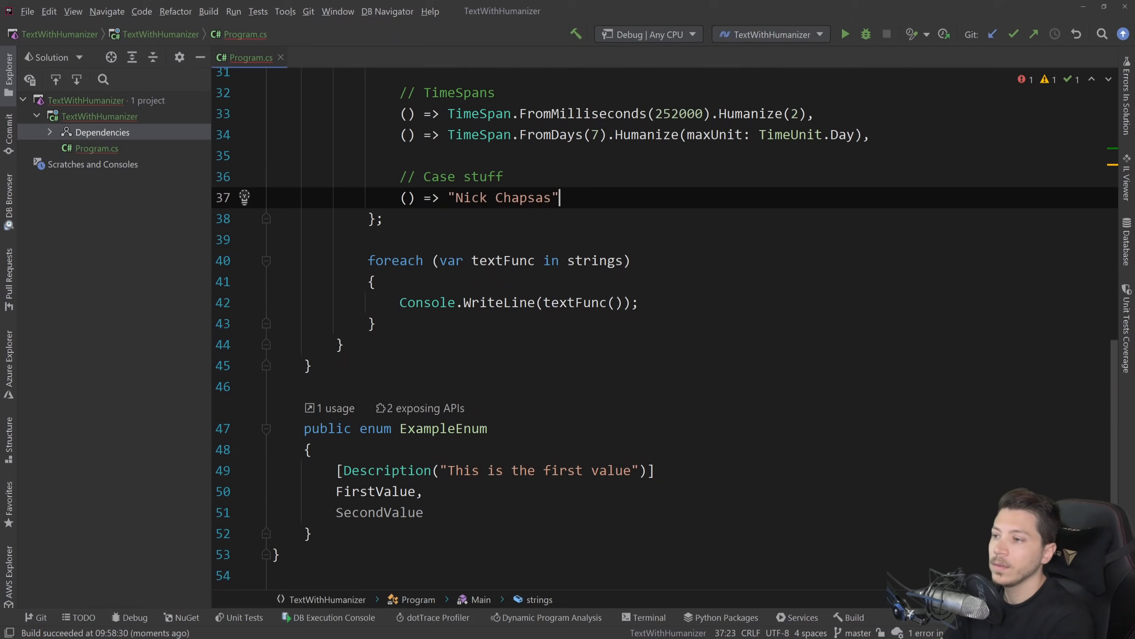
text(.)
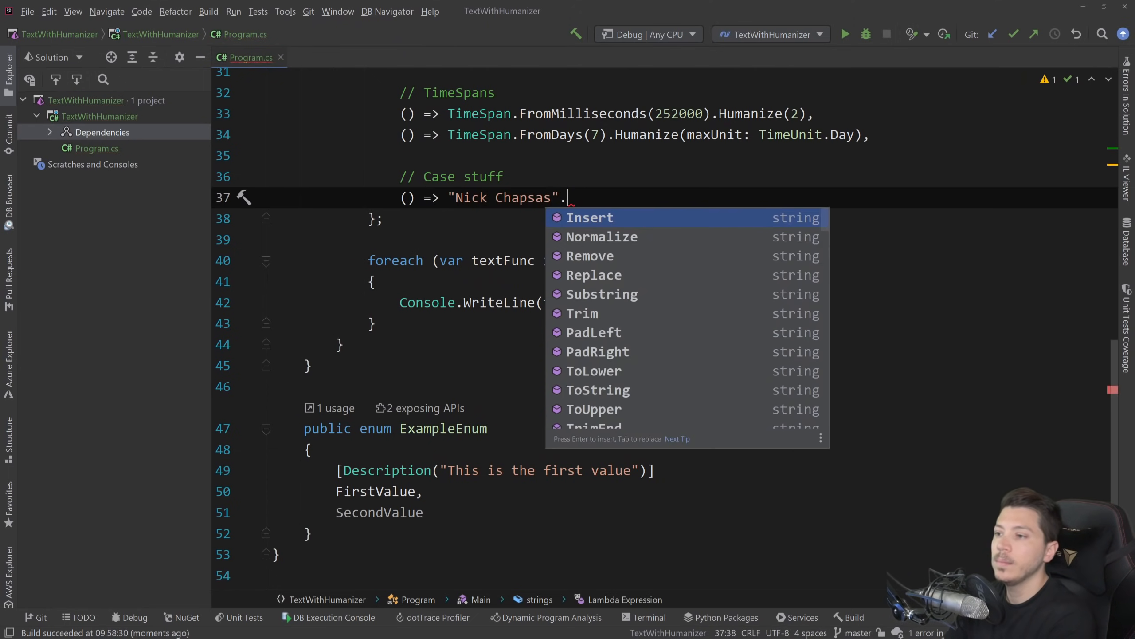
text(Pascalize(),)
text(() => "Nick Chapsas".Cam(),)
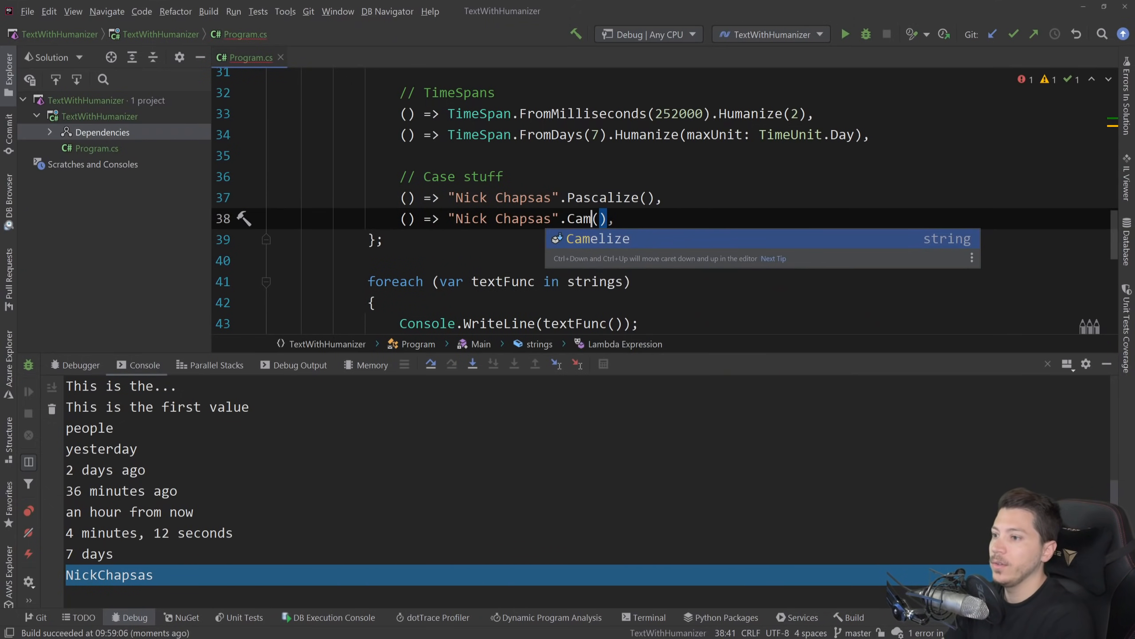
key(Tab)
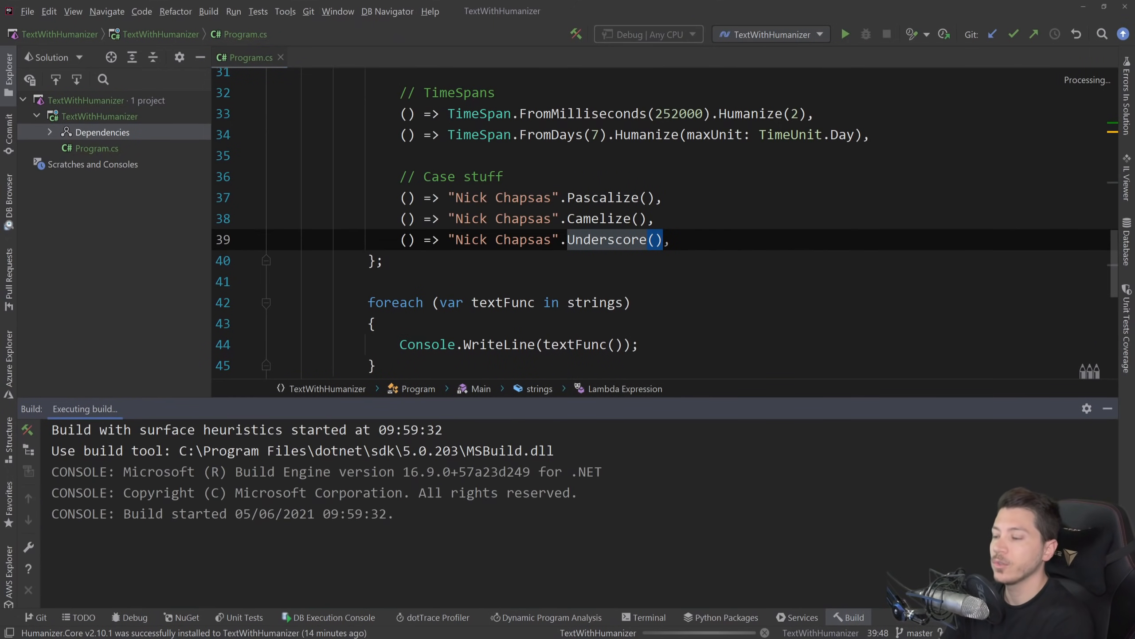
click(844, 34)
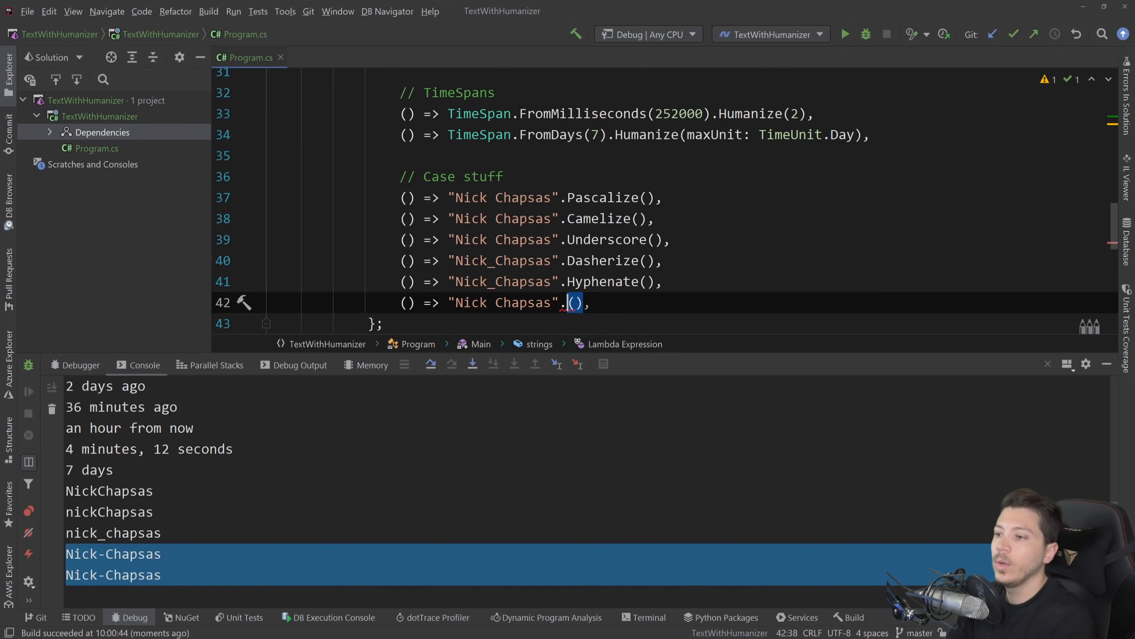
text(Kebaberize)
text(() =>)
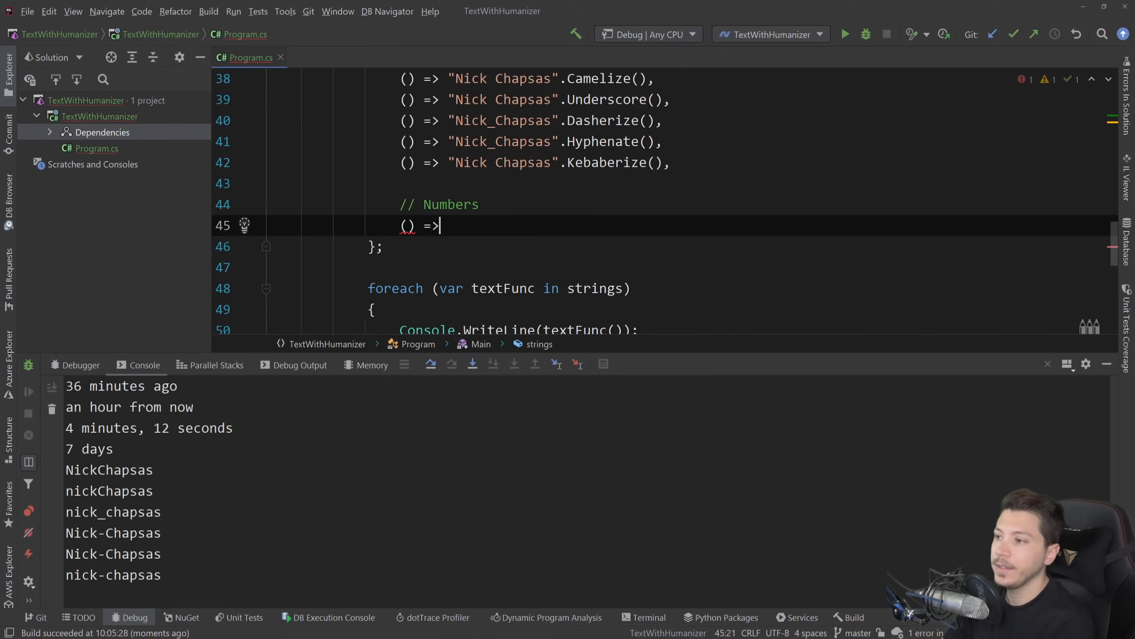
- Add 1.ToWords(), 1.ToOrdinalWords() and 69.Millions().ToString() examples, printing one, first and 69000000
text(1.ToWords()
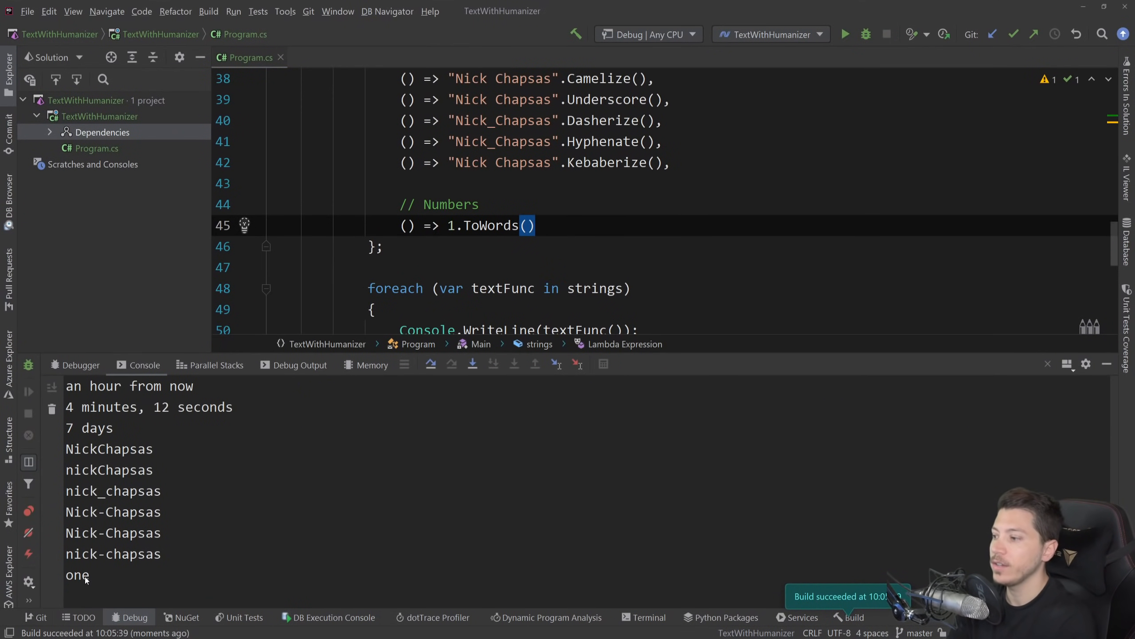
double_click(78, 574)
text(,)
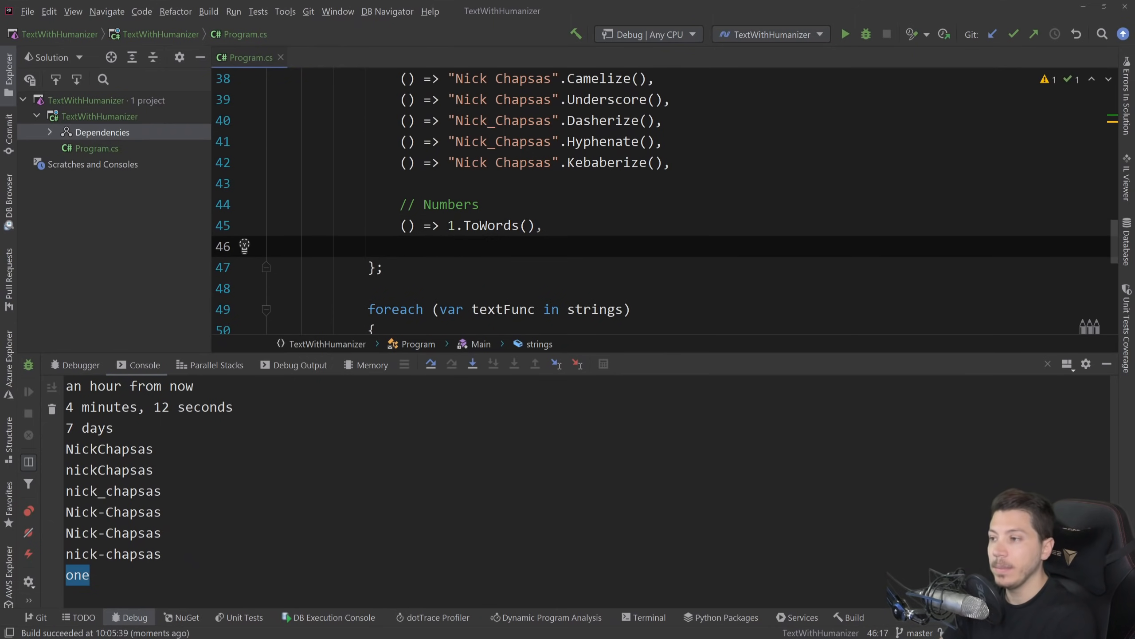
text(() =>)
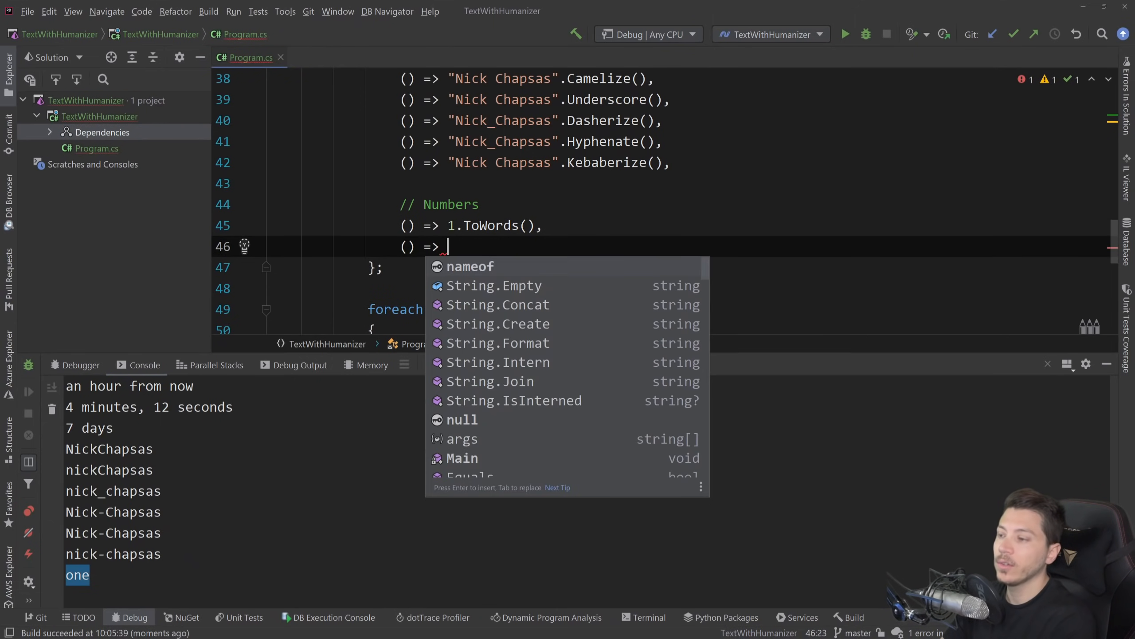
text(1.TO)
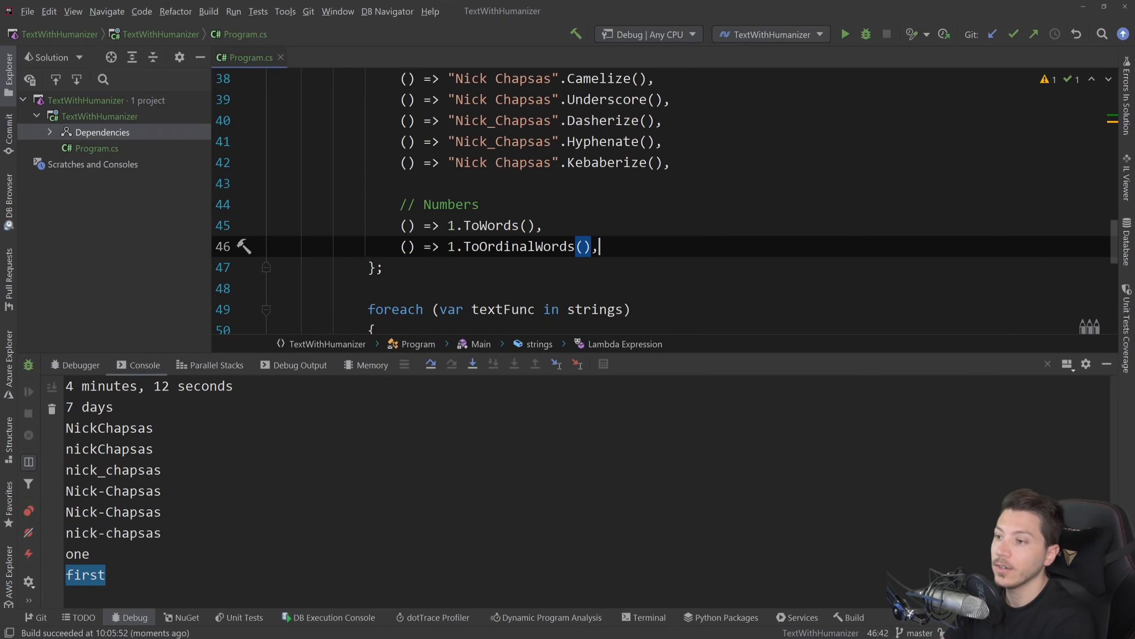
text(() =>)
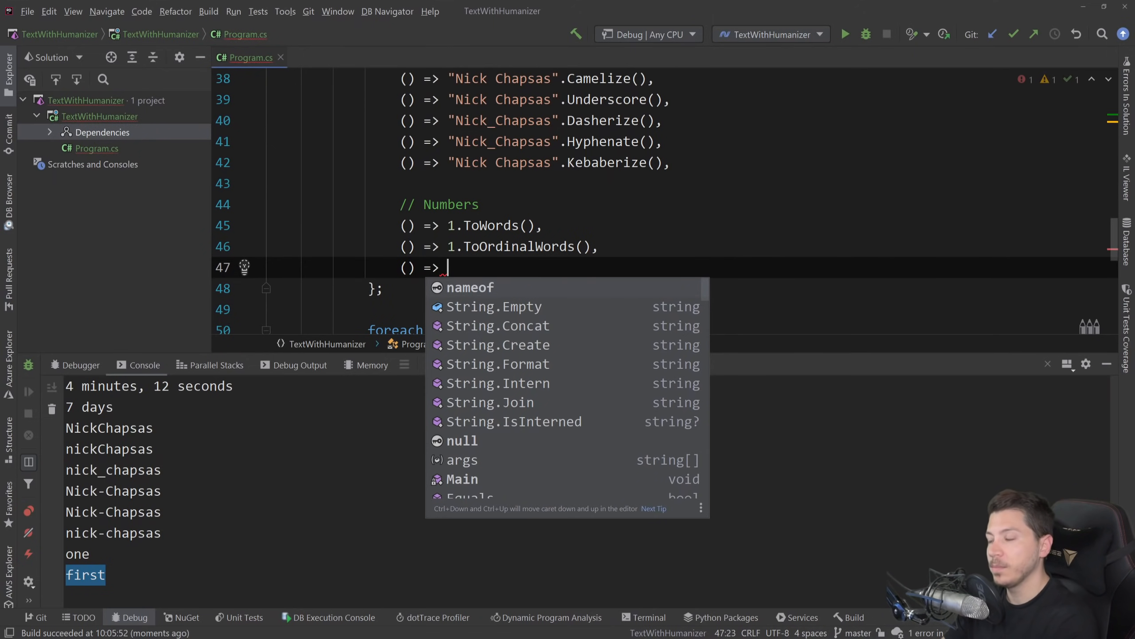
text(69)
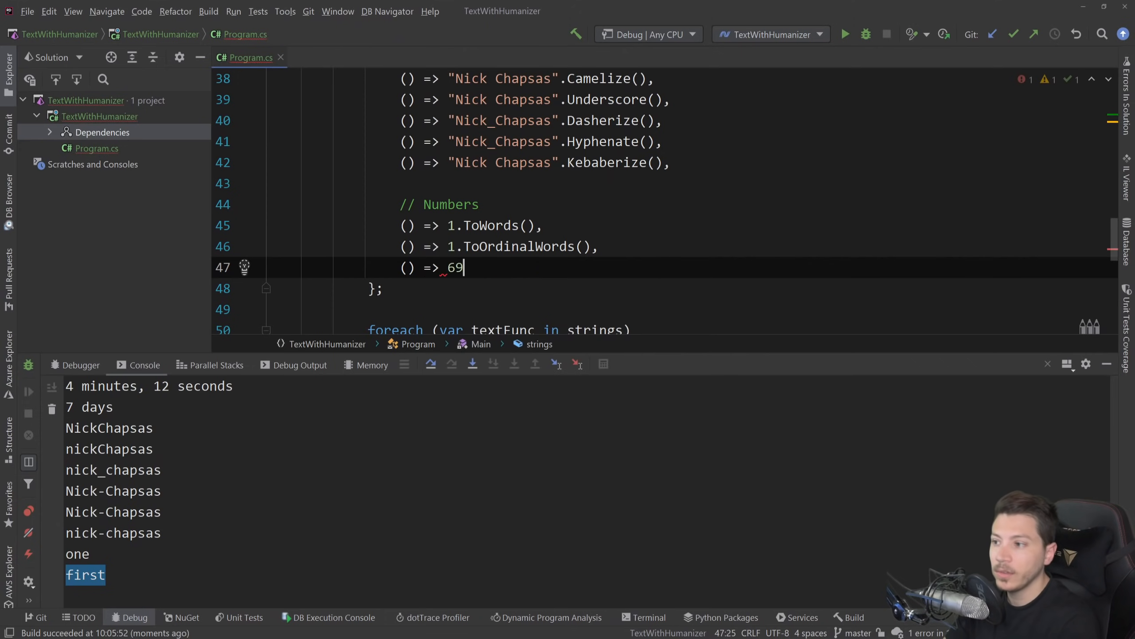
text(.)
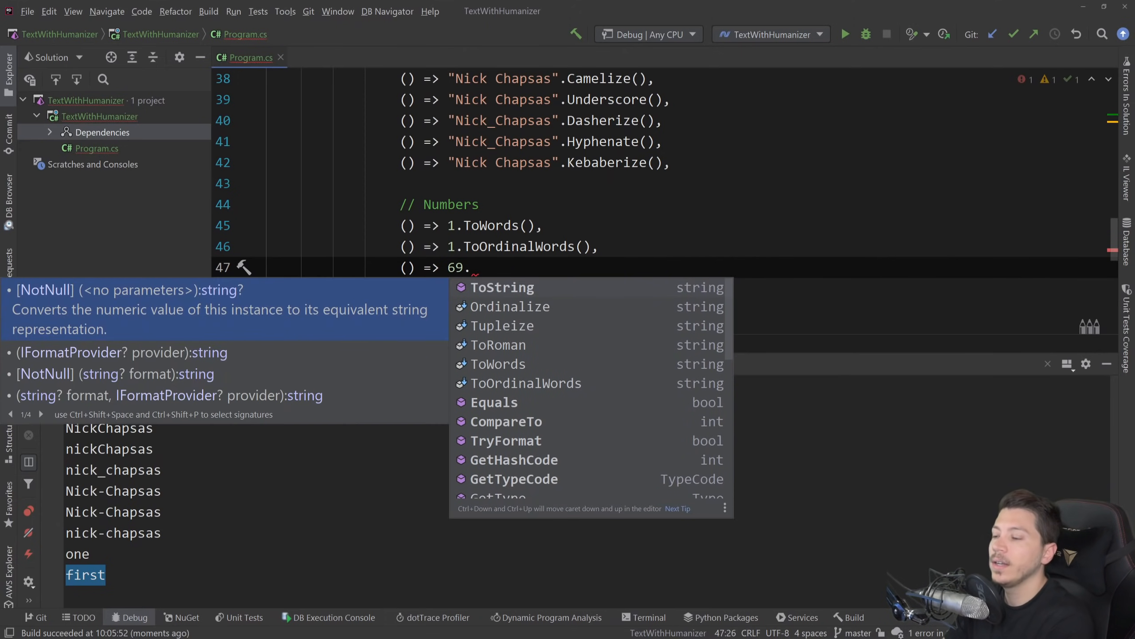
text(Millions().)
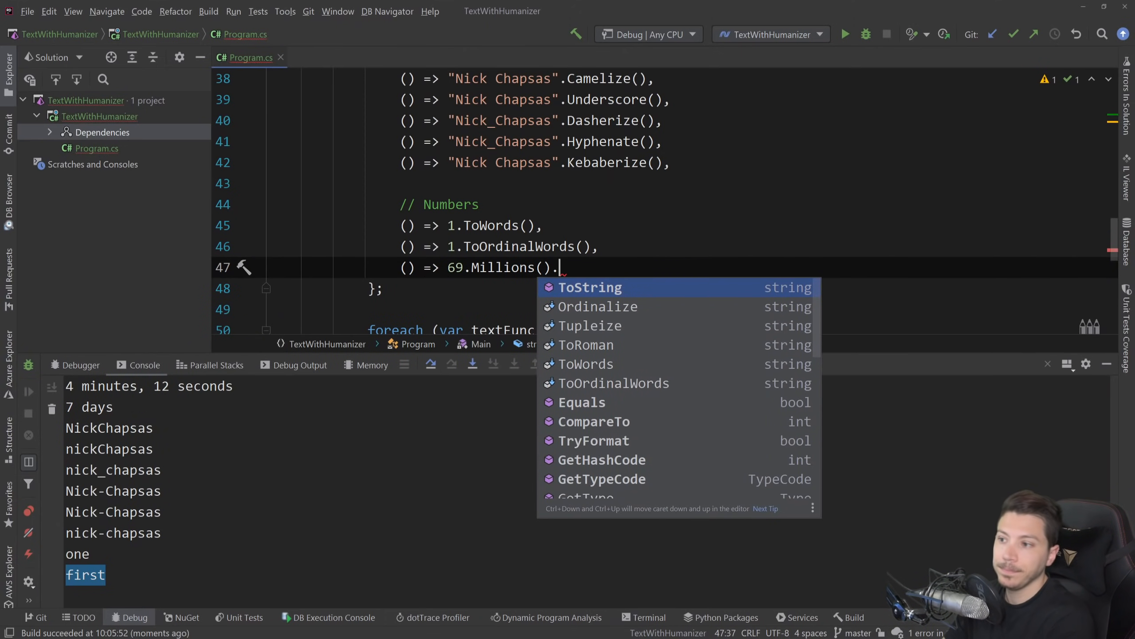
text(ToS)
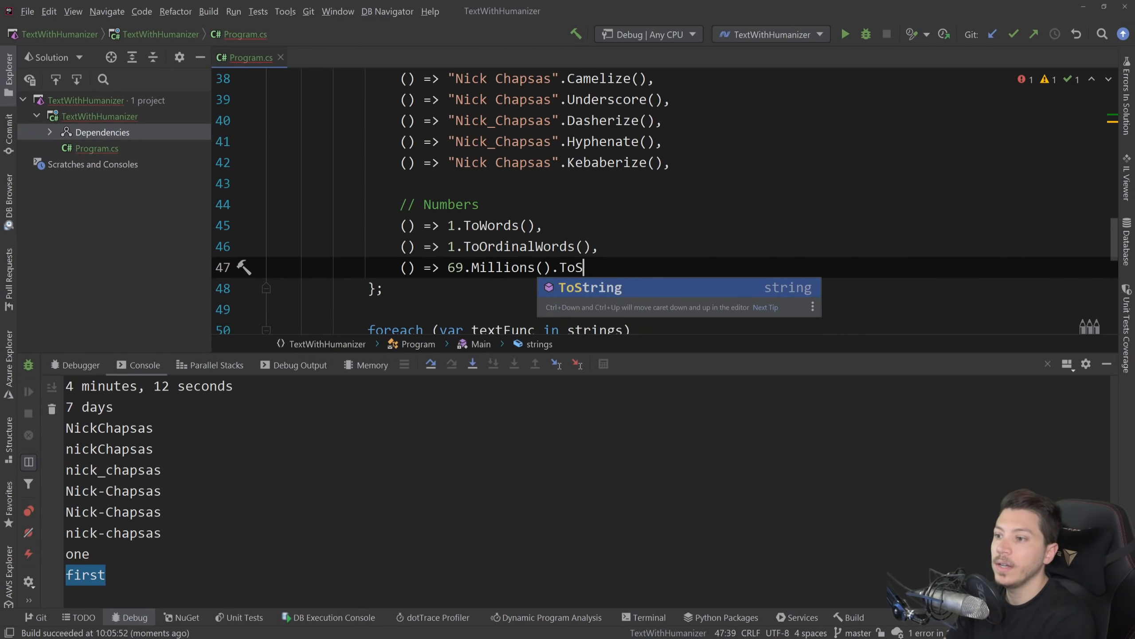
text(tring())
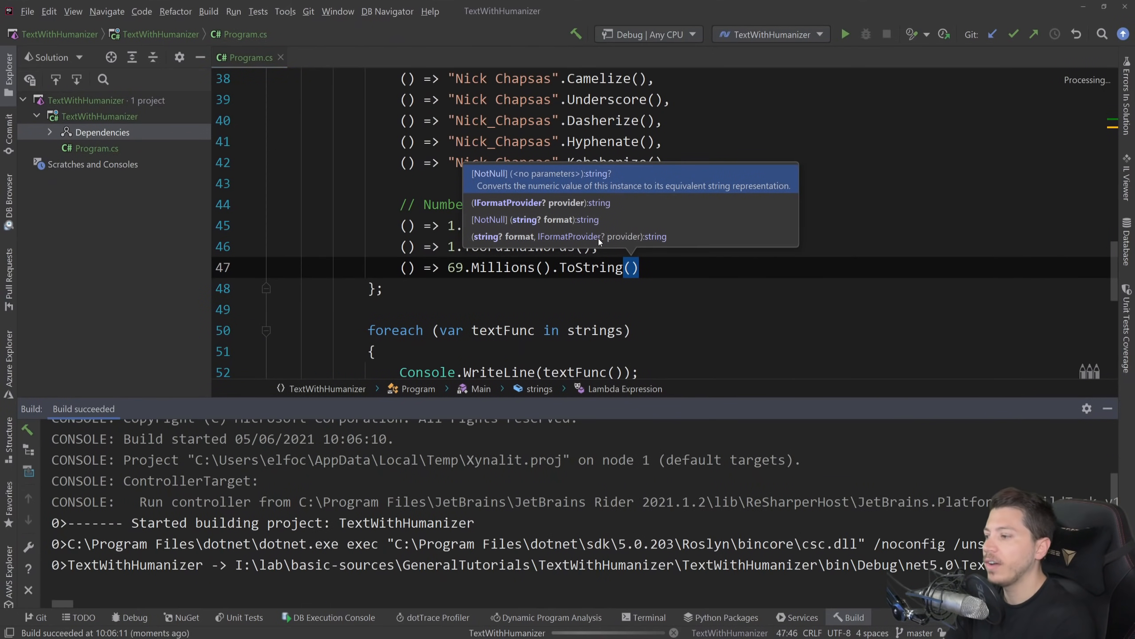
click(844, 34)
text(() =>)
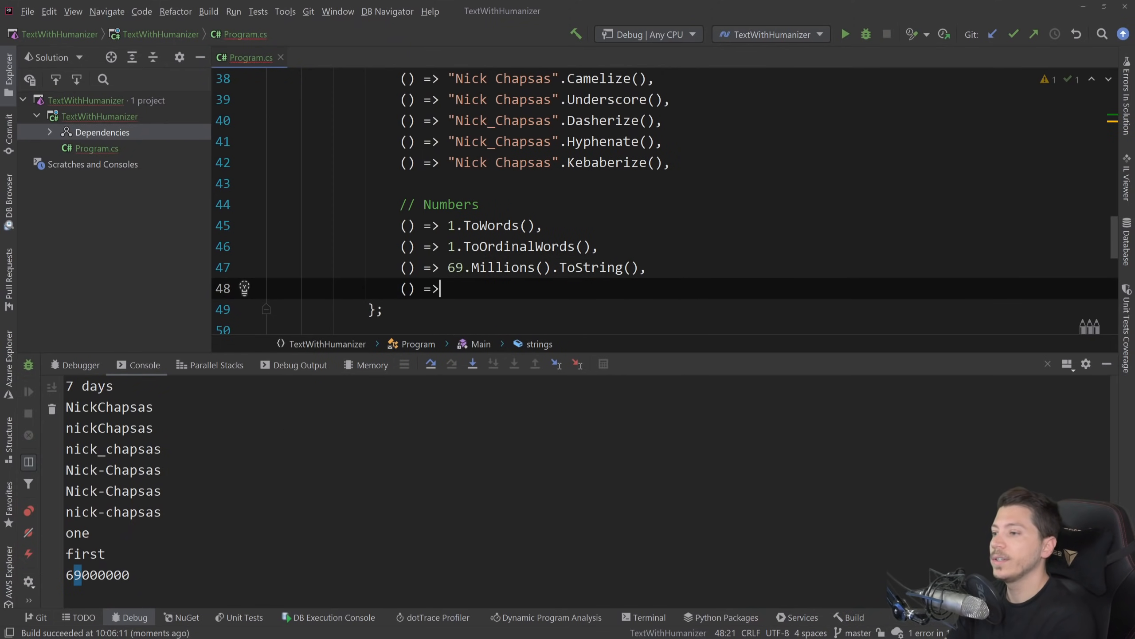
- Add 420.Gigabytes().ToString(), swapping ToFullWords for the abbreviated form, and run to print 420 GB
text(420.Gi)
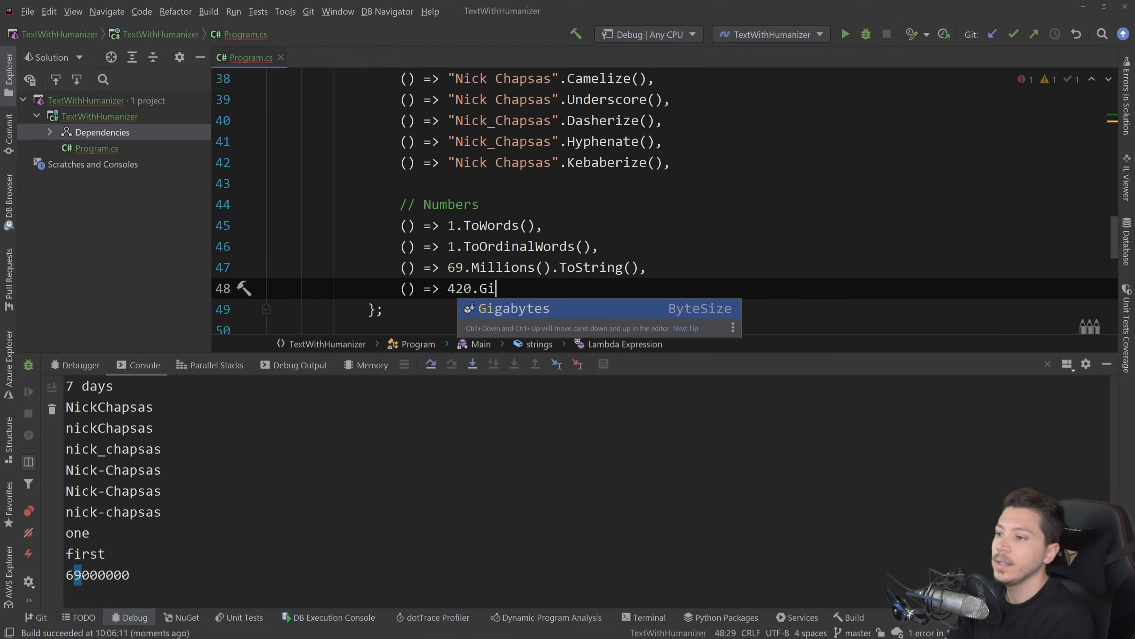
text(gabytes().ToFullWords()
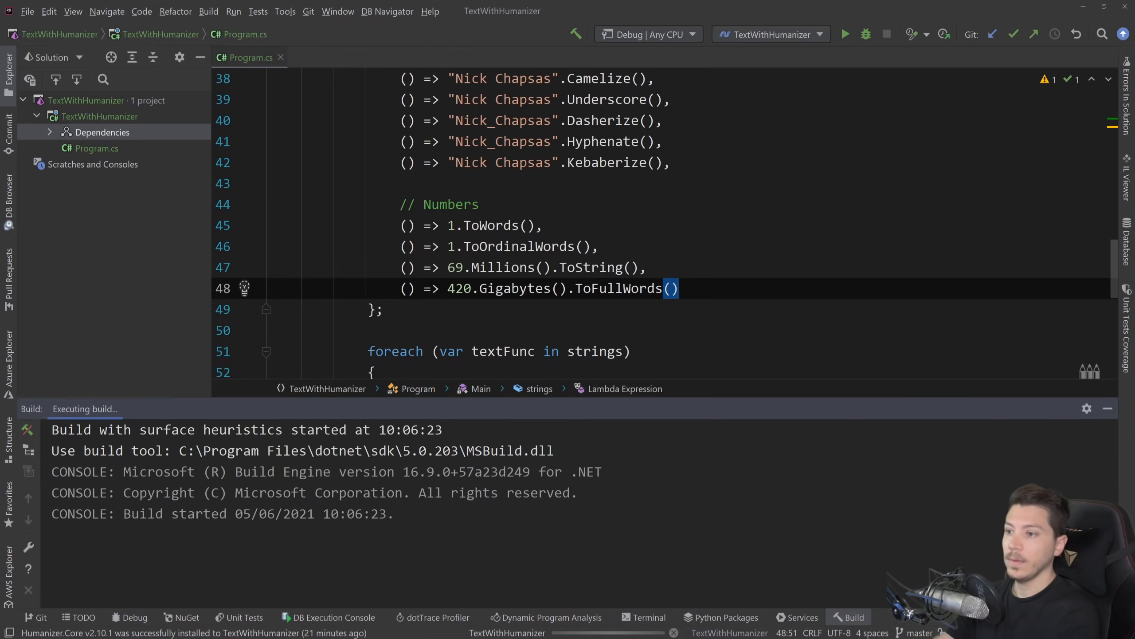
click(844, 34)
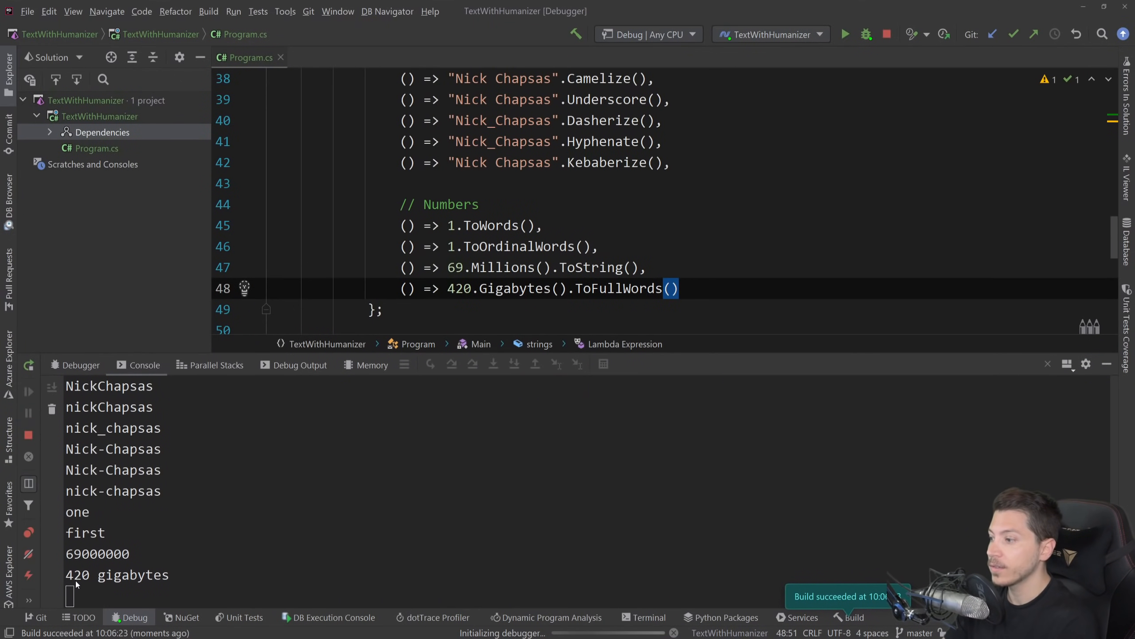
double_click(619, 288)
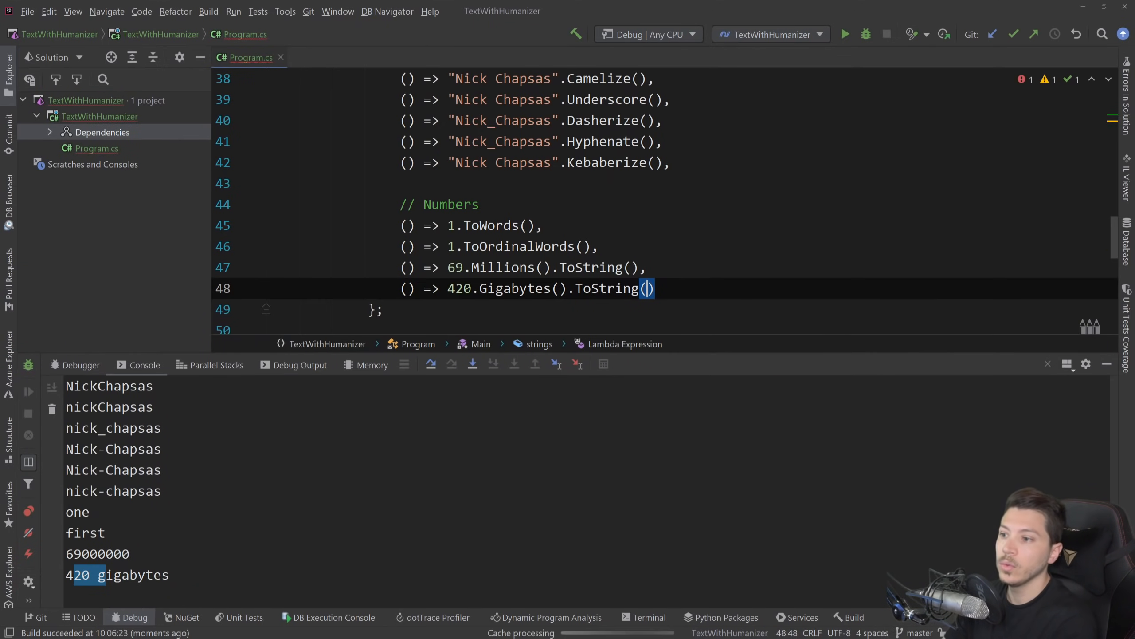
click(844, 33)
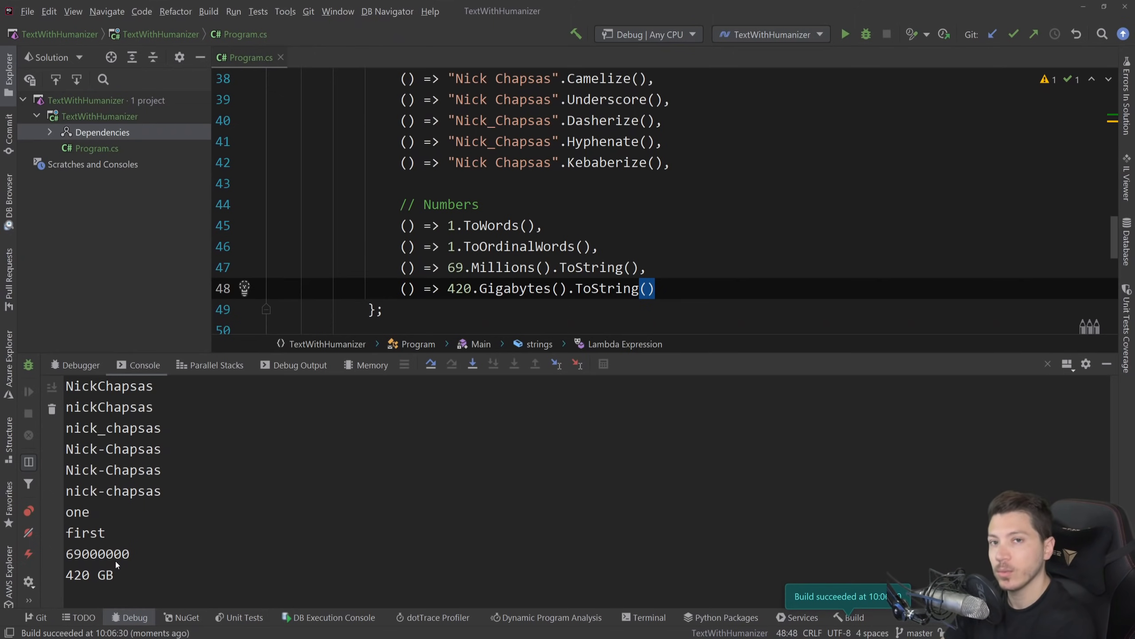
text(//)
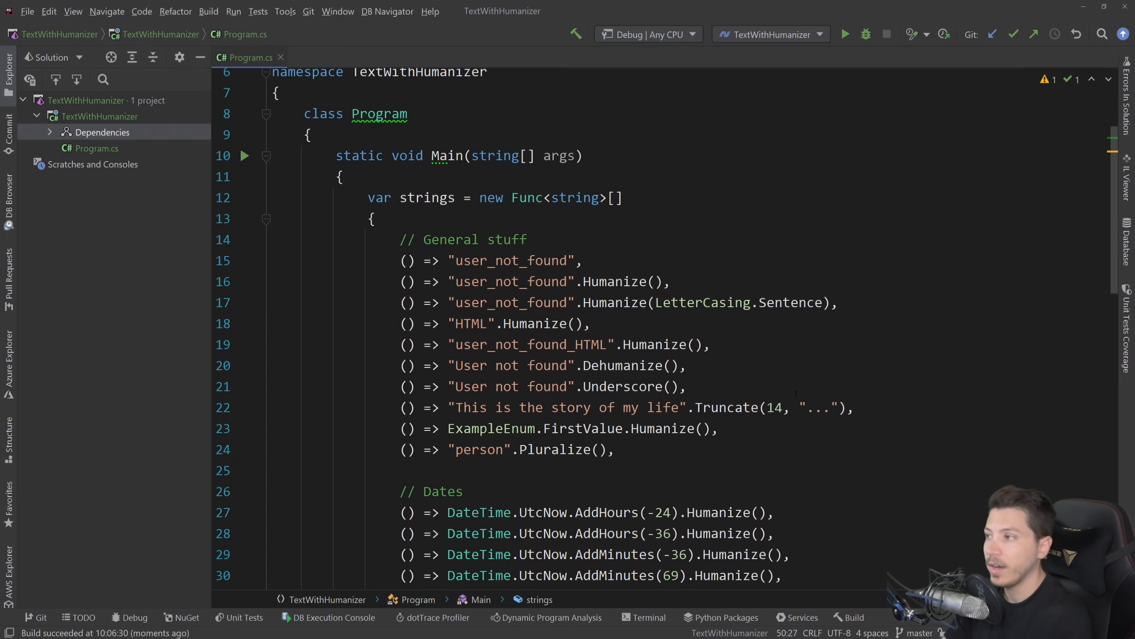
- Install the Greek locale package Humanizer.Core.el into the TextWithHumanizer project from the NuGet window
click(186, 618)
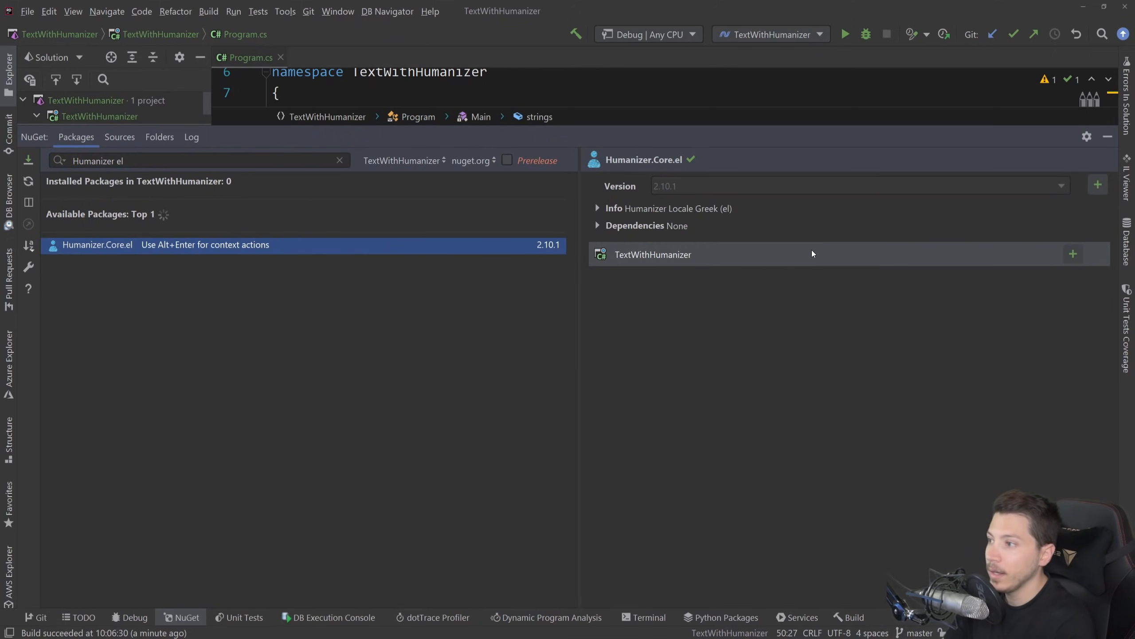
click(1072, 255)
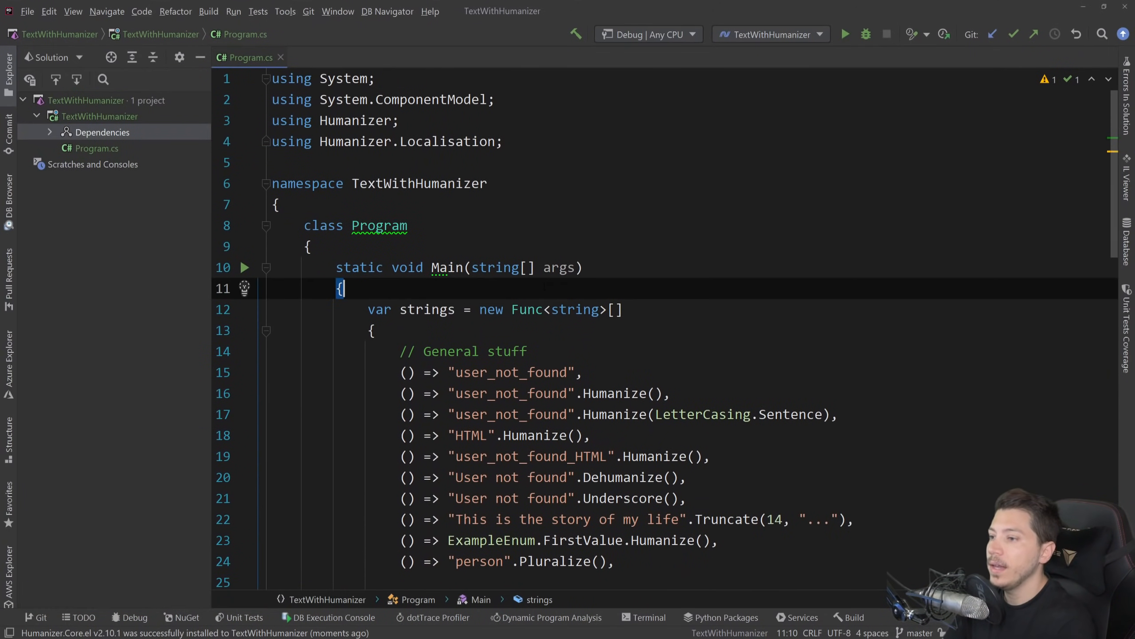
- Declare greekCulture = new CultureInfo("el-GR") and add a // Culture line 1.ToWords(greekCulture) with a breakpoint set
key(enter)
text(var greekCulture = new CultureInfo("el-GR");)
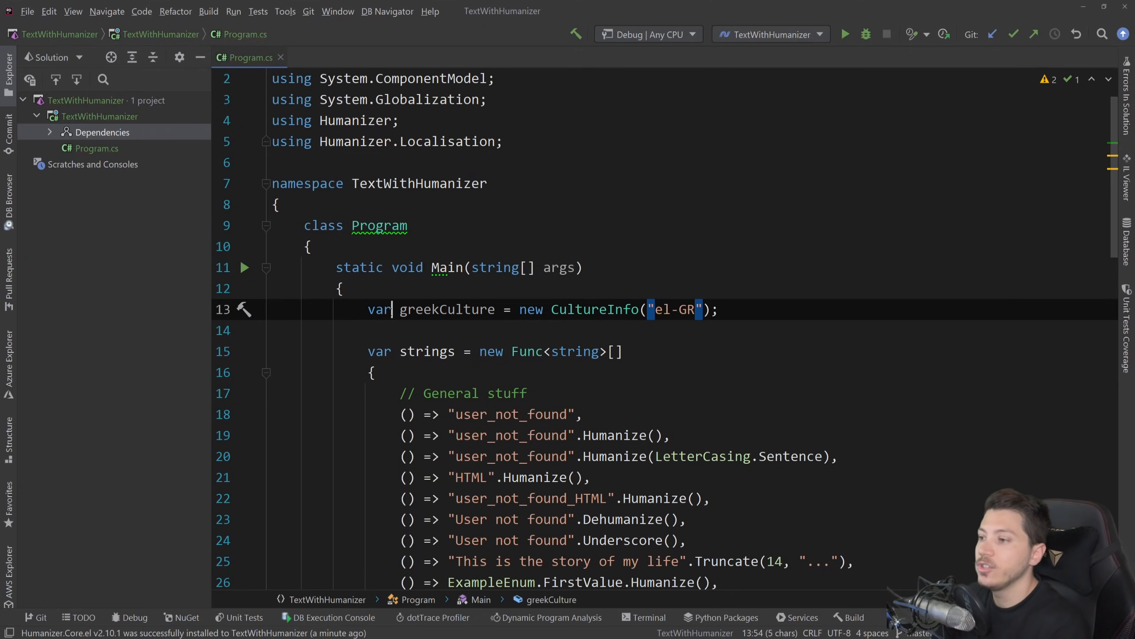
scroll(down, 3)
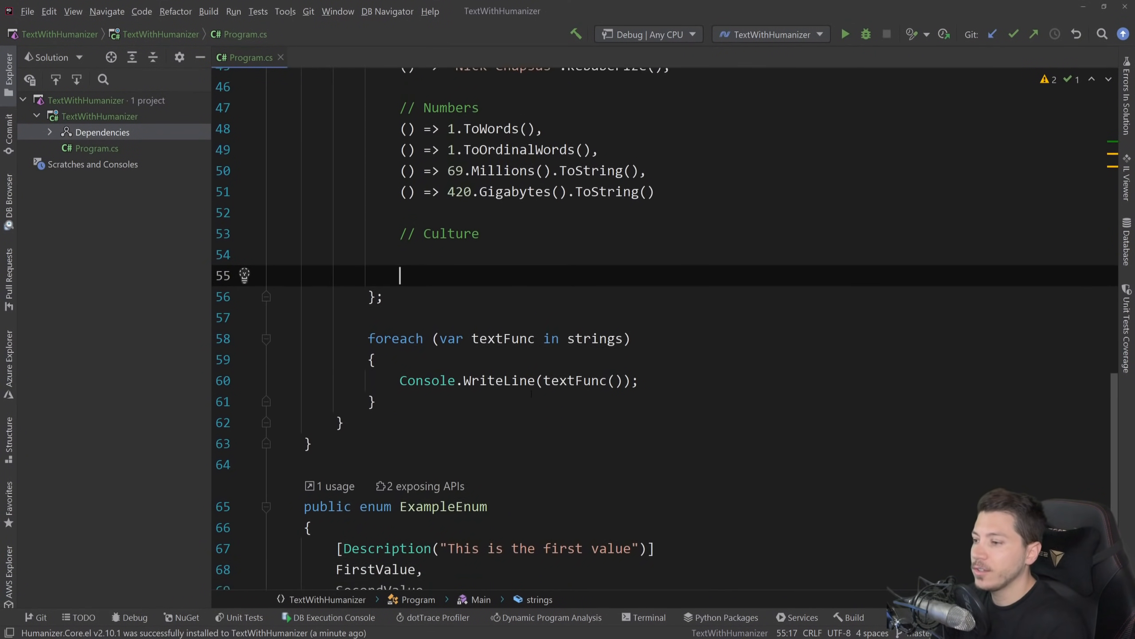
double_click(527, 245)
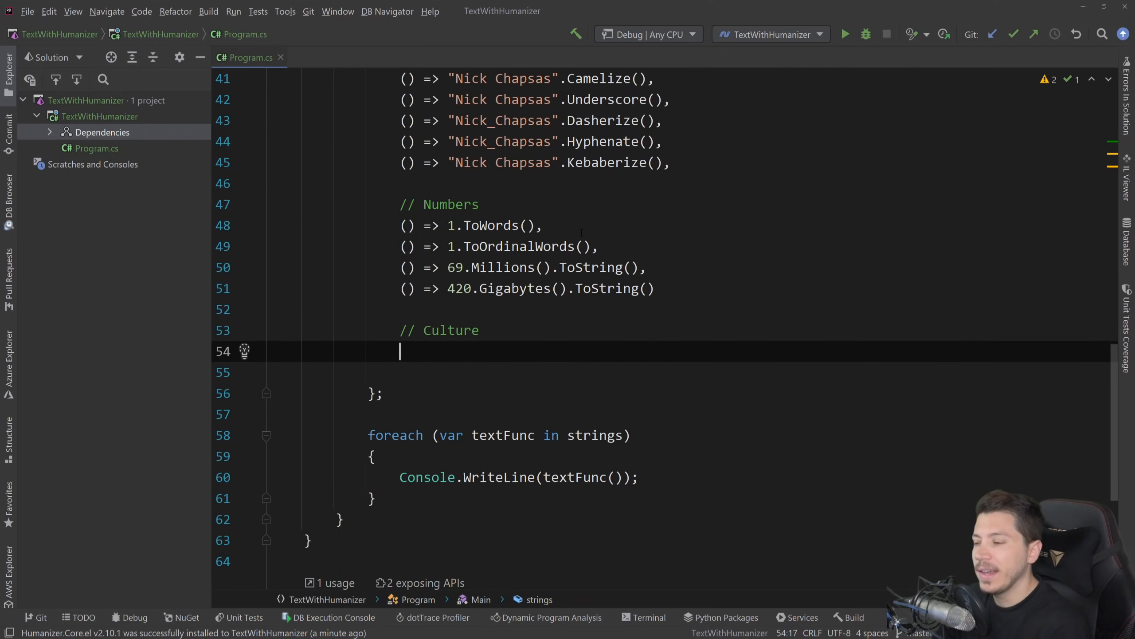
text(() => 1.ToWords(),)
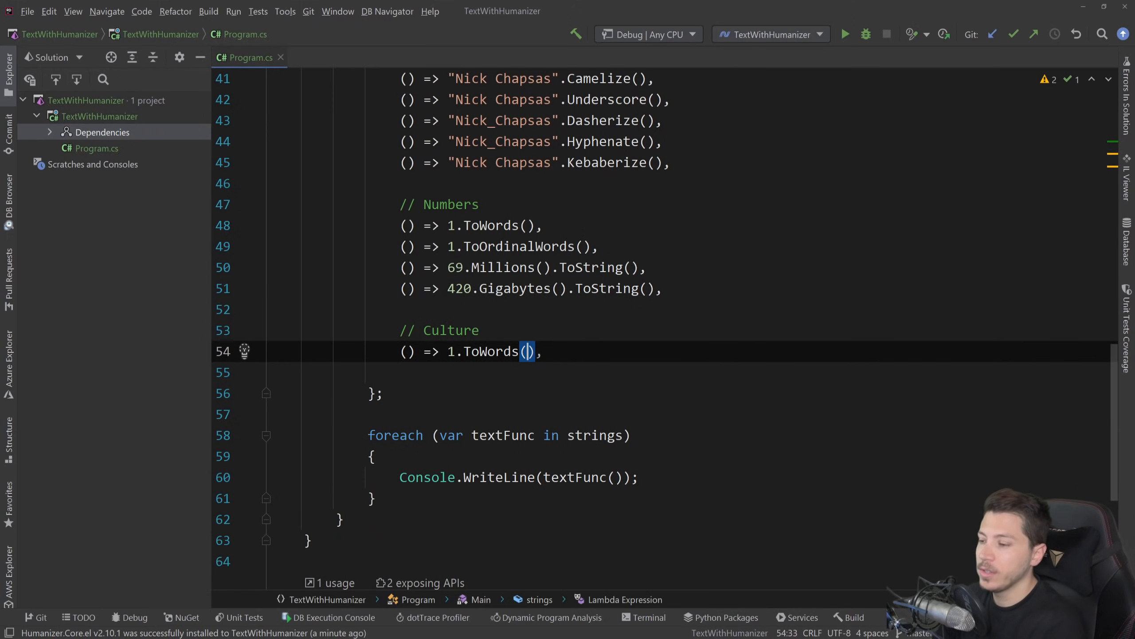
text(greekCulture)
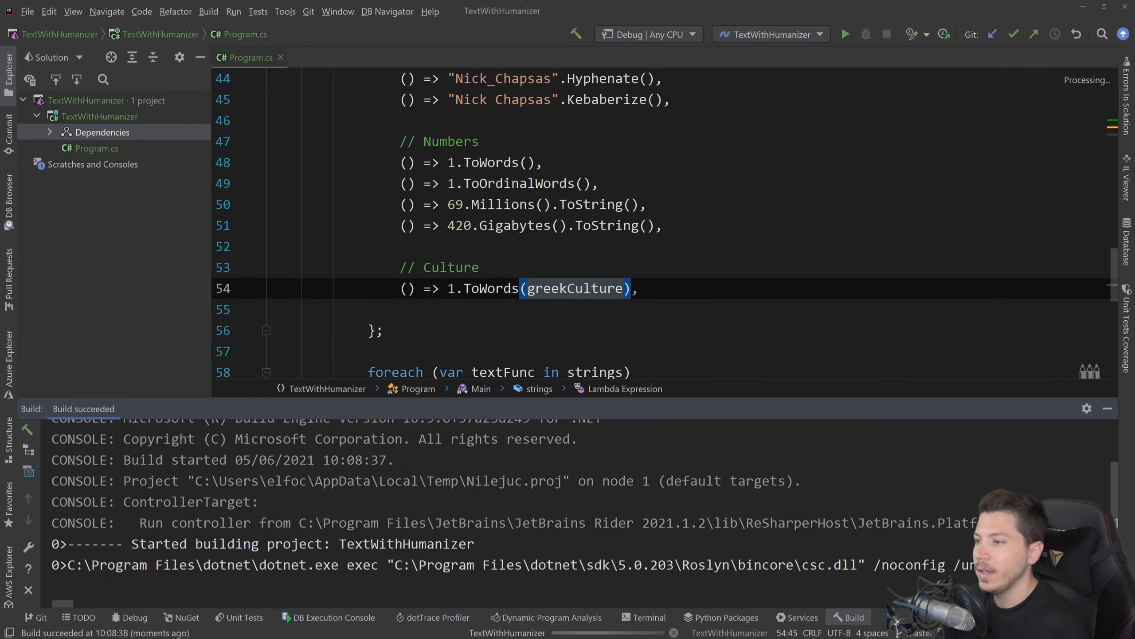
click(845, 34)
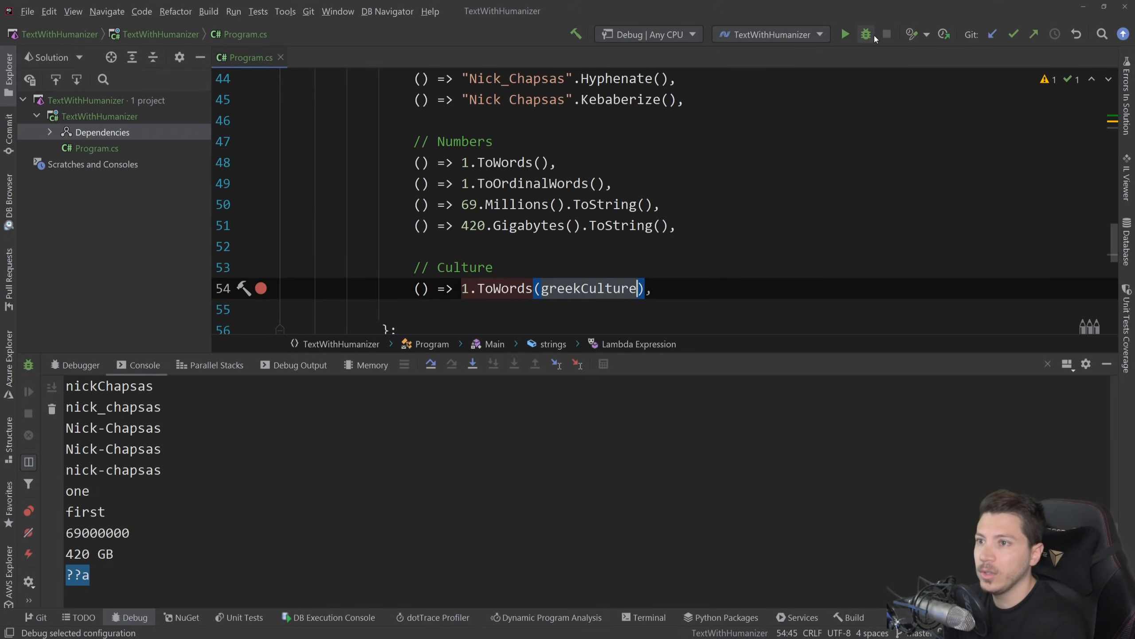
- Debug and evaluate 1.ToWords(greekCulture) as "ένα", then add DateTime.UtcNow.AddHours(-24).Humanize(culture: greekCulture) and evaluate it
click(866, 34)
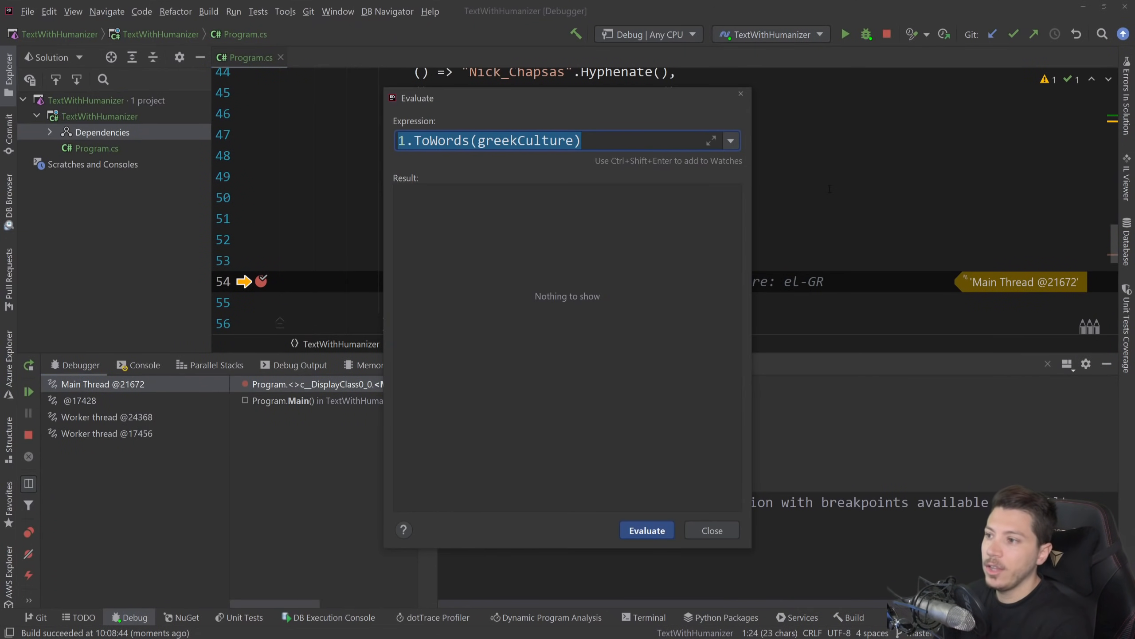
click(645, 531)
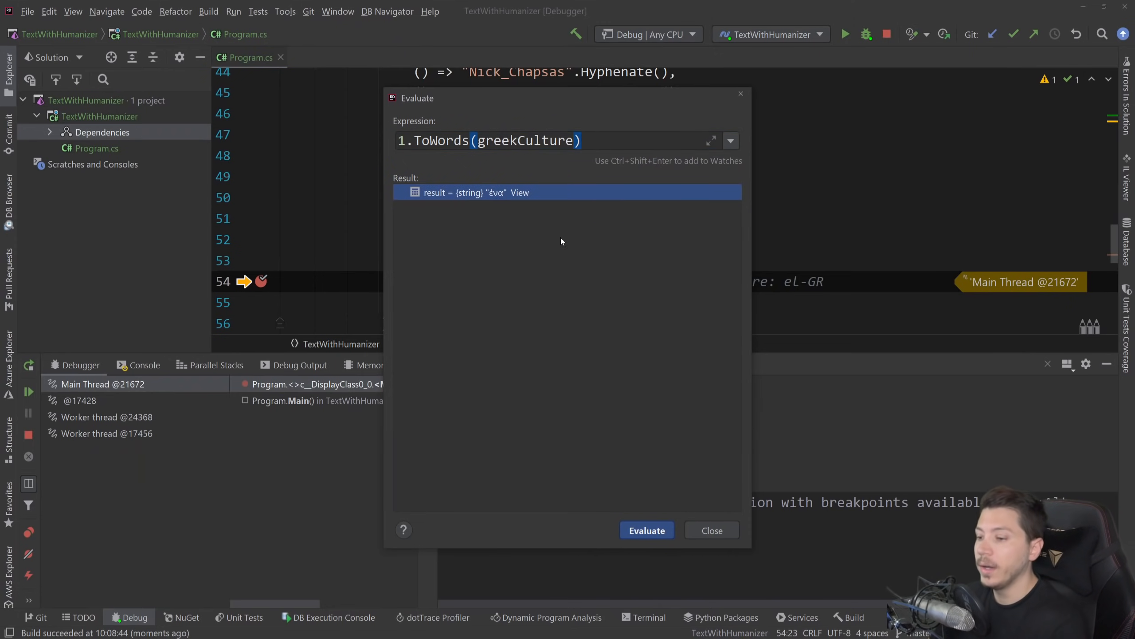
click(711, 530)
text(() => DateTime.UtcNow.AddHours(-24).Humanize(),)
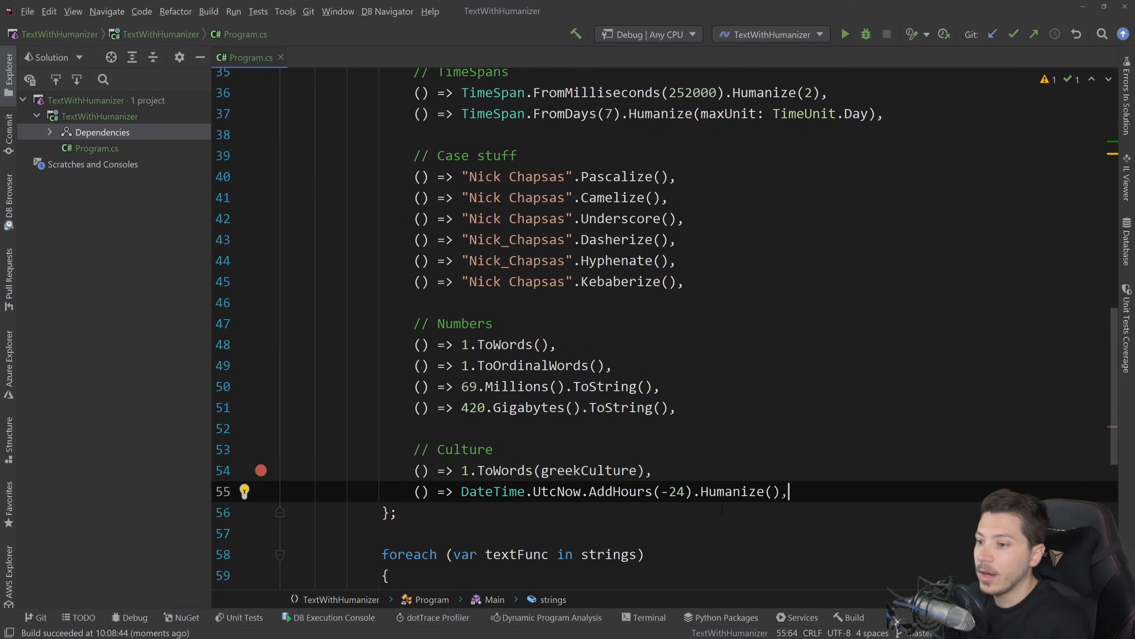
text(culture:greekCulture),)
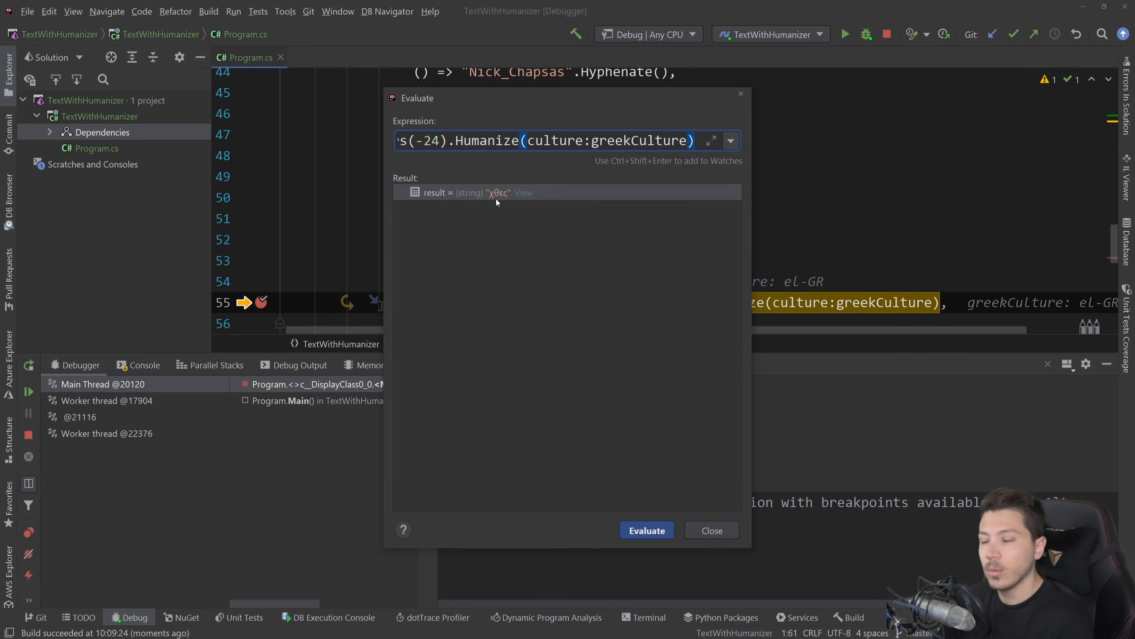
click(710, 531)
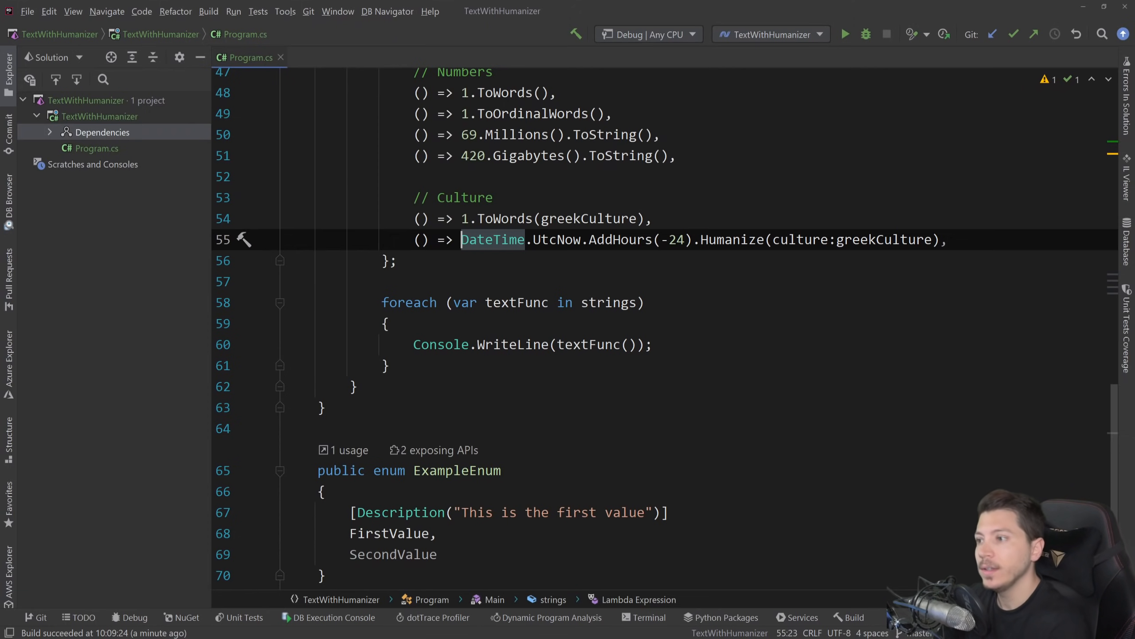
- Add a "Nick".Pluralize() line and run it, printing "Nicks"
scroll(up, 3)
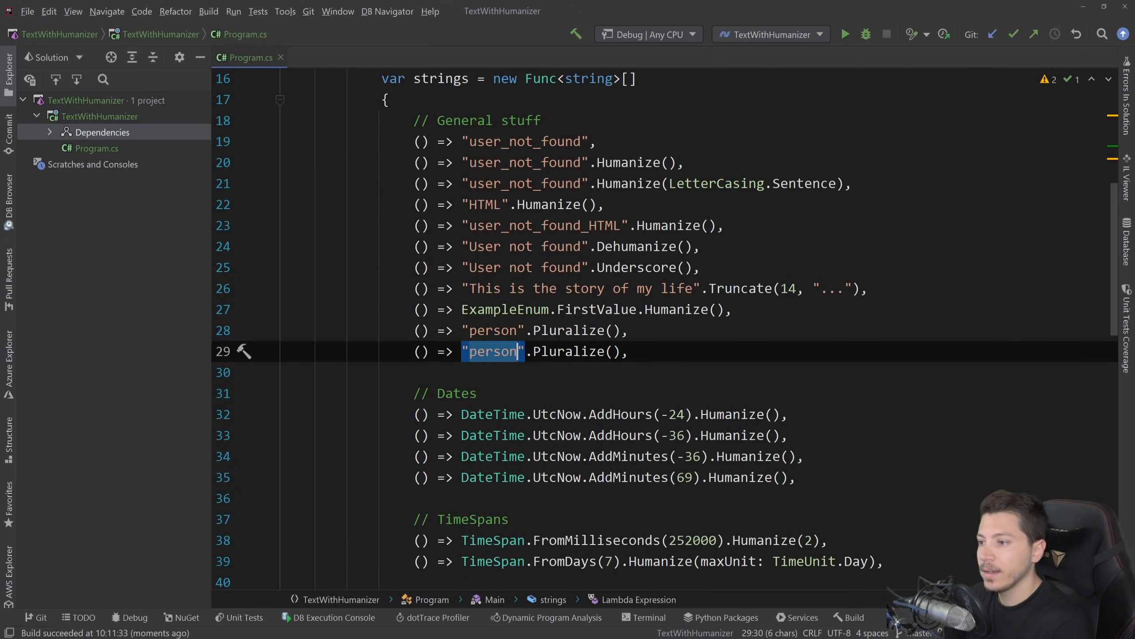
text(Nick)
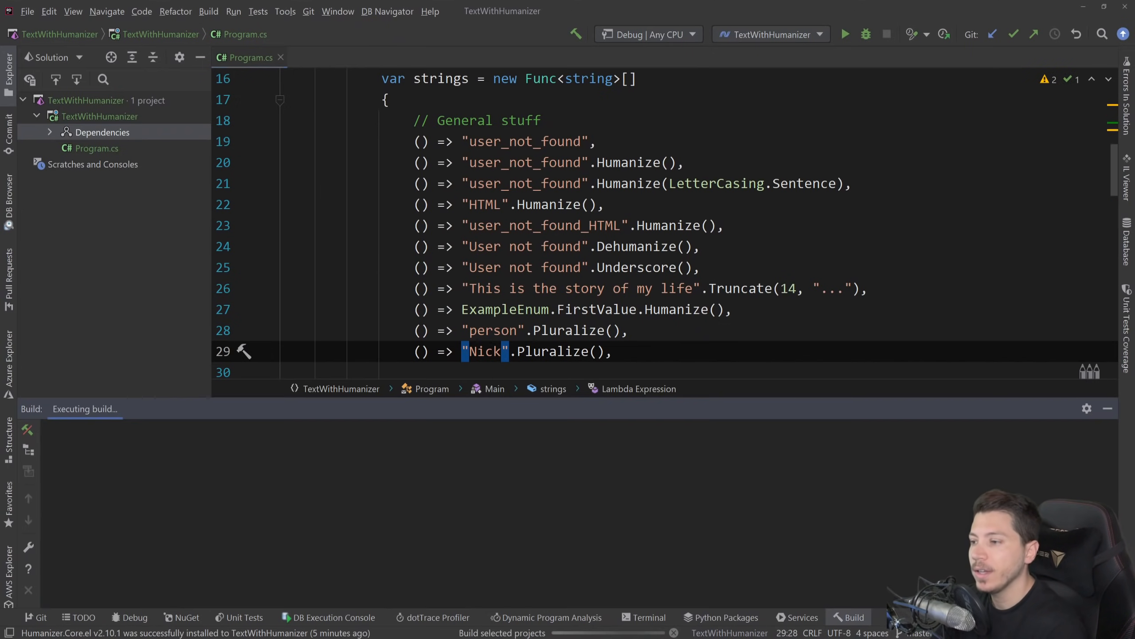
click(865, 34)
text(var greekCulture = new CultureInfo("el-GR");)
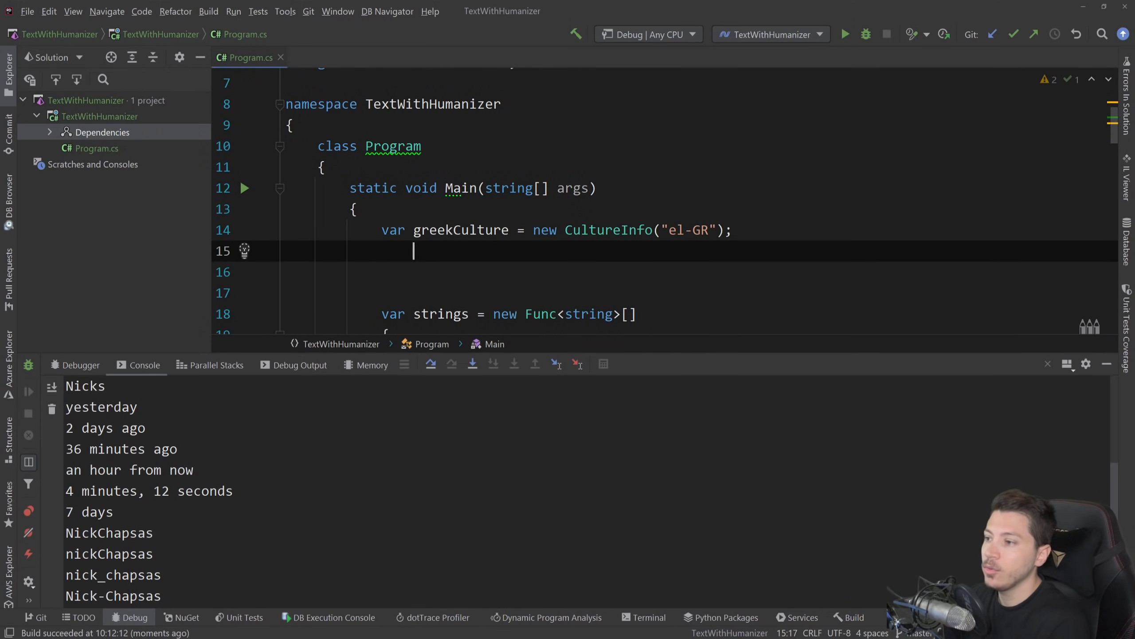
- Add Vocabularies.Default.AddPlural("Nick", "Nick") in Main and rerun so the output shows "Nick"
text(Vocabularies.Default.AddPlural();)
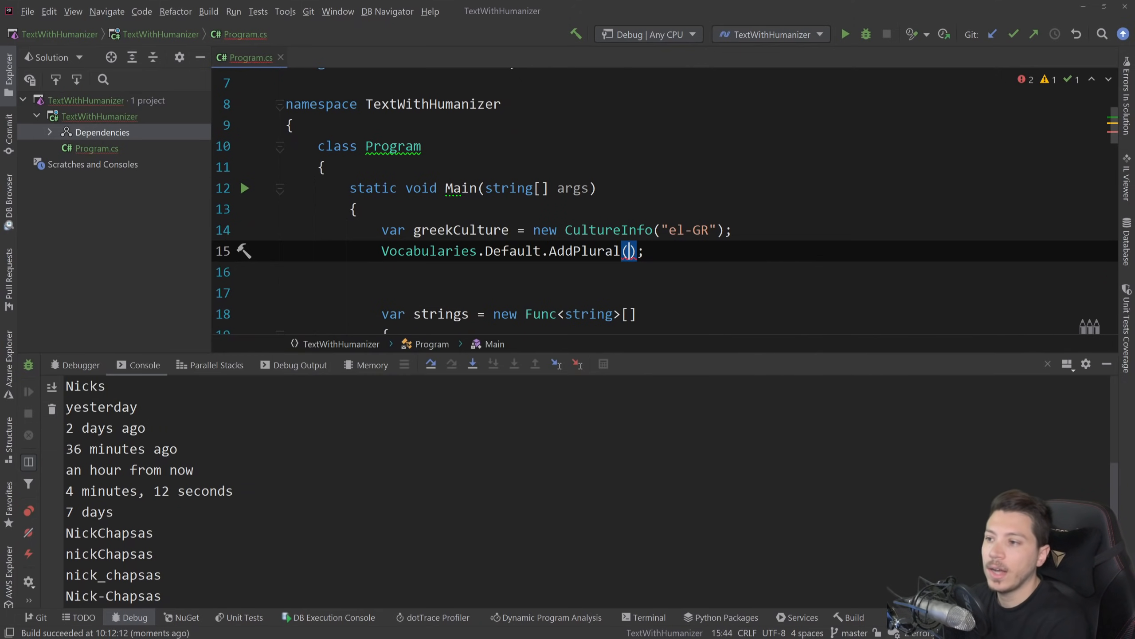
text("Nick",)
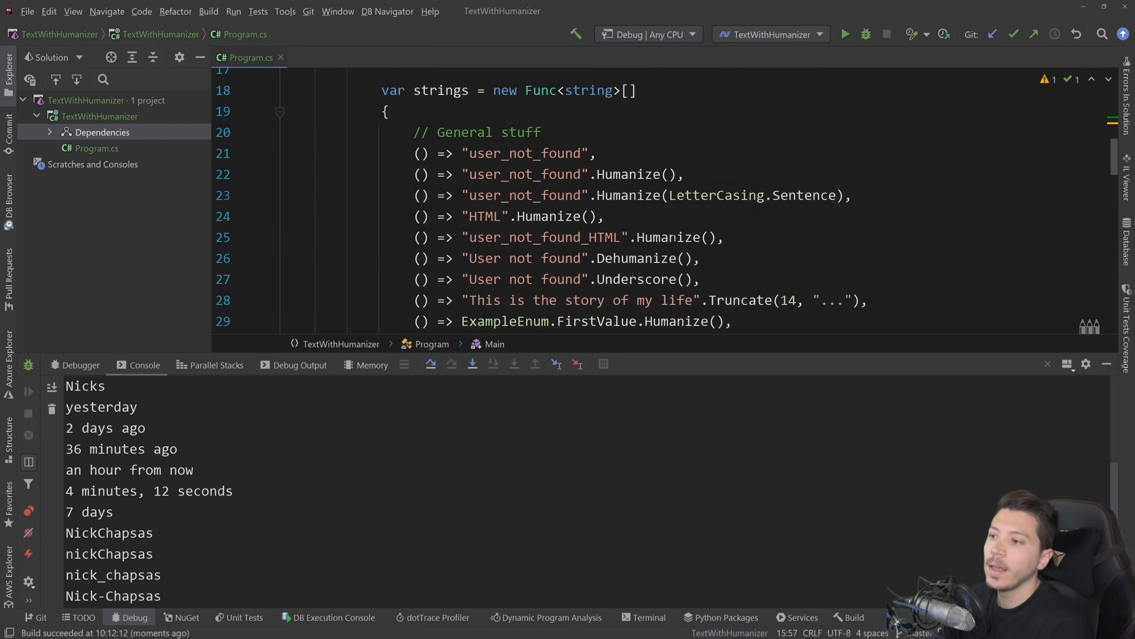
click(865, 33)
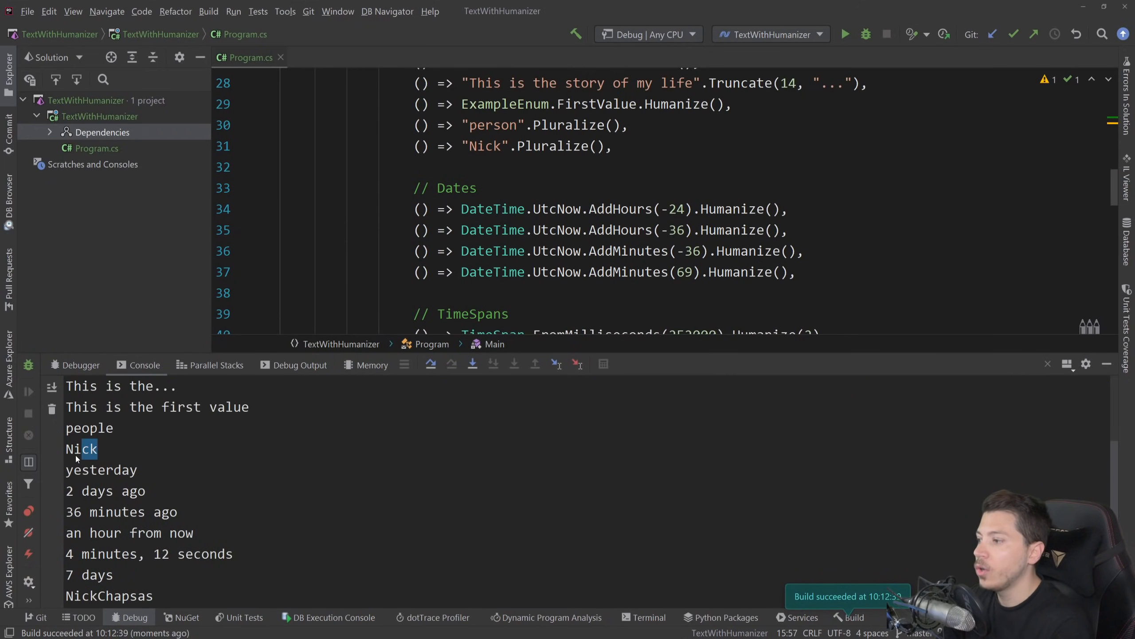
double_click(80, 448)
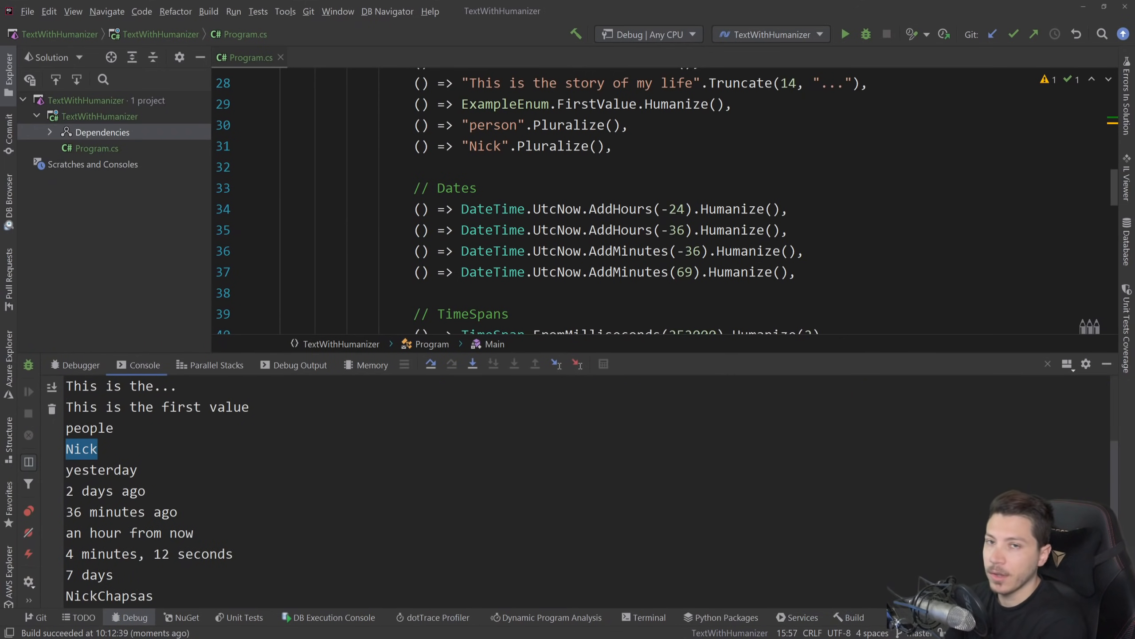